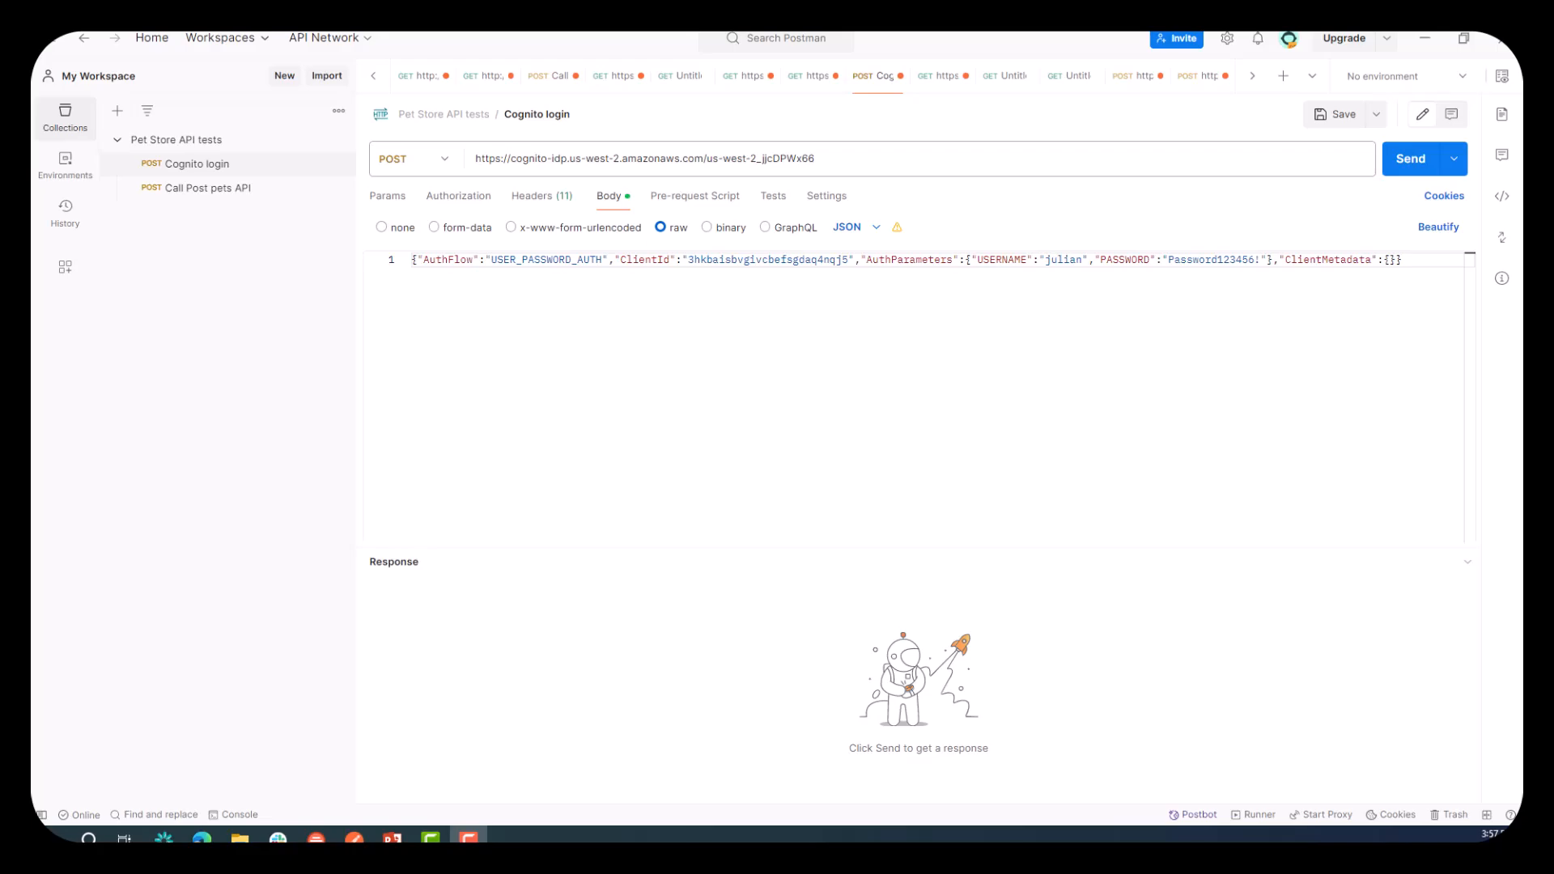
{"action": "mouse_move", "coordinate": [1355, 158]}
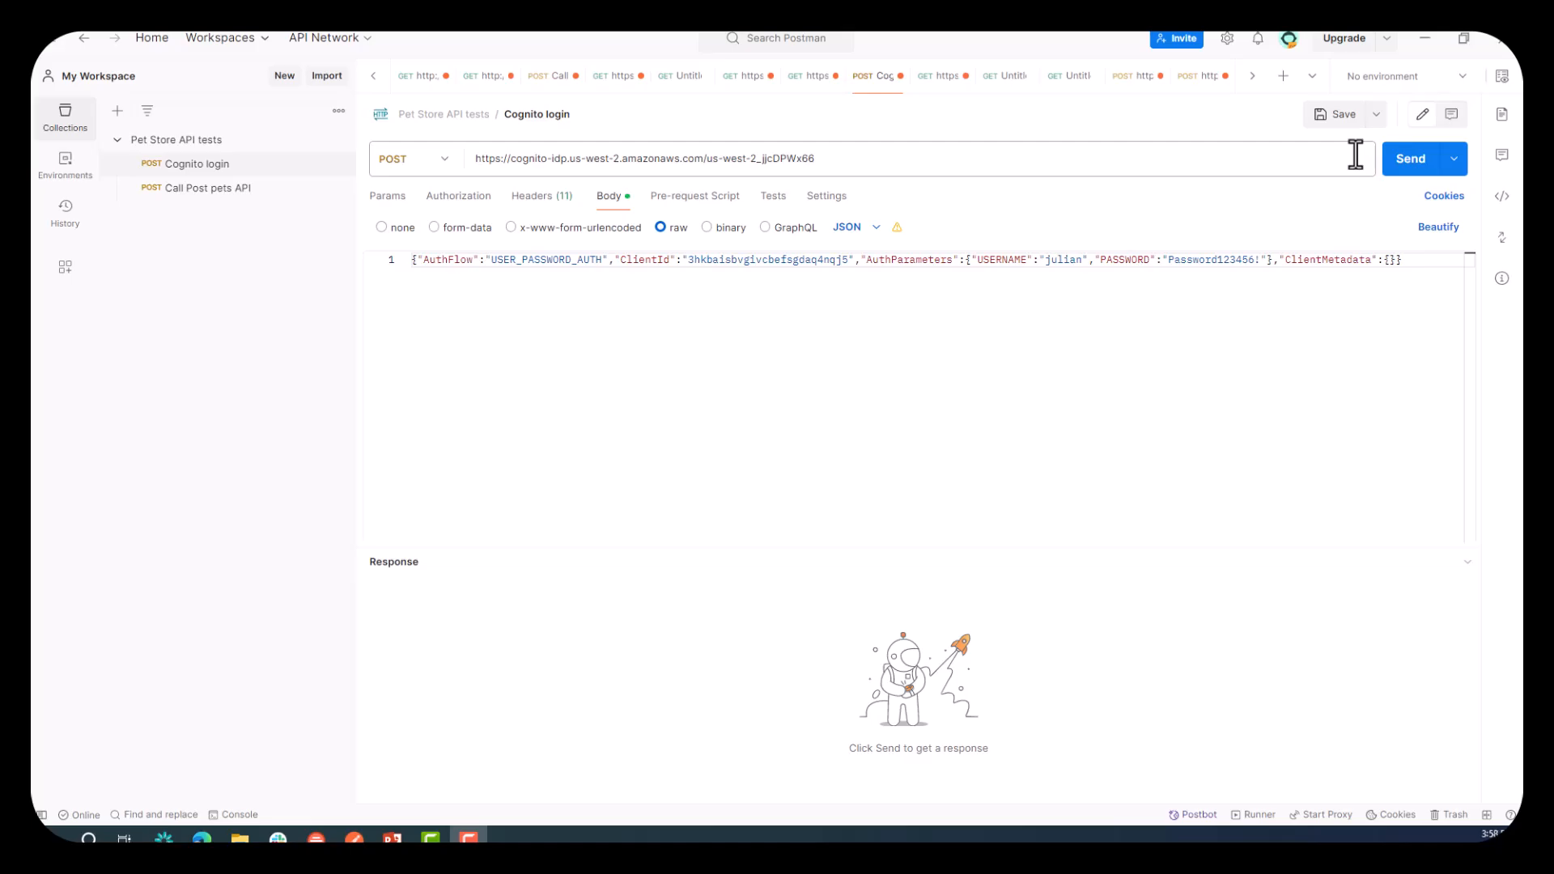
Send julian's Cognito login request and select the returned IdToken value from the response.
{"action": "left_click", "coordinate": [1410, 158]}
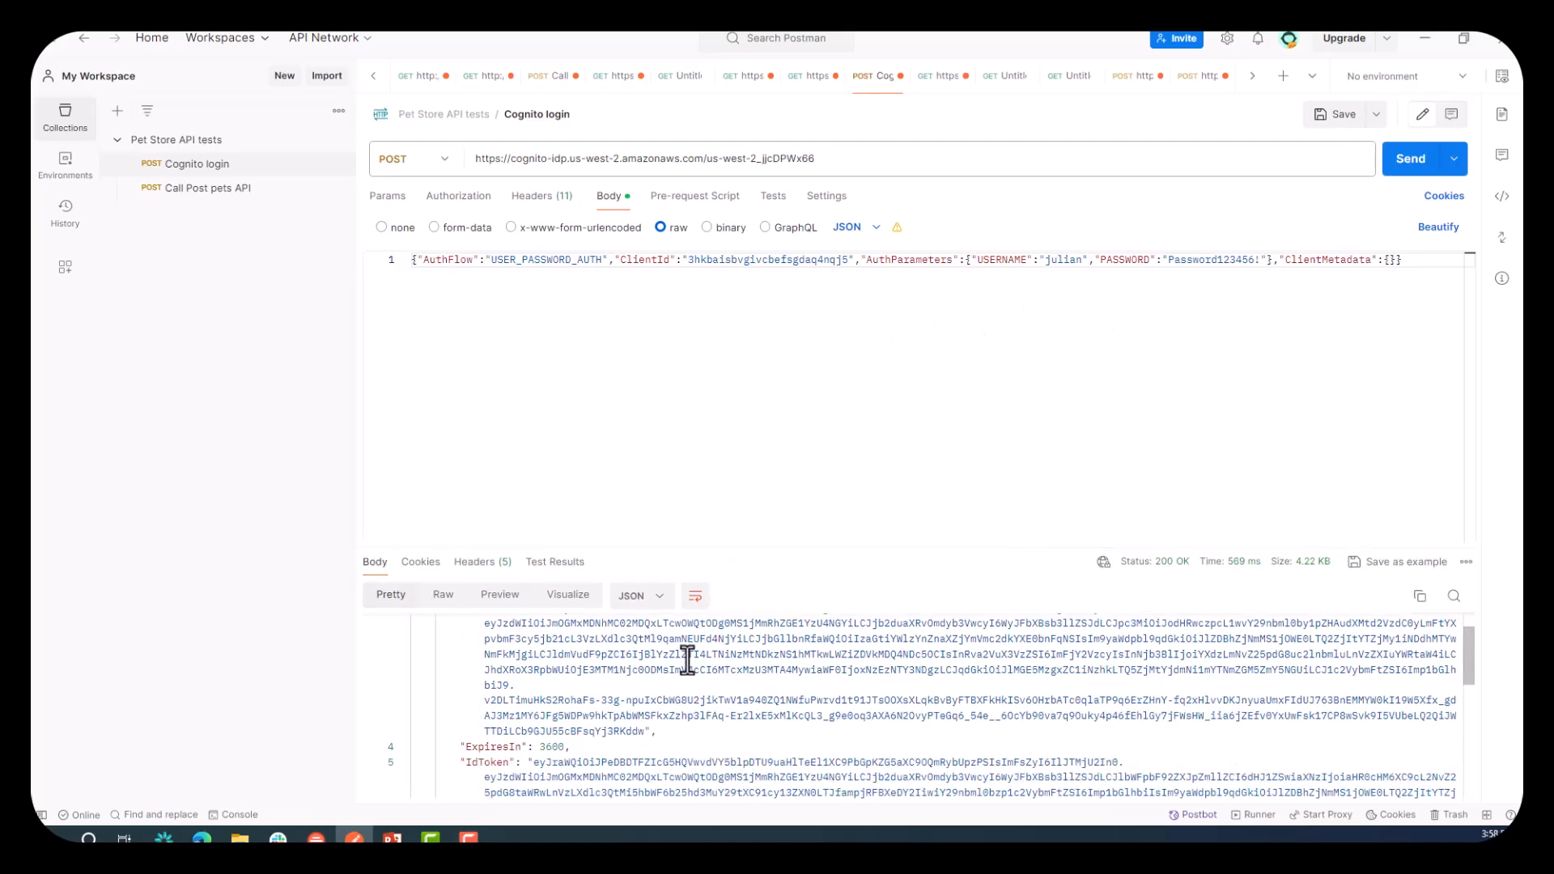
{"action": "scroll", "scroll_direction": "down", "scroll_amount": 3}
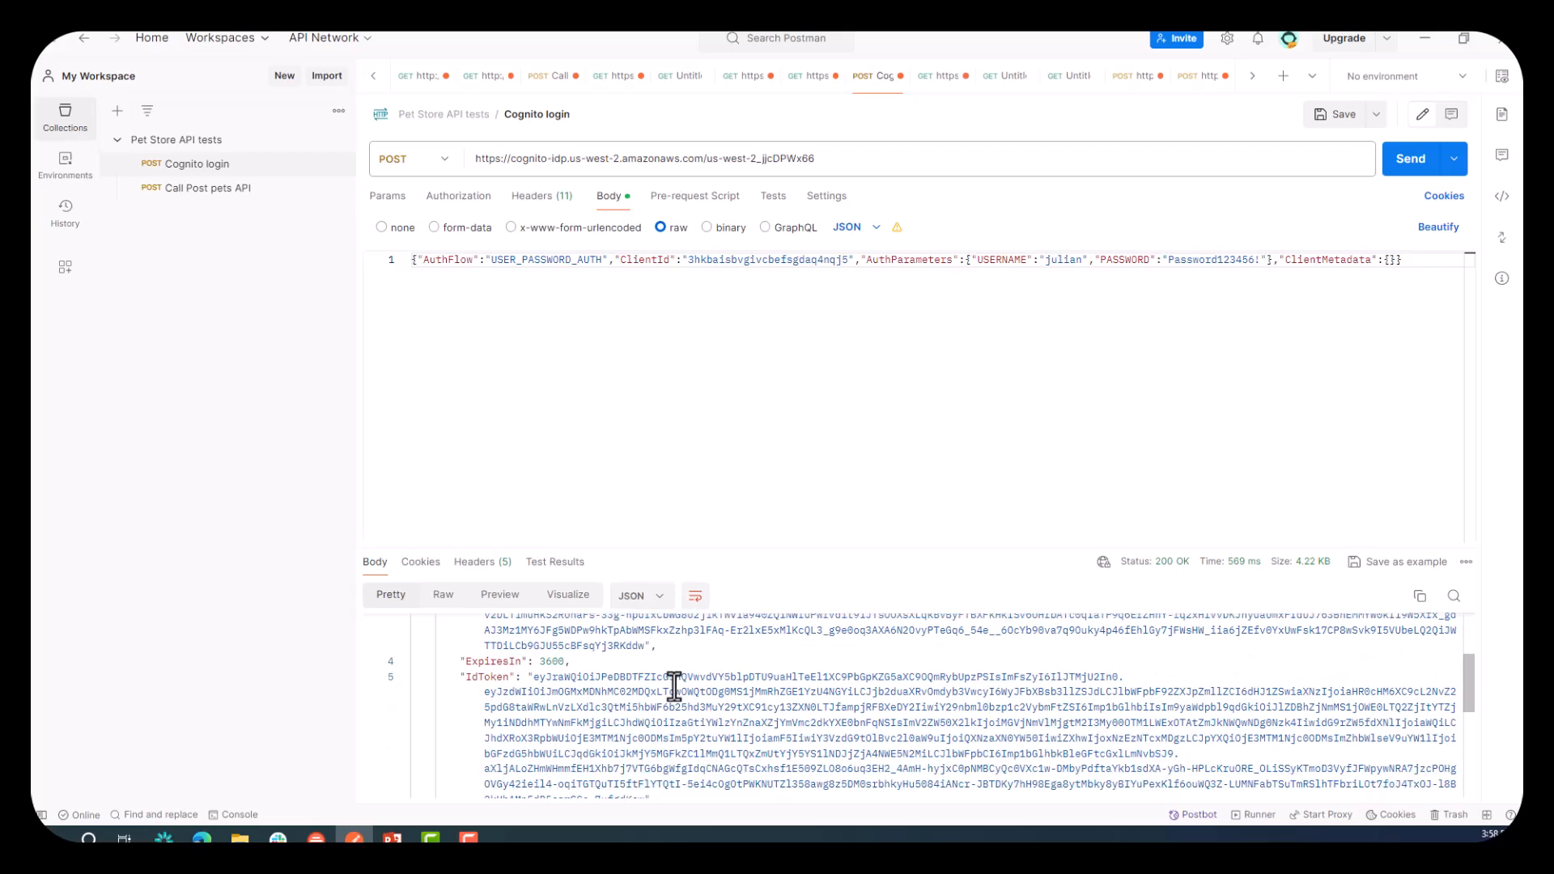
{"action": "scroll", "scroll_direction": "down", "scroll_amount": 3}
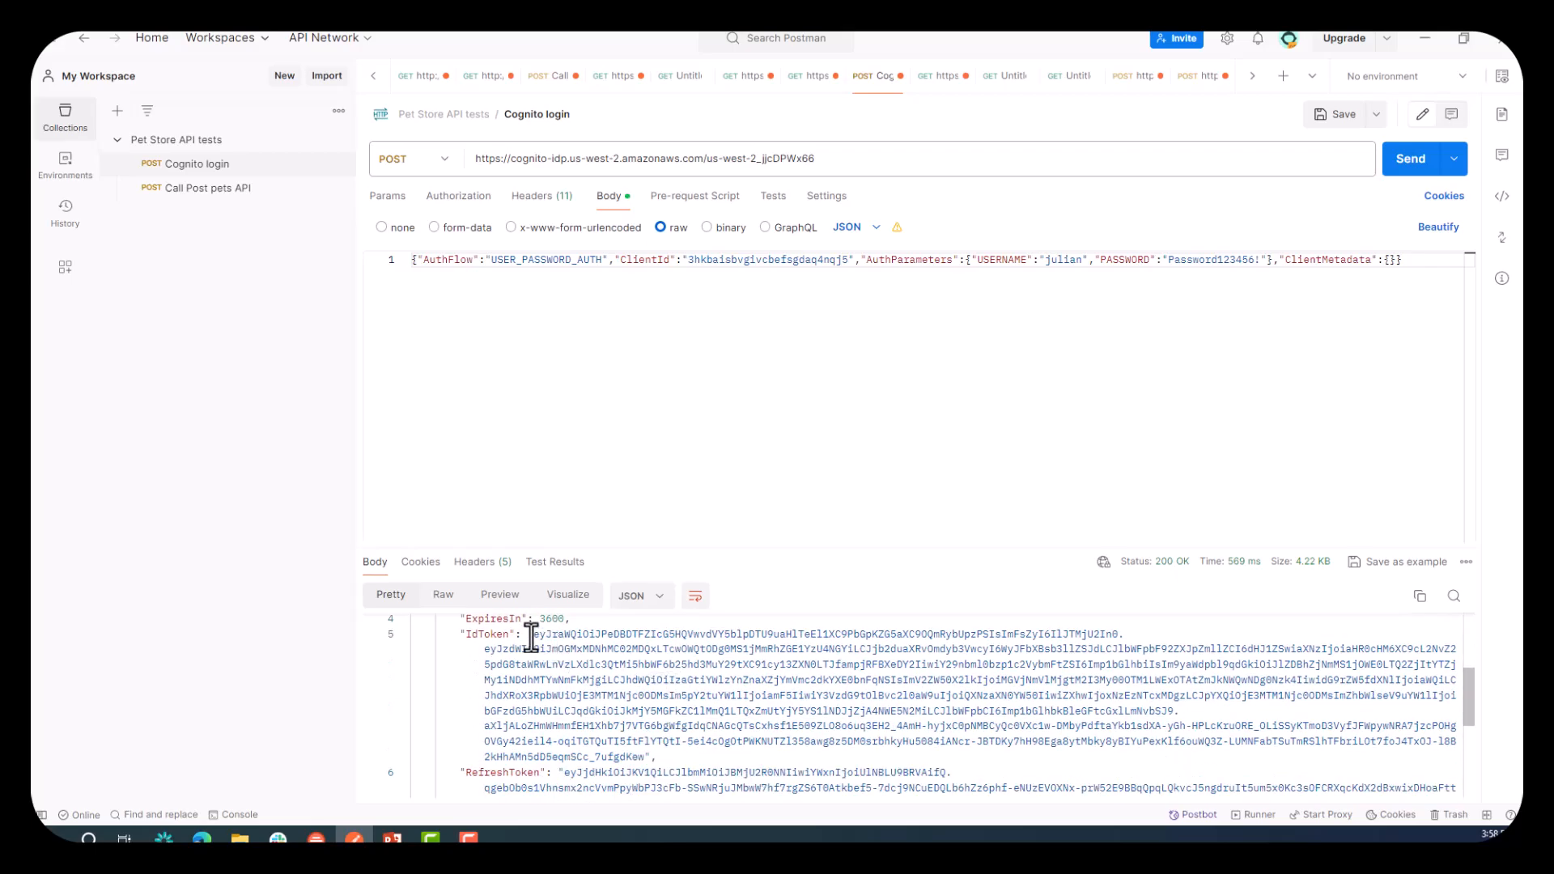
{"action": "left_click_drag", "start_coordinate": [533, 633], "coordinate": [620, 723]}
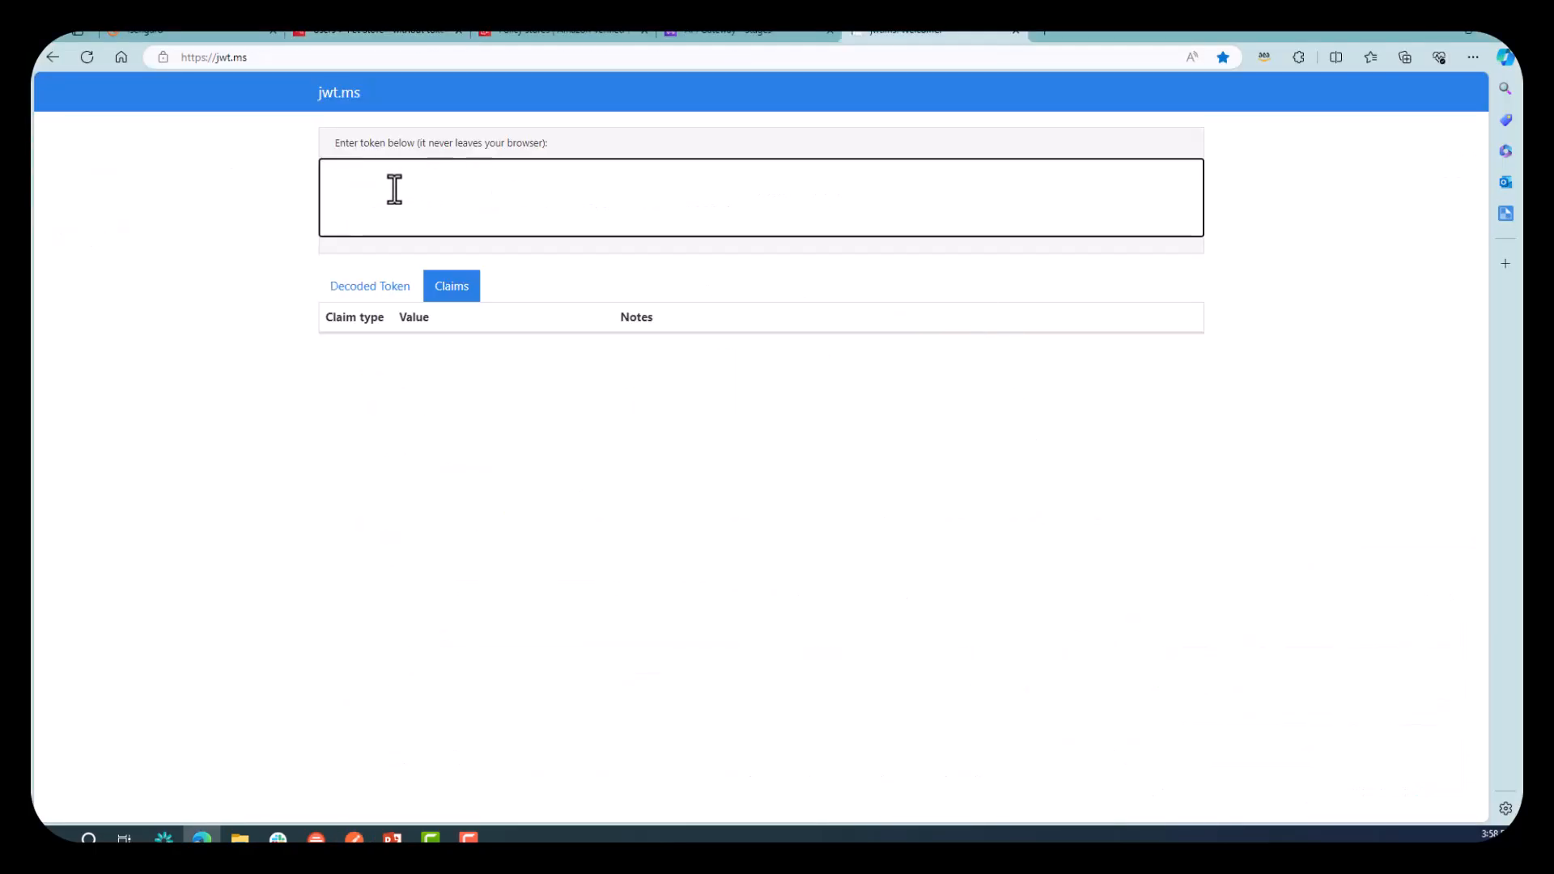
Paste julian's ID token into jwt.ms and view the decoded Employee group and custom:Position claims.
{"action": "type", "text": "eyJraWQiOi..."}
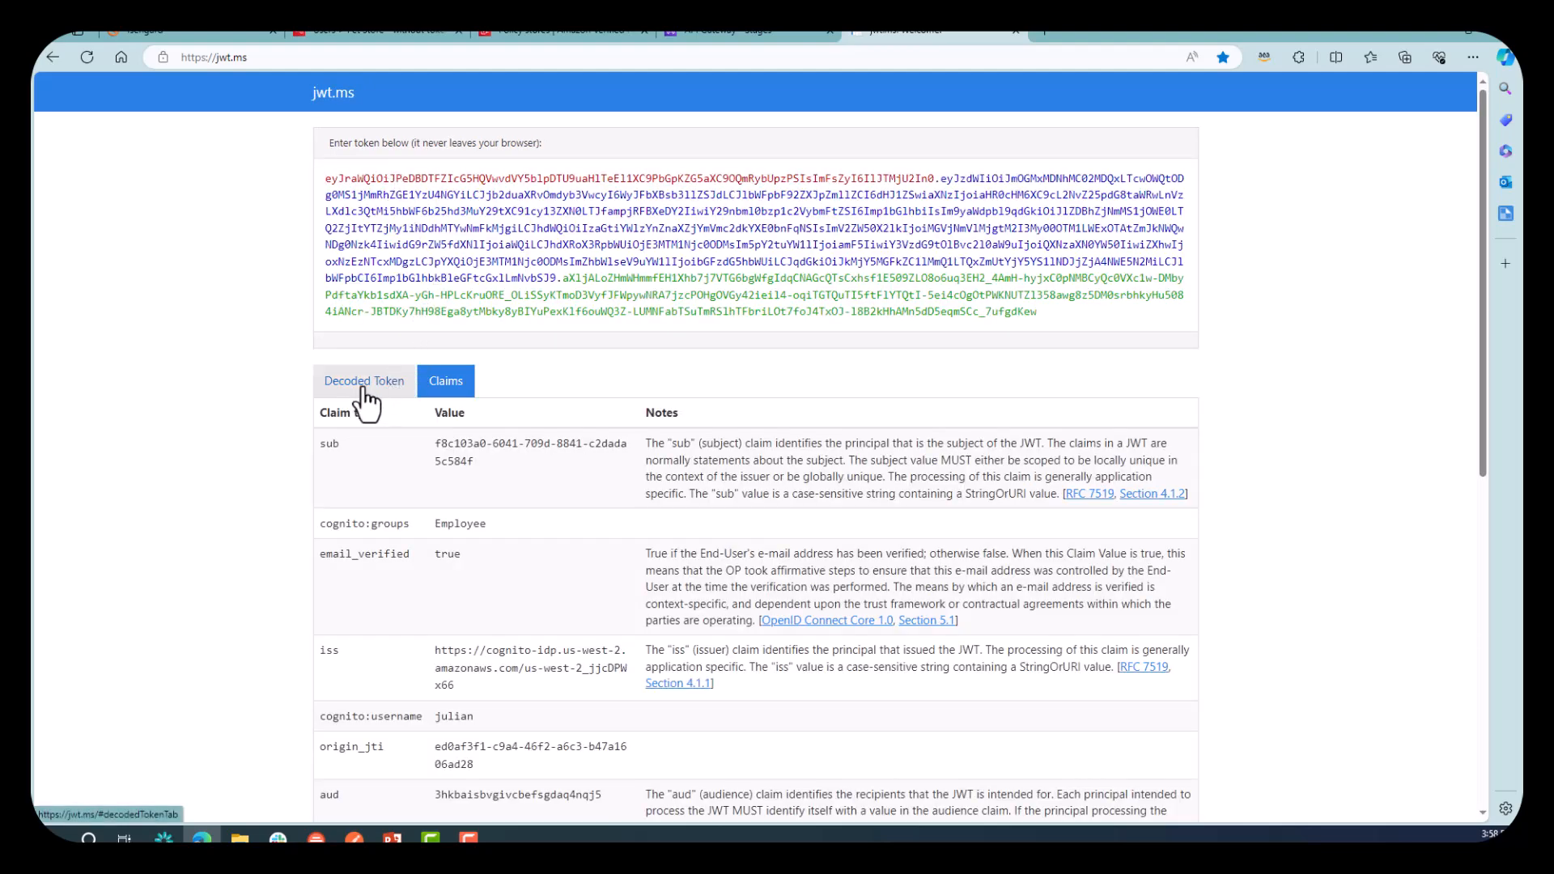
{"action": "left_click", "coordinate": [364, 381]}
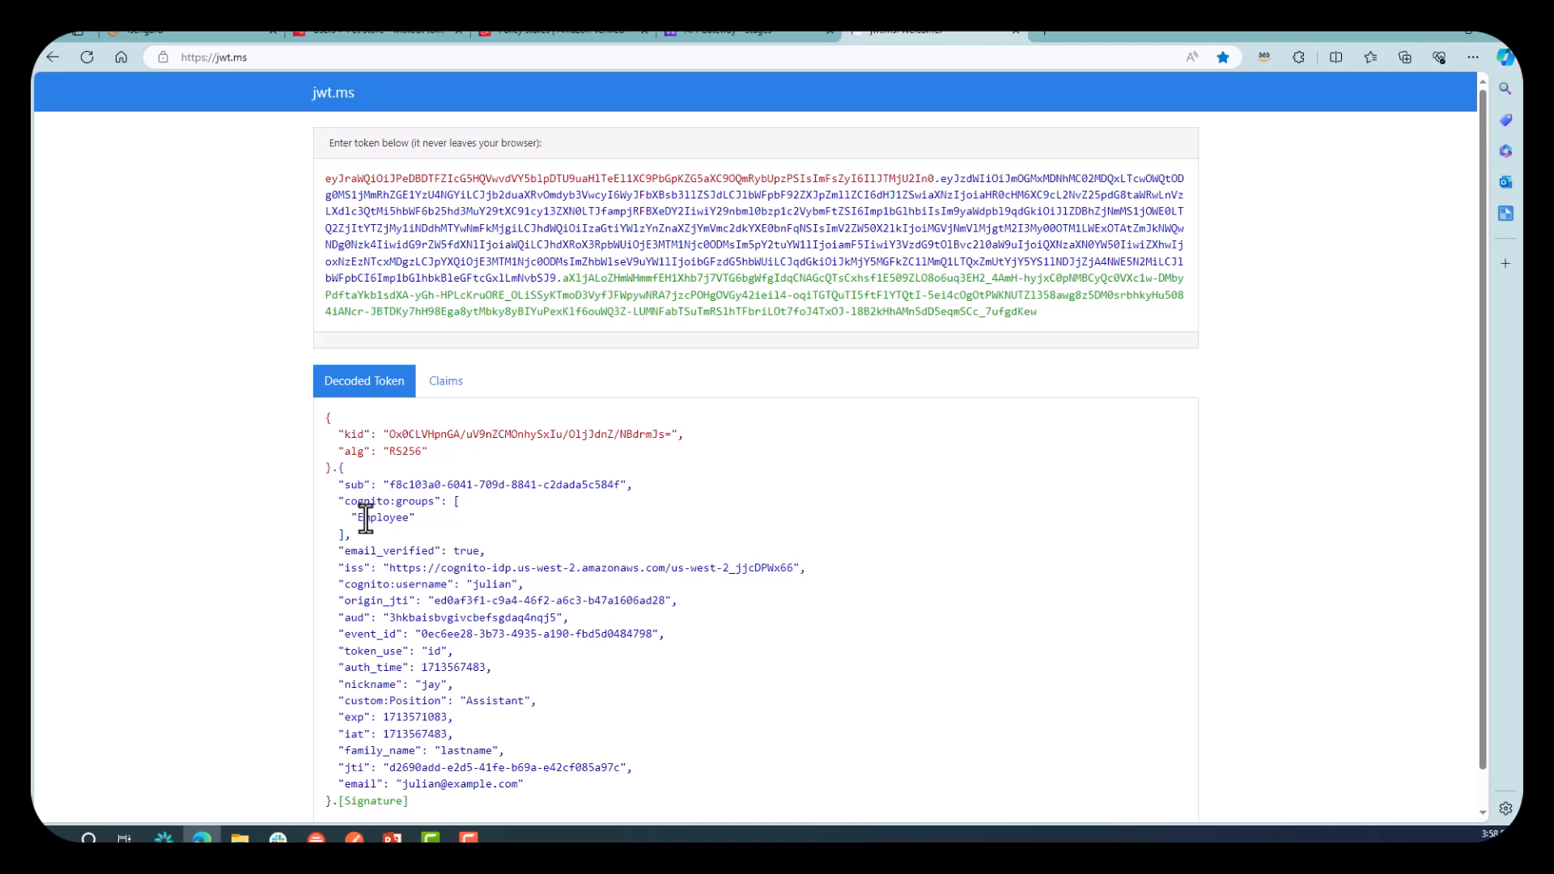
{"action": "double_click", "coordinate": [382, 518]}
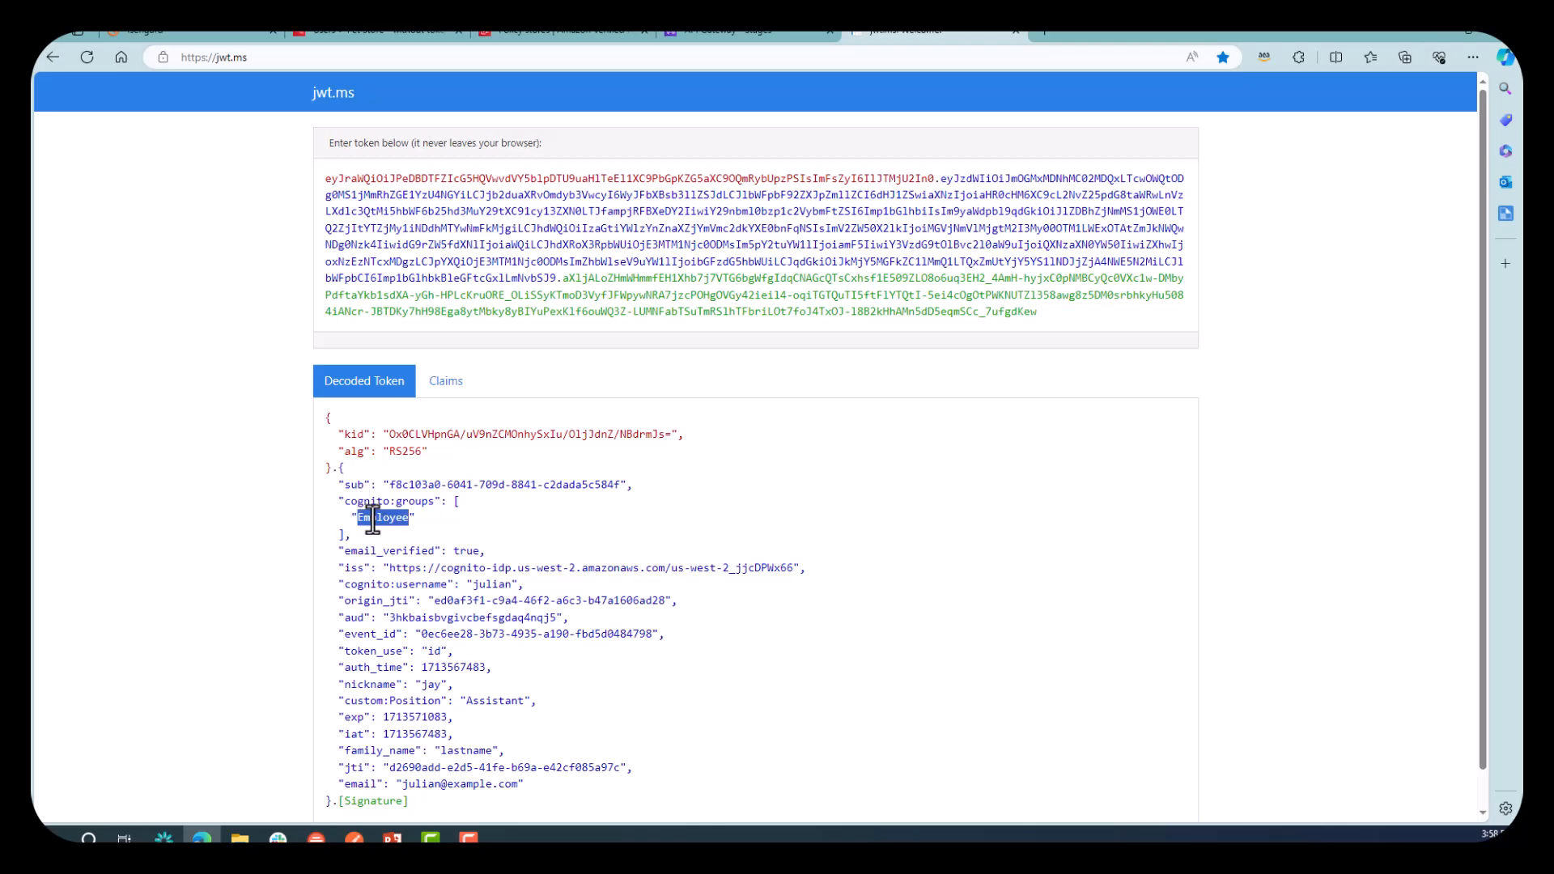
{"action": "double_click", "coordinate": [382, 516]}
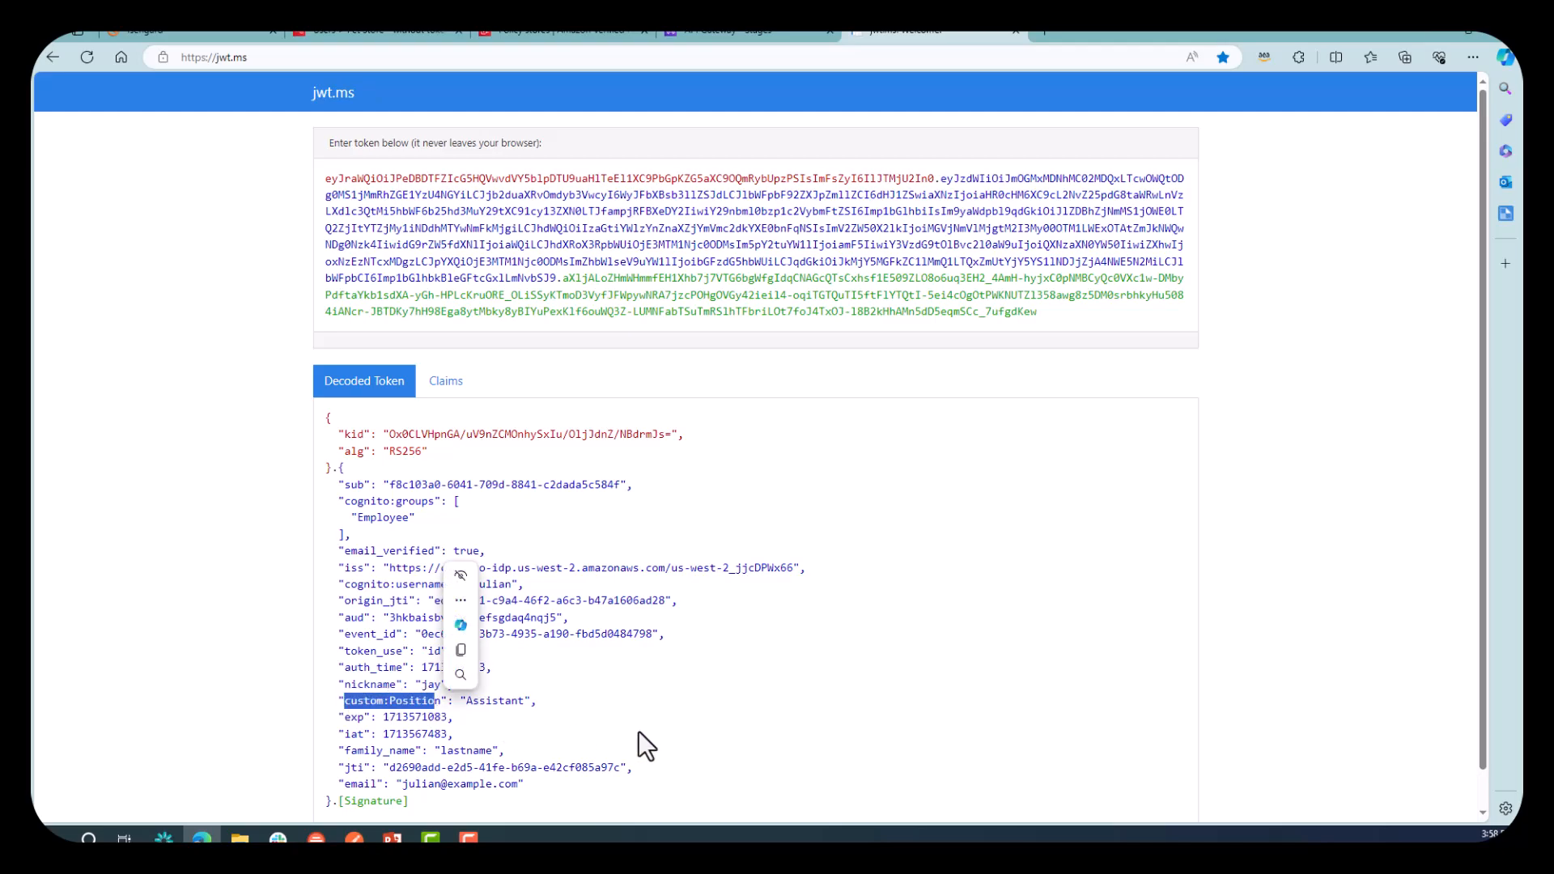
{"action": "left_click", "coordinate": [644, 743]}
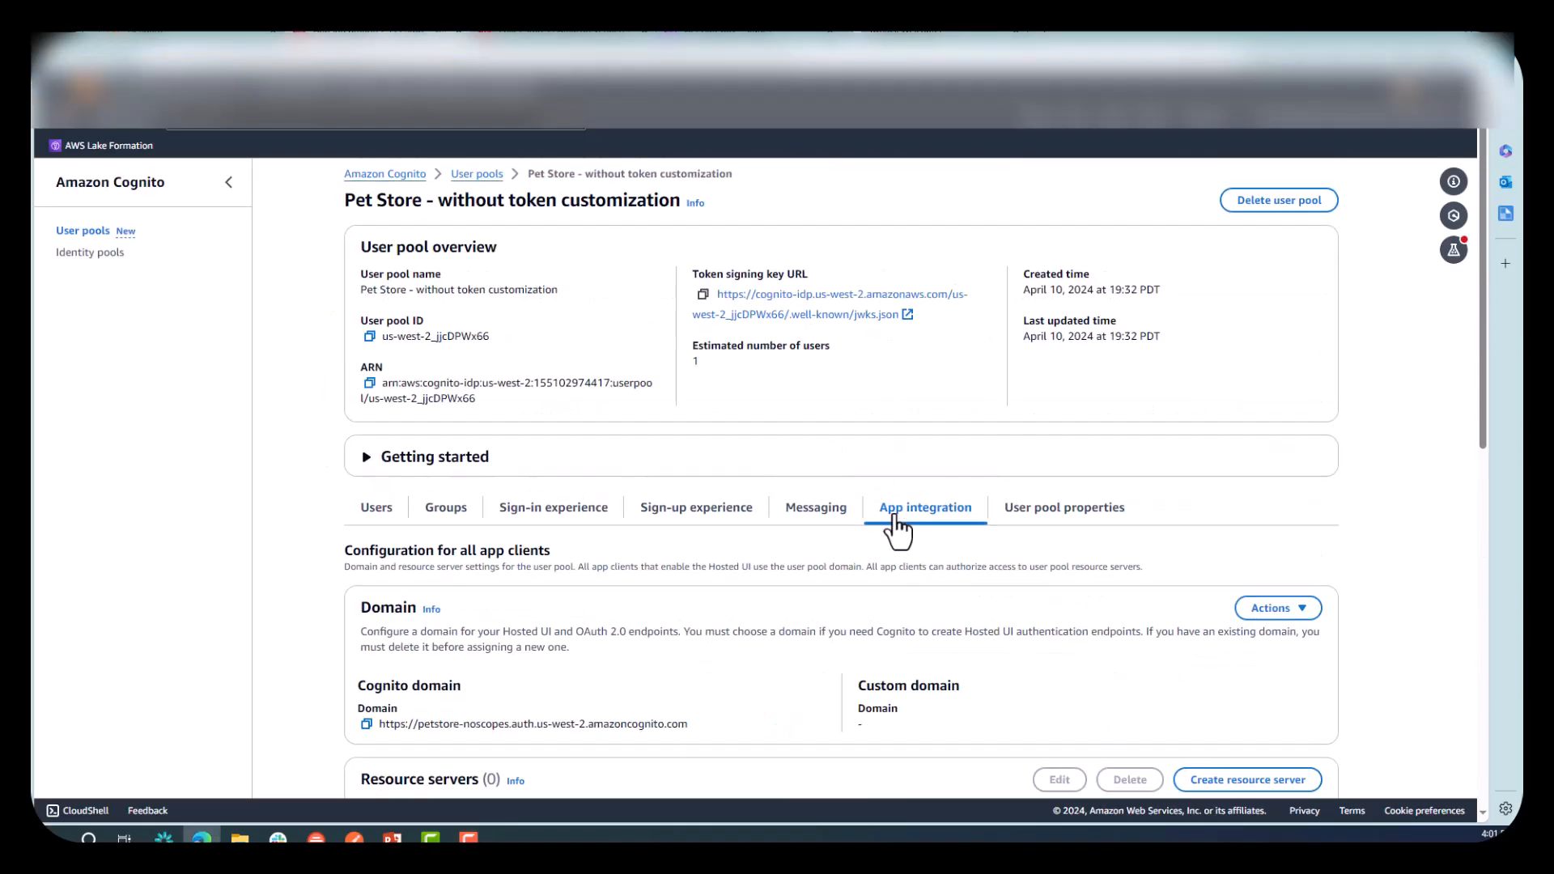
Open the PetStore Login - scopes app client and review its allowed OAuth grant type.
{"action": "scroll", "scroll_direction": "down", "scroll_amount": 3}
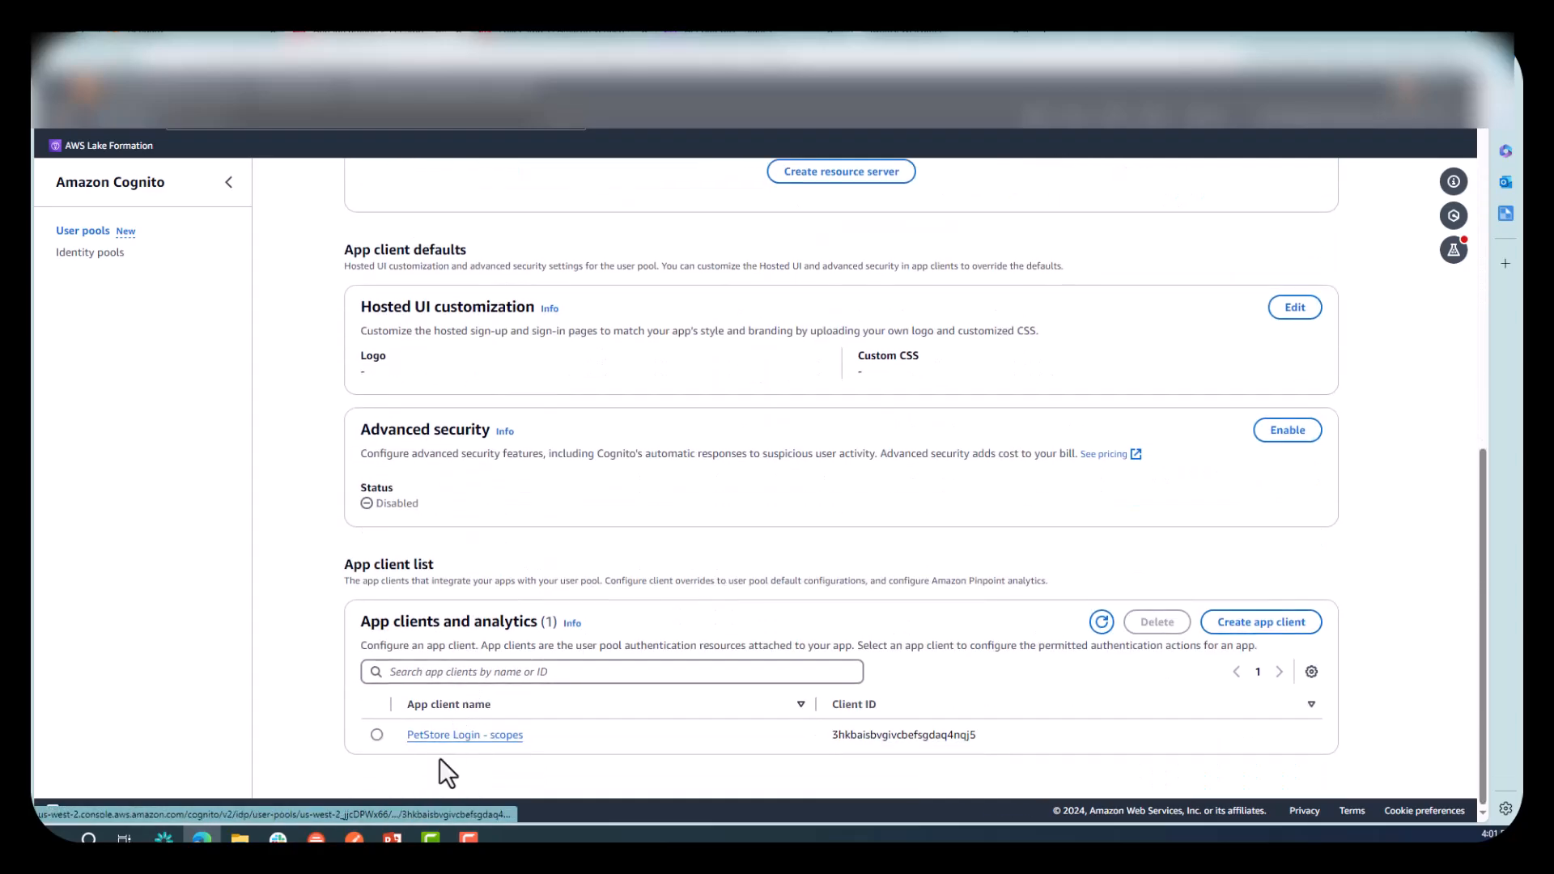
{"action": "left_click", "coordinate": [464, 735]}
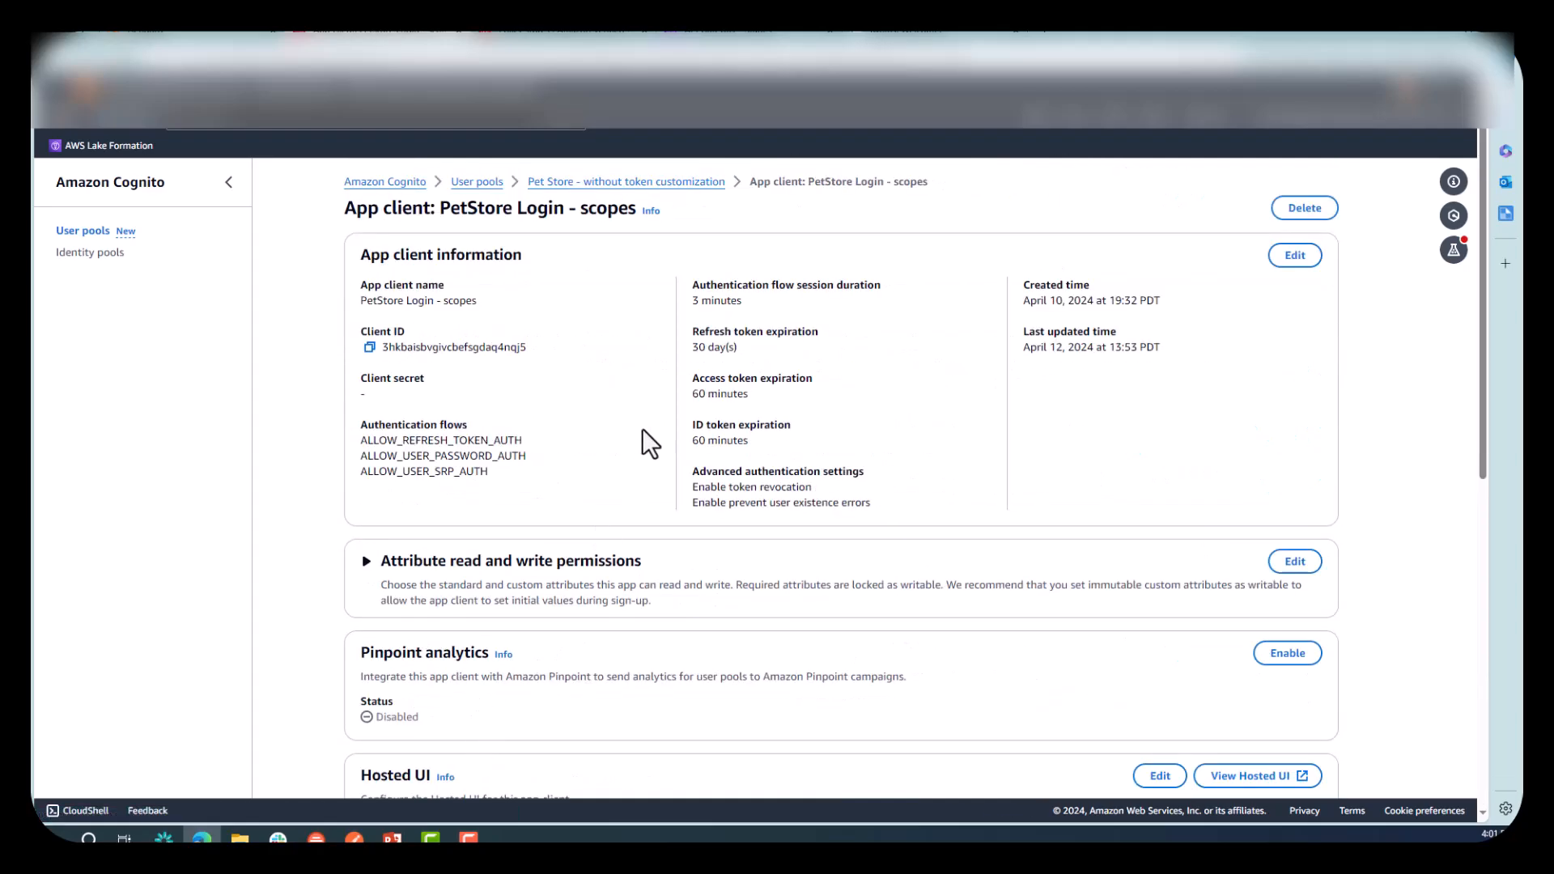
{"action": "scroll", "scroll_direction": "down", "scroll_amount": 3}
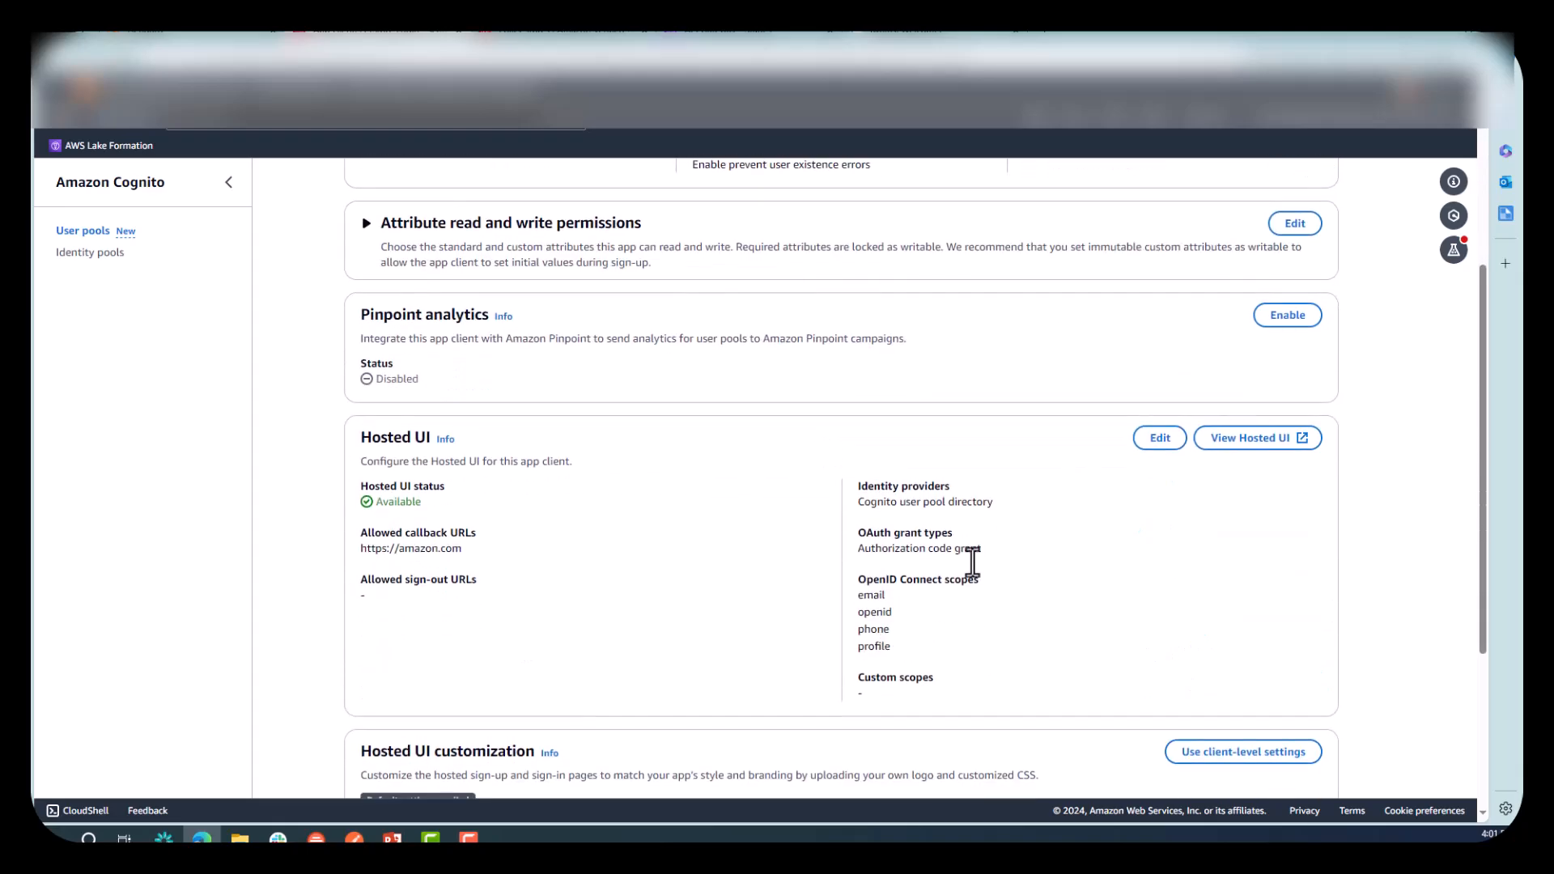
{"action": "double_click", "coordinate": [919, 548]}
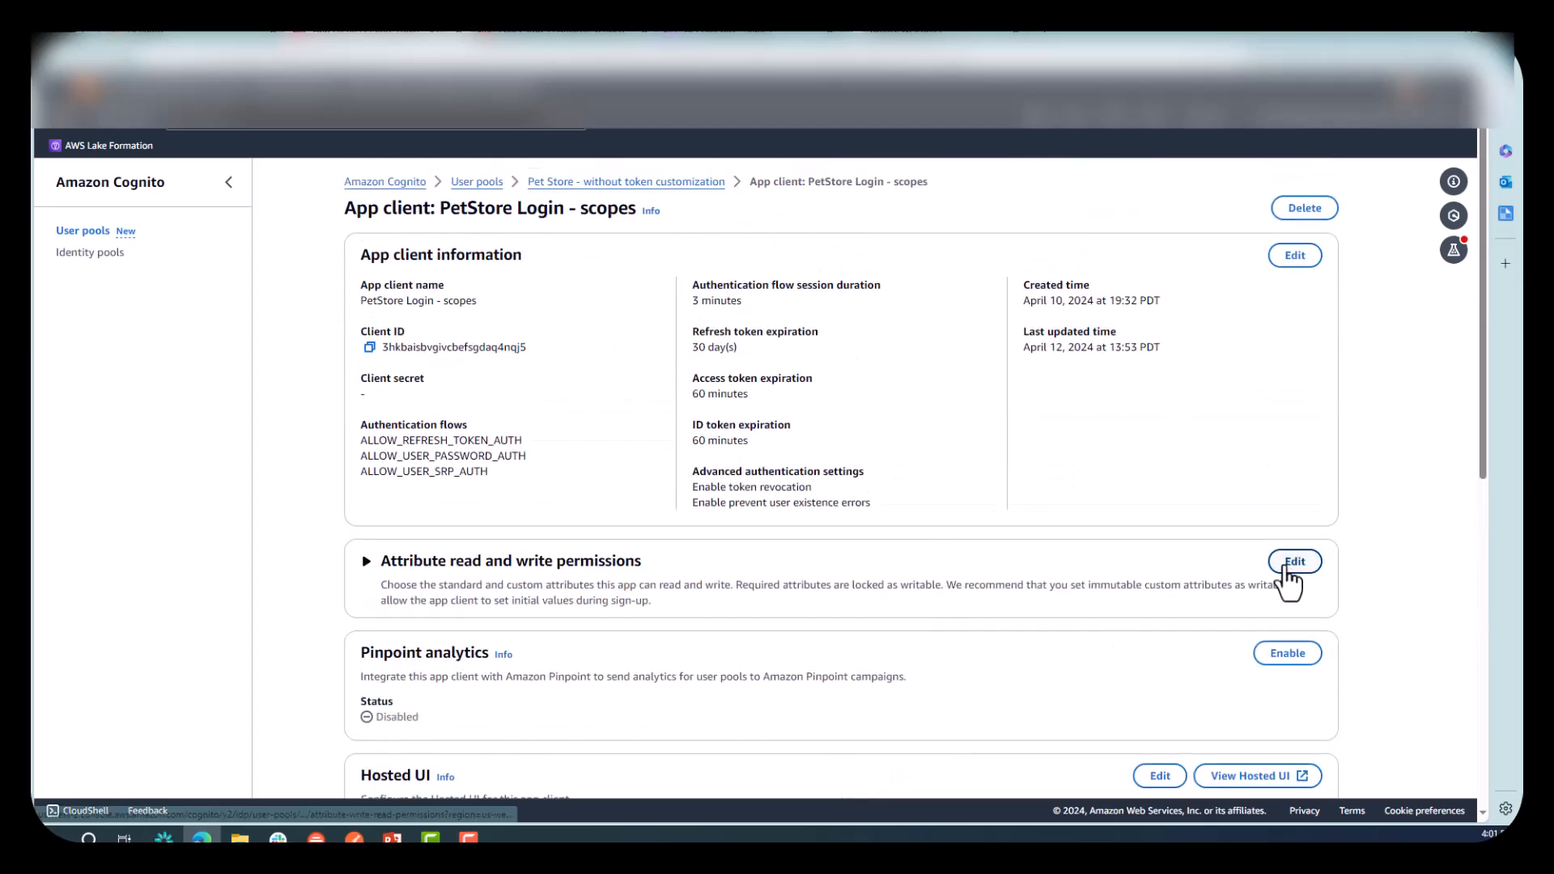
Edit the app client's attribute permissions and highlight the readable/writable custom:Position attribute.
{"action": "left_click", "coordinate": [1295, 561]}
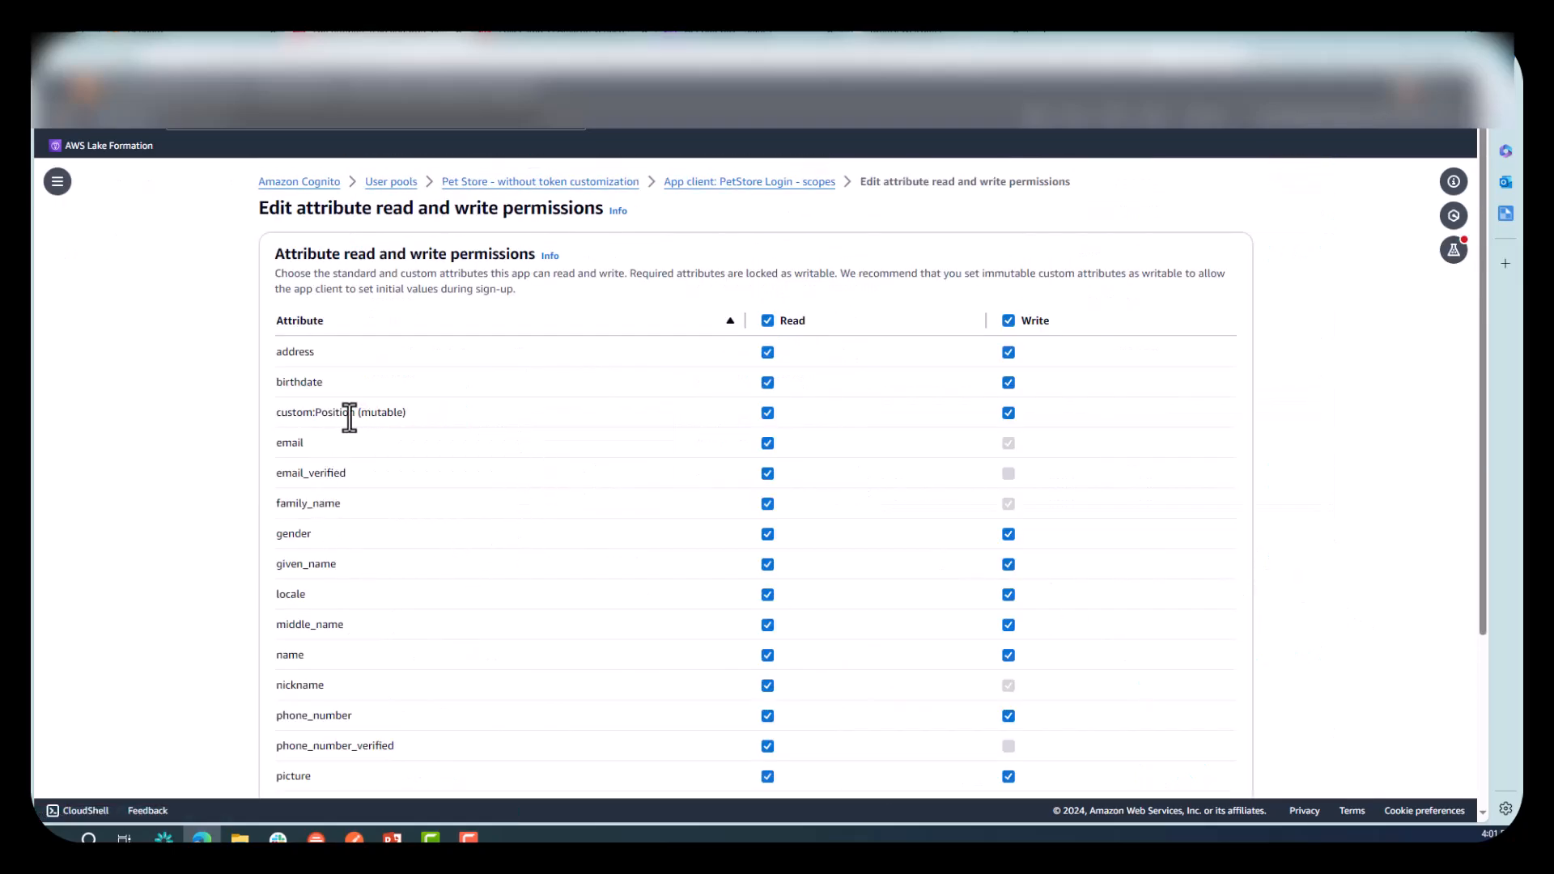
{"action": "double_click", "coordinate": [386, 413]}
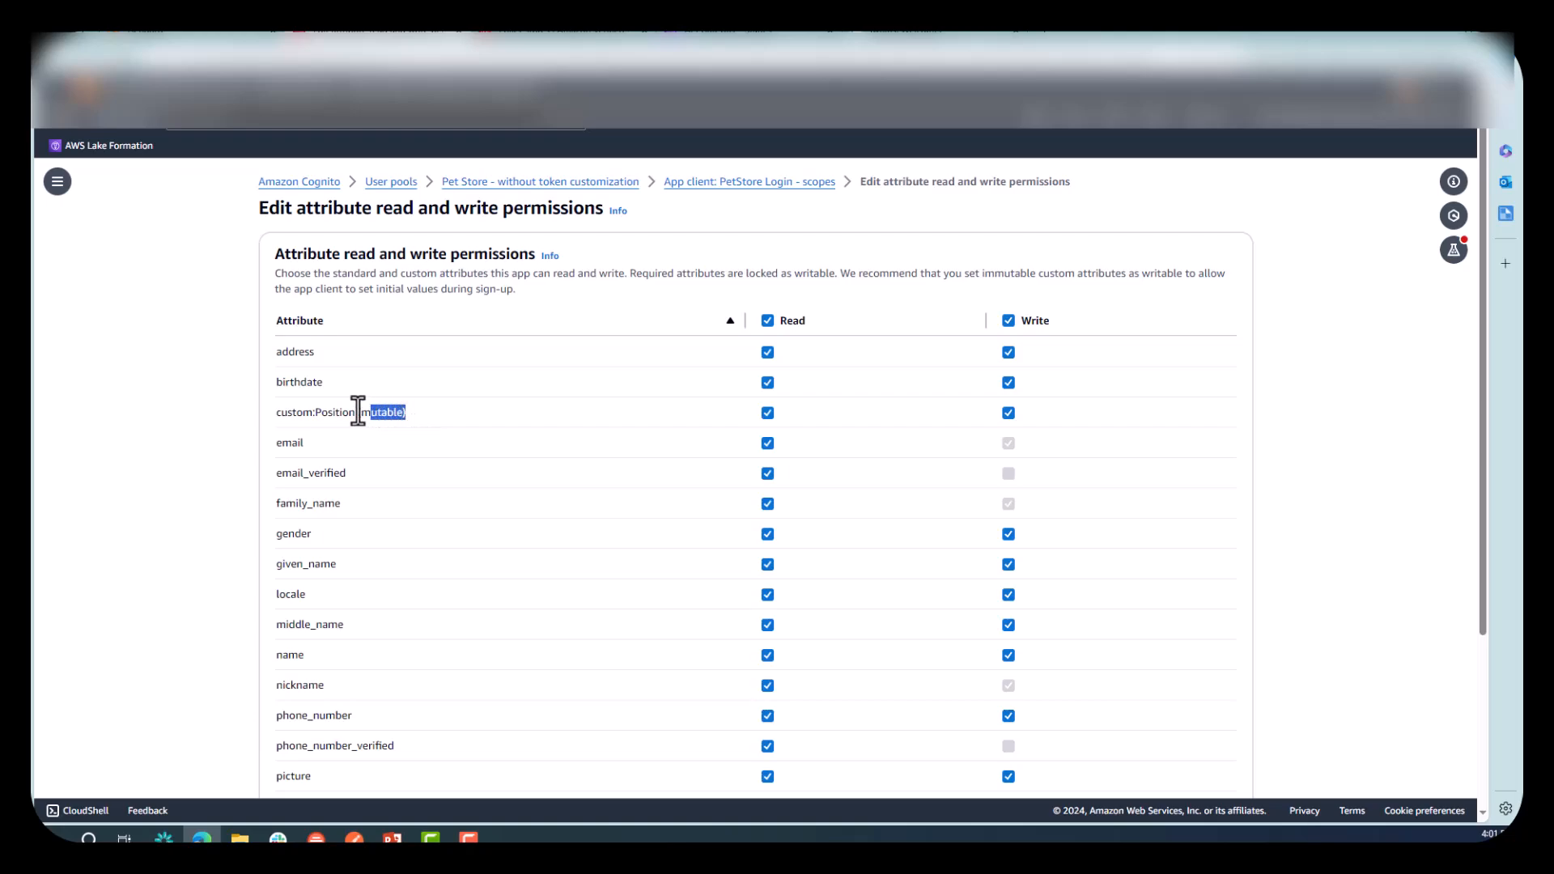
{"action": "double_click", "coordinate": [339, 413]}
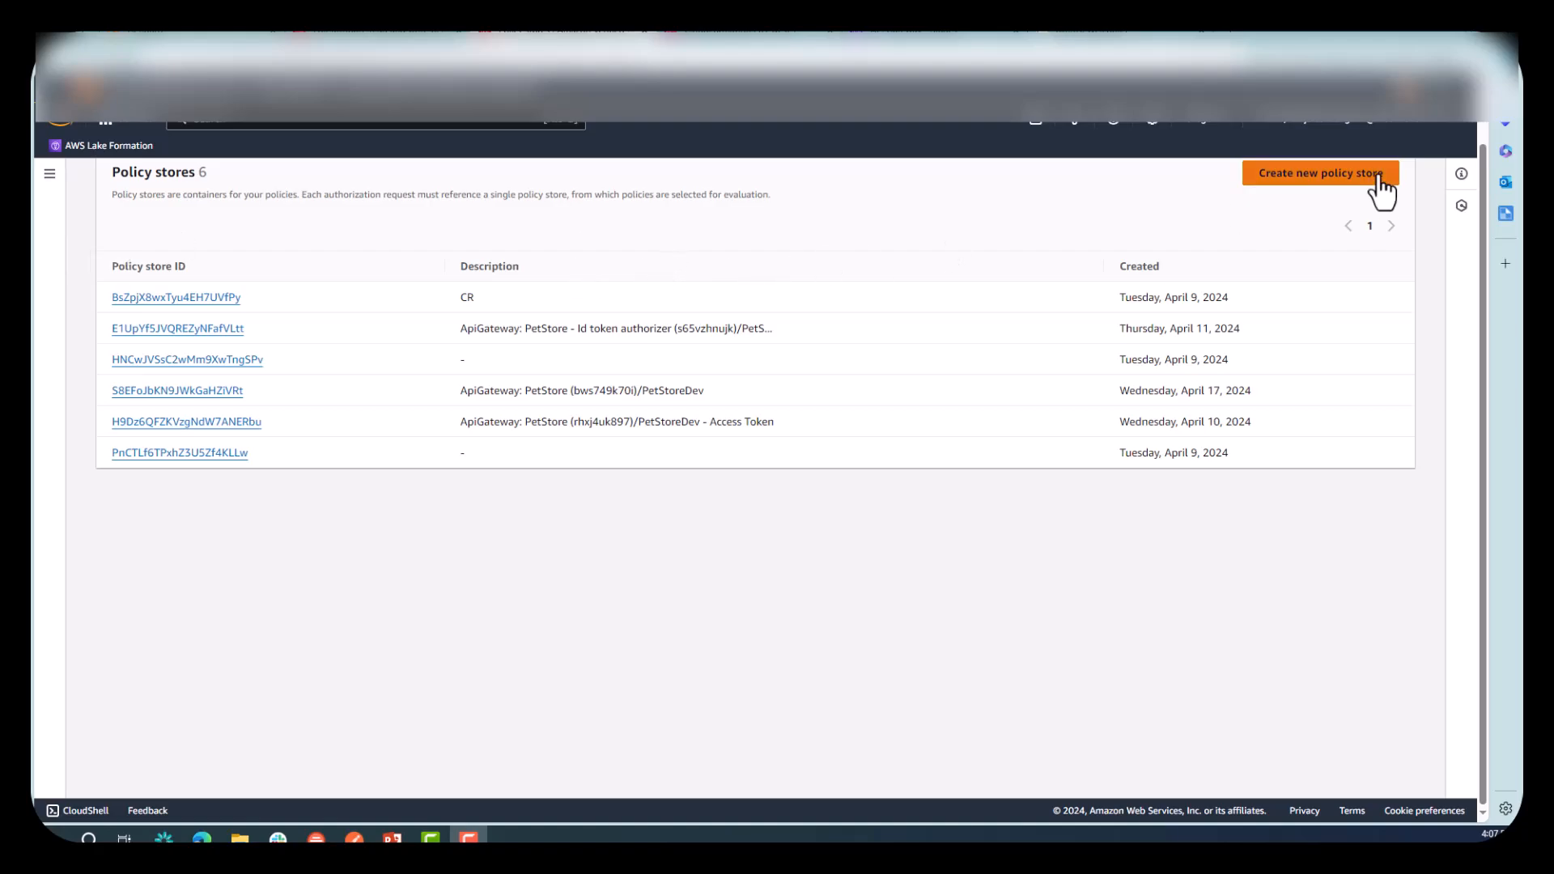
{"action": "mouse_move", "coordinate": [1335, 186]}
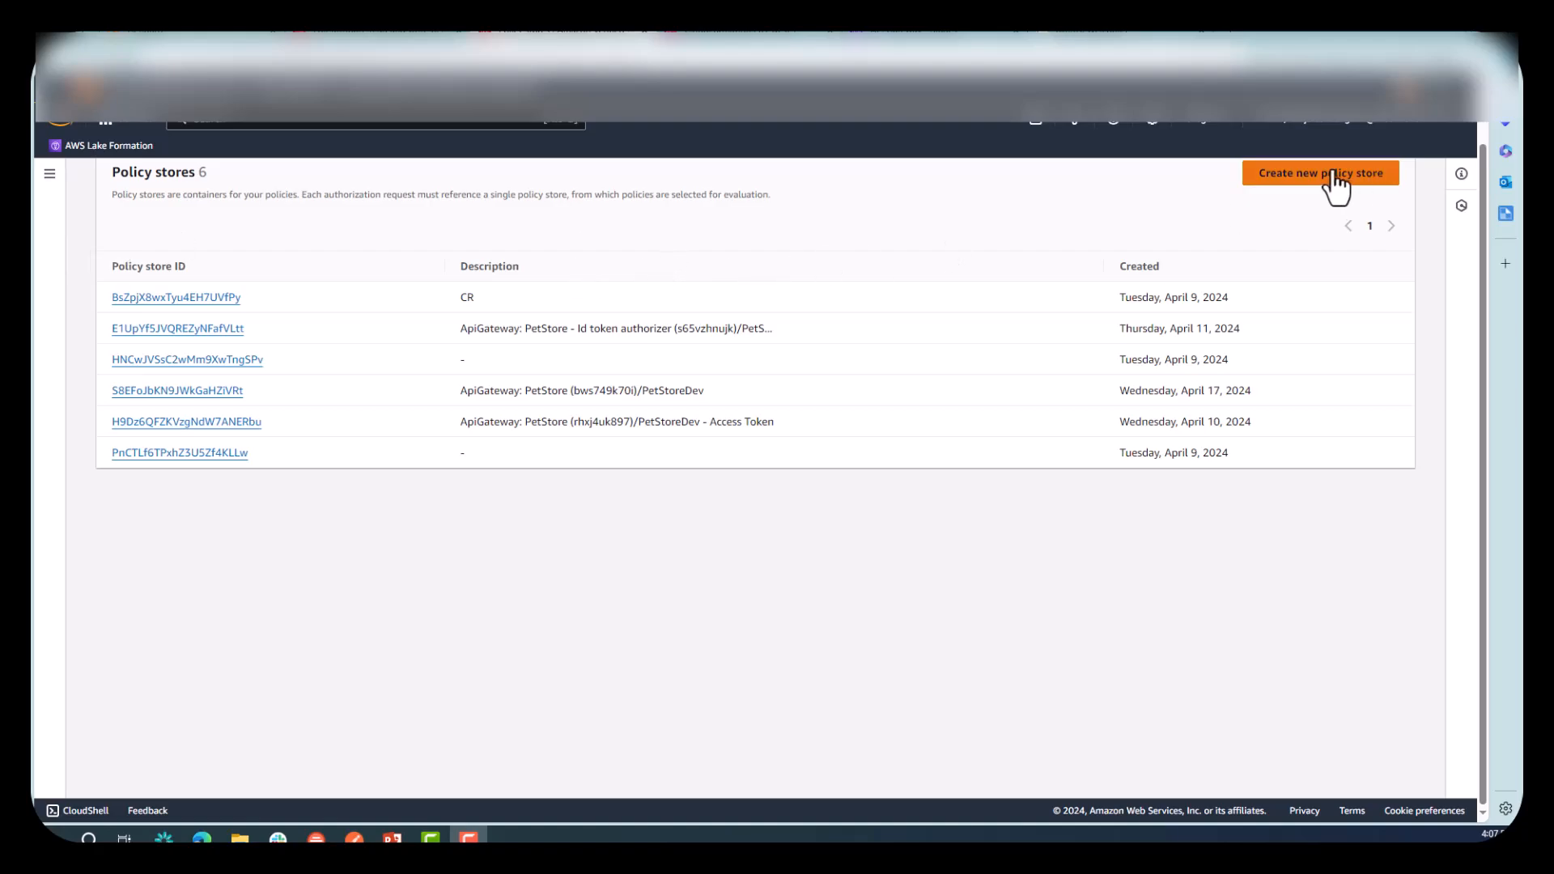
Create a new policy store using the 'Set up with Cognito and API Gateway' option and continue.
{"action": "left_click", "coordinate": [1320, 174]}
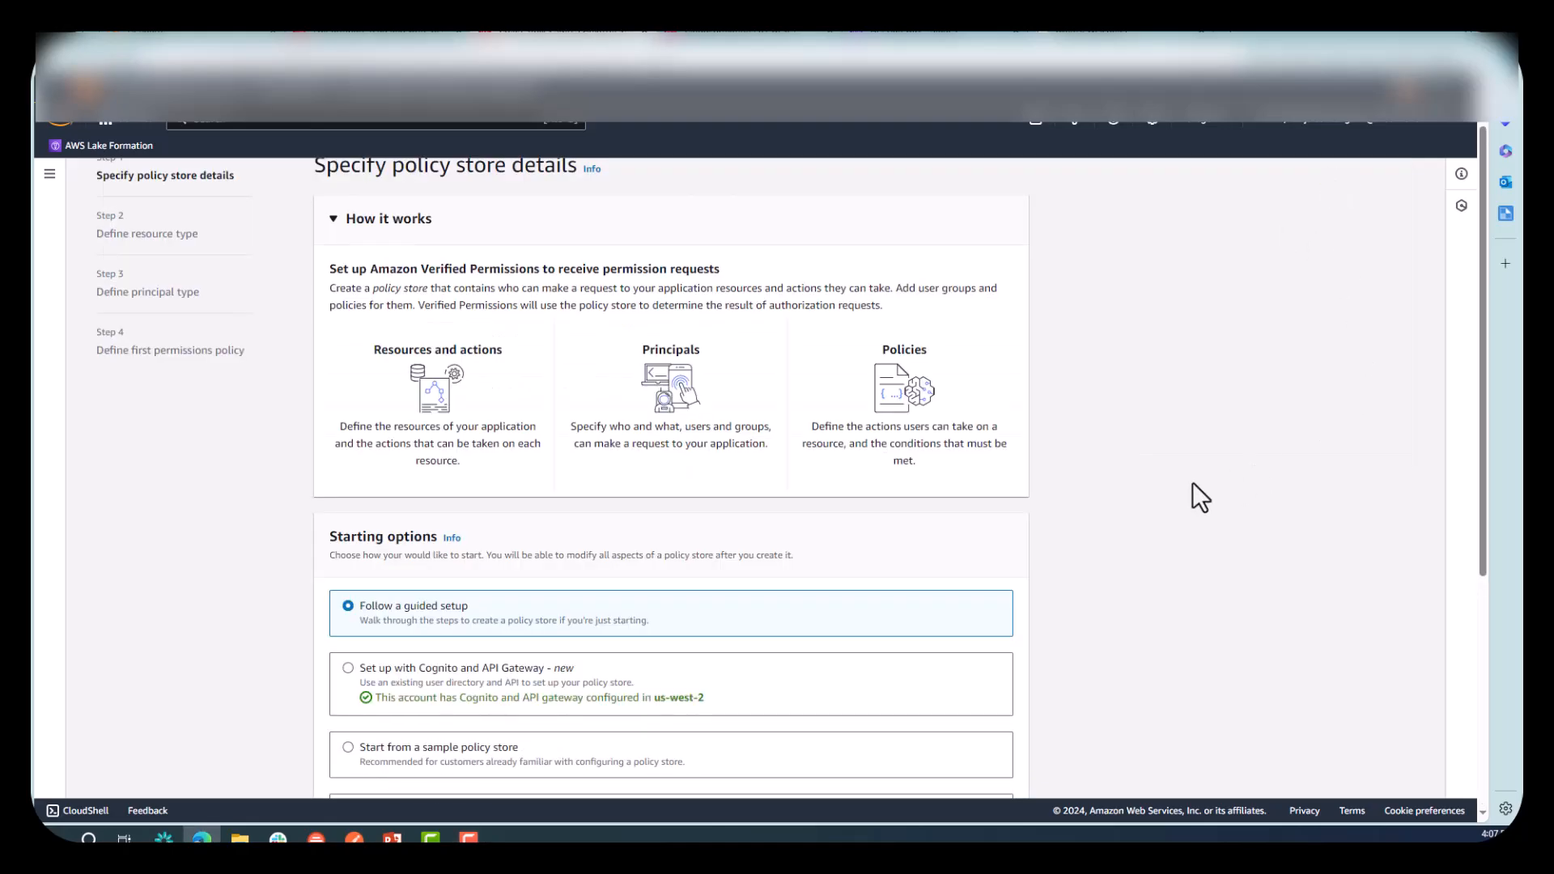
{"action": "scroll", "scroll_direction": "down", "scroll_amount": 3}
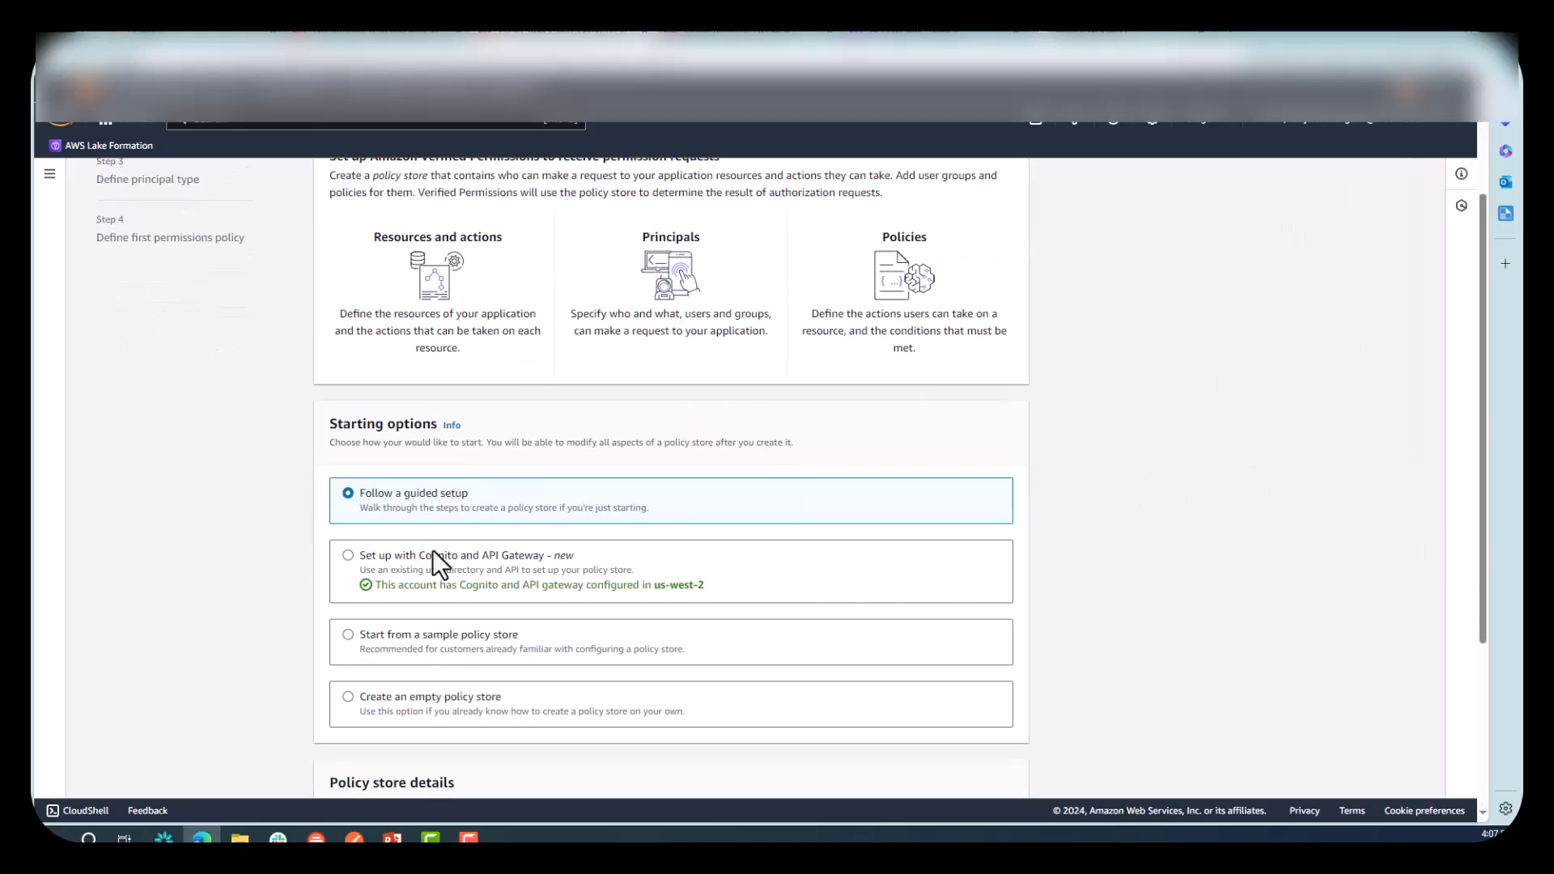
{"action": "left_click", "coordinate": [348, 554]}
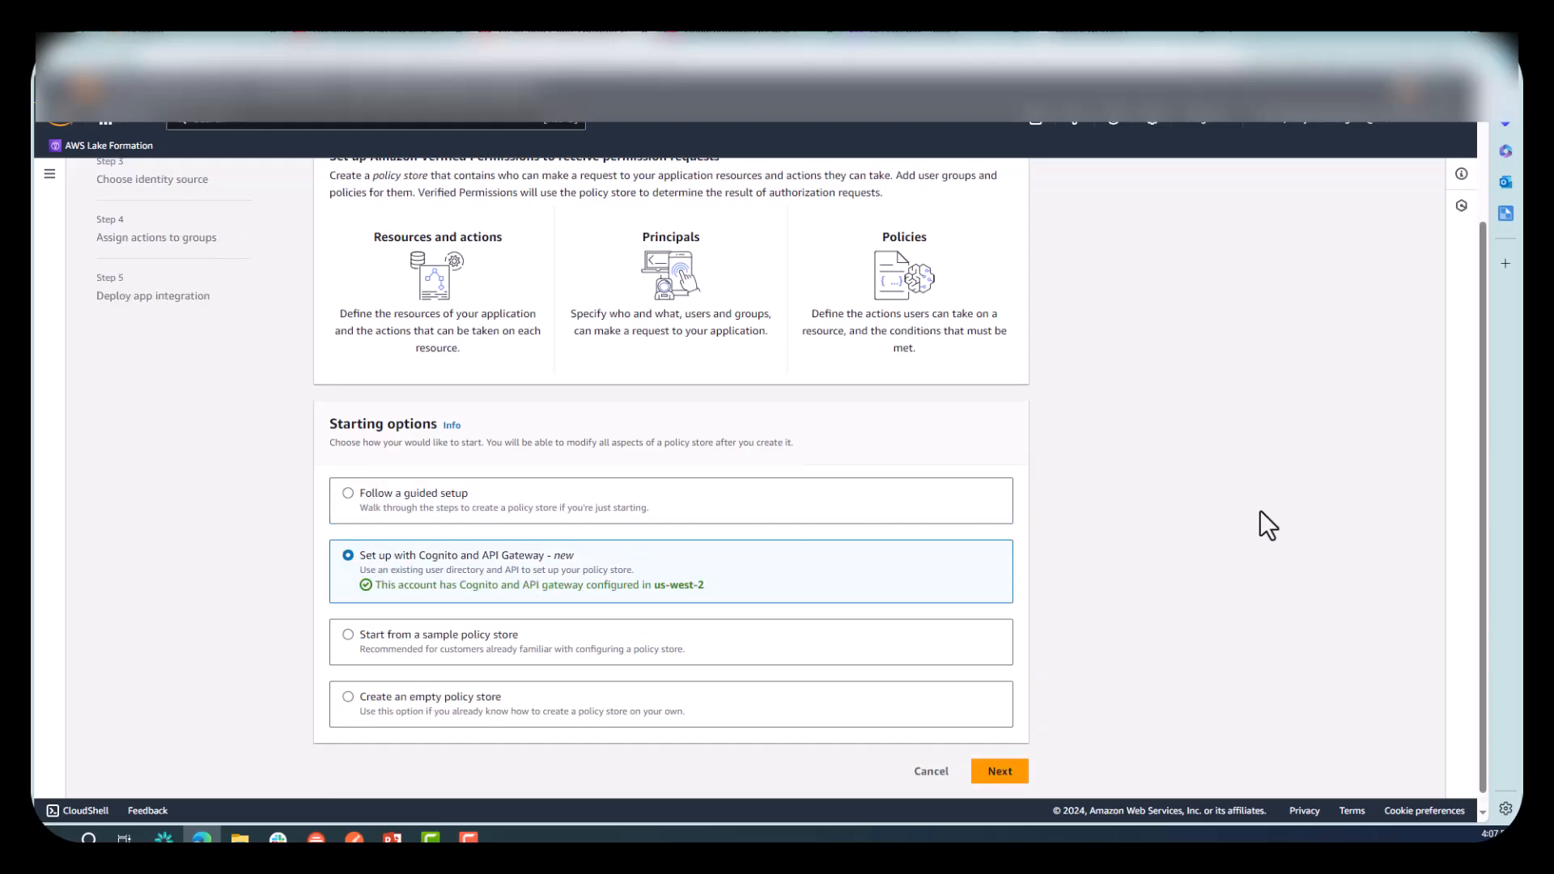
{"action": "left_click", "coordinate": [999, 770]}
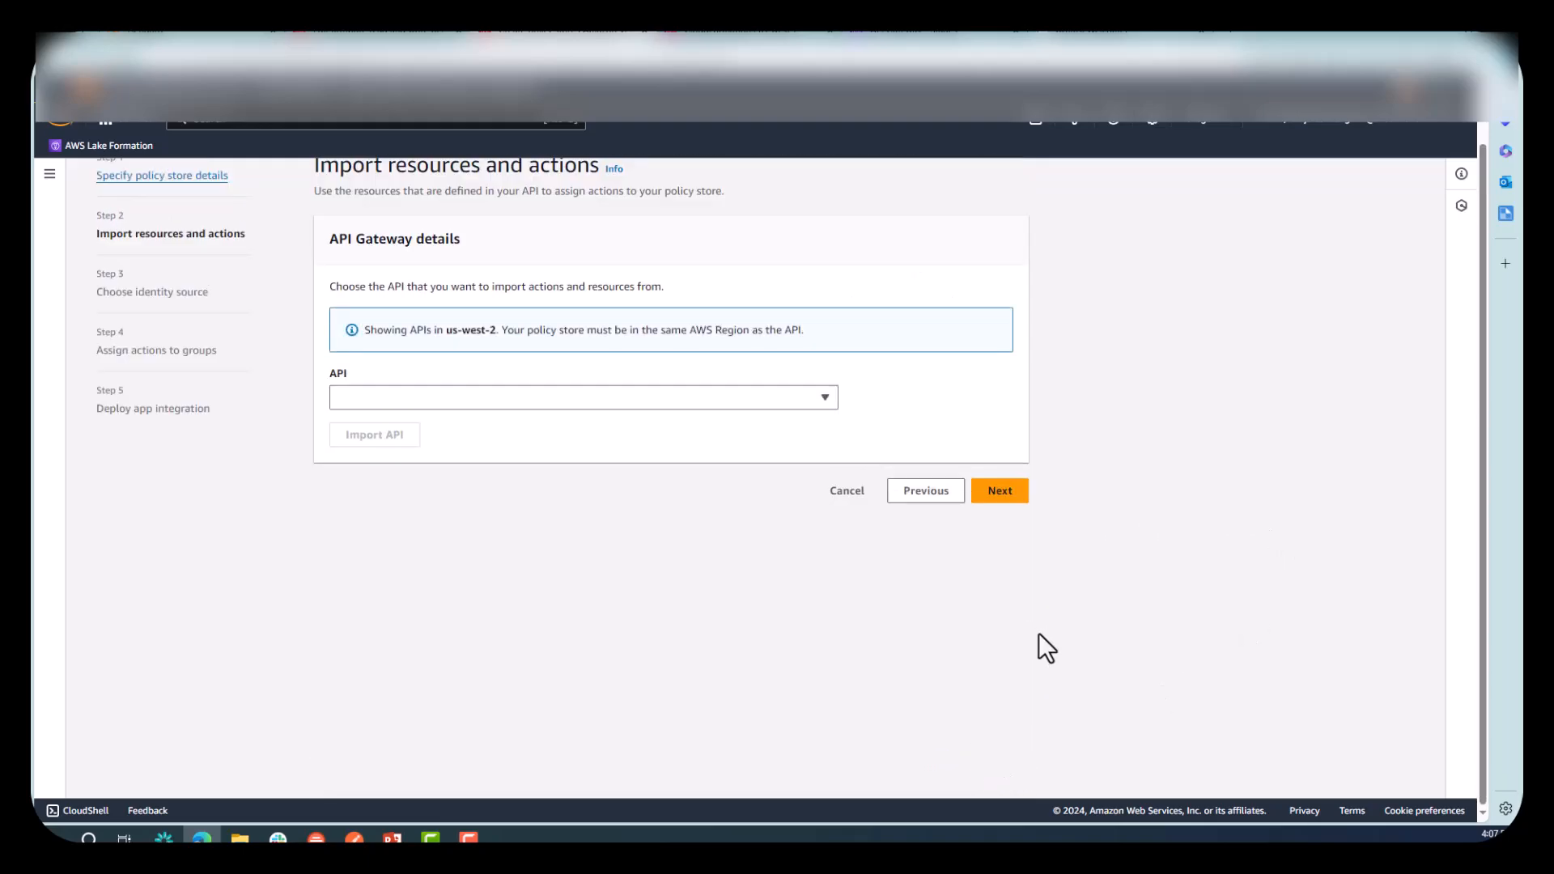
Import the PetStore API's PetStoreDev stage actions and continue to identity source selection.
{"action": "left_click", "coordinate": [581, 396]}
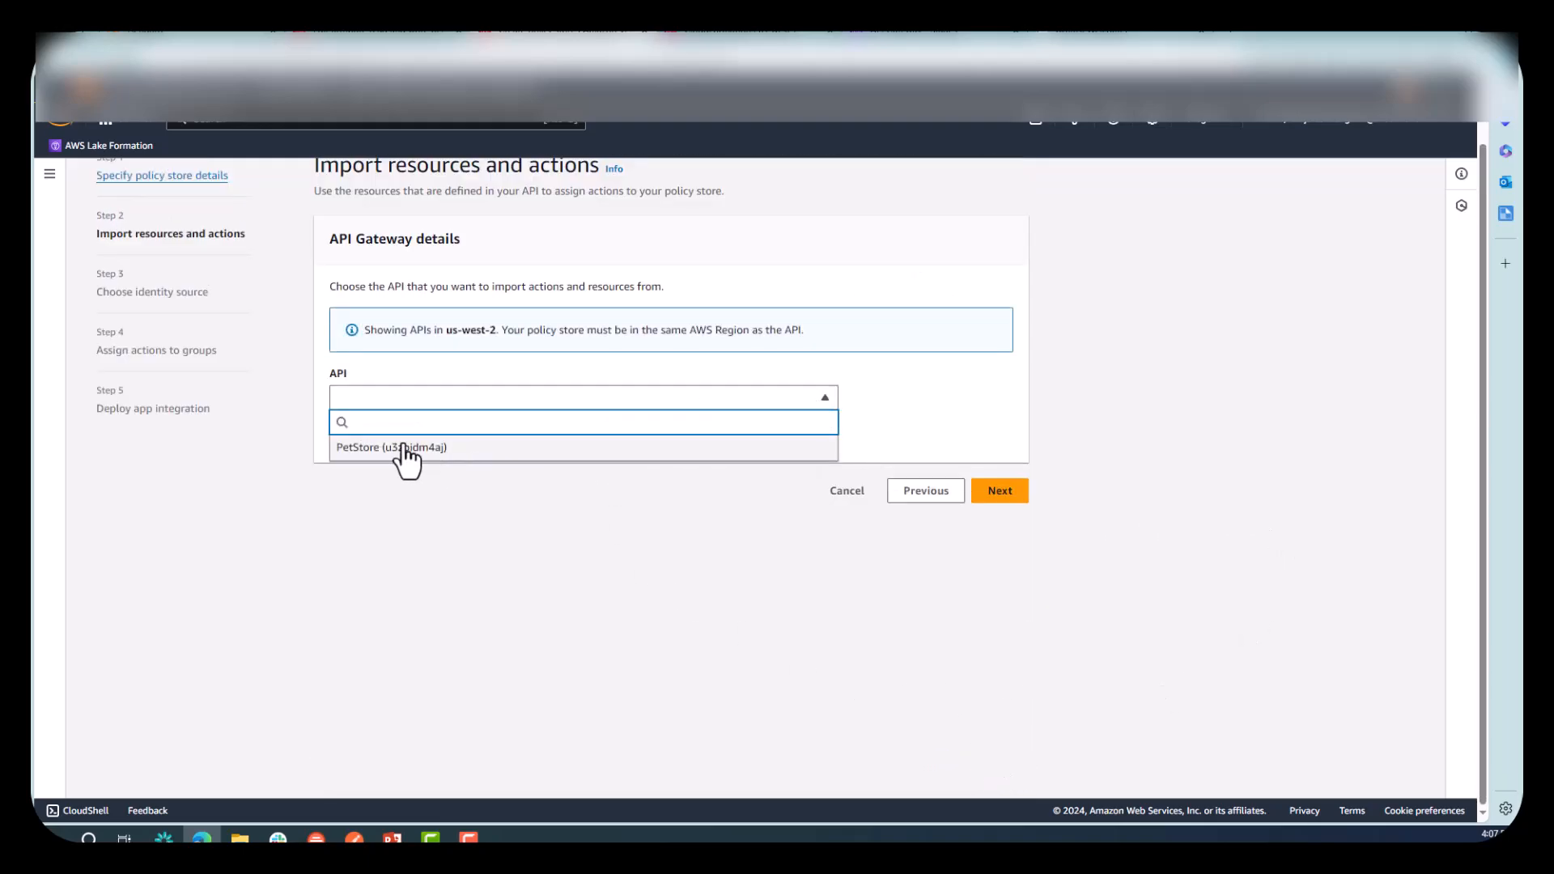
{"action": "left_click", "coordinate": [392, 447]}
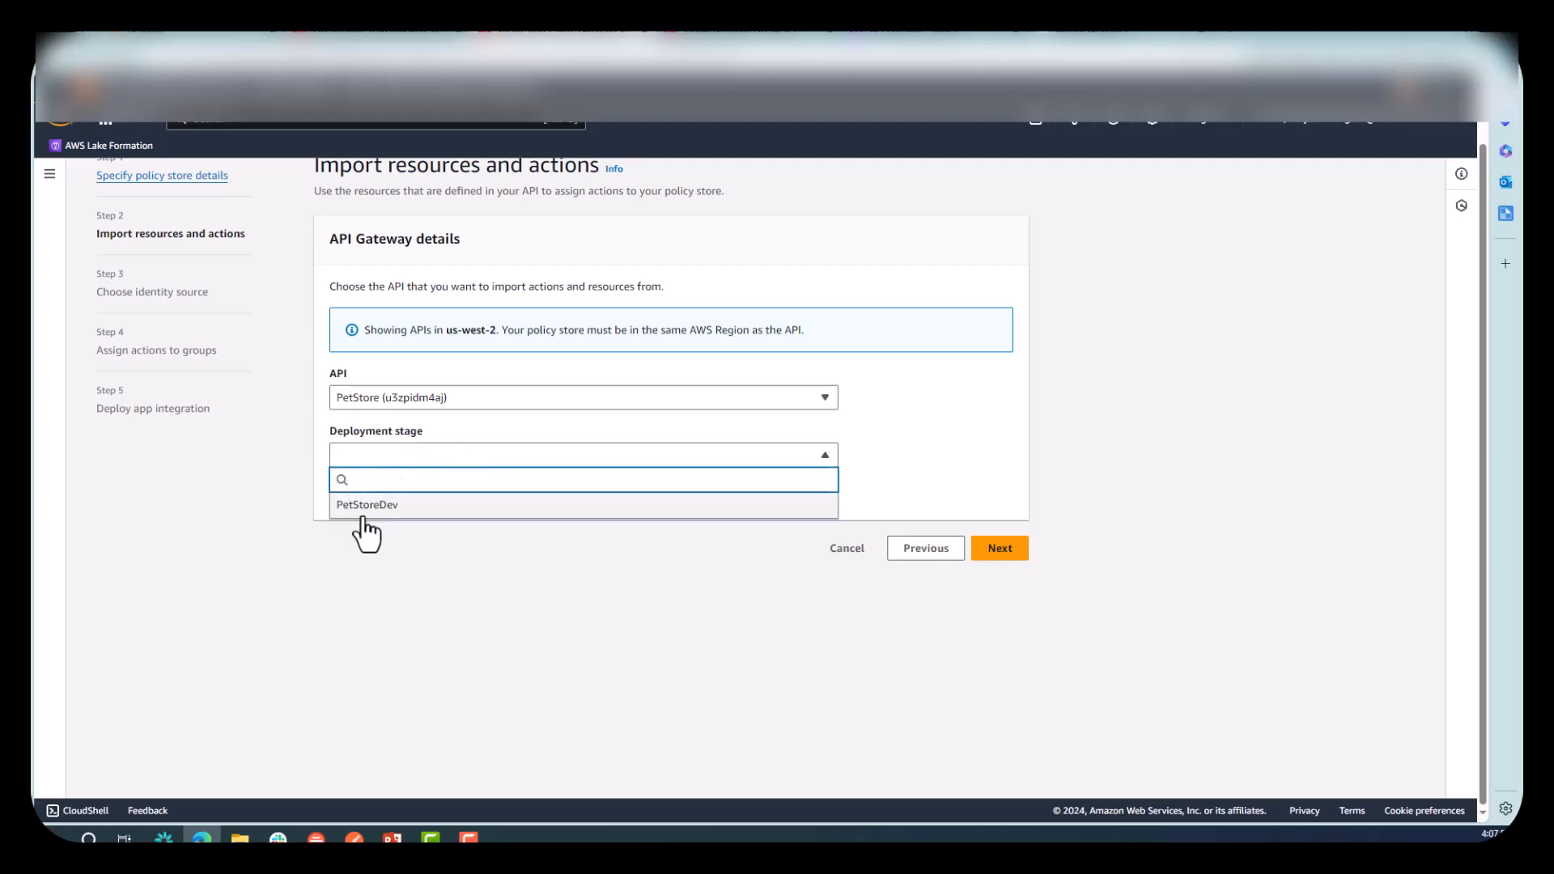
{"action": "left_click", "coordinate": [367, 505]}
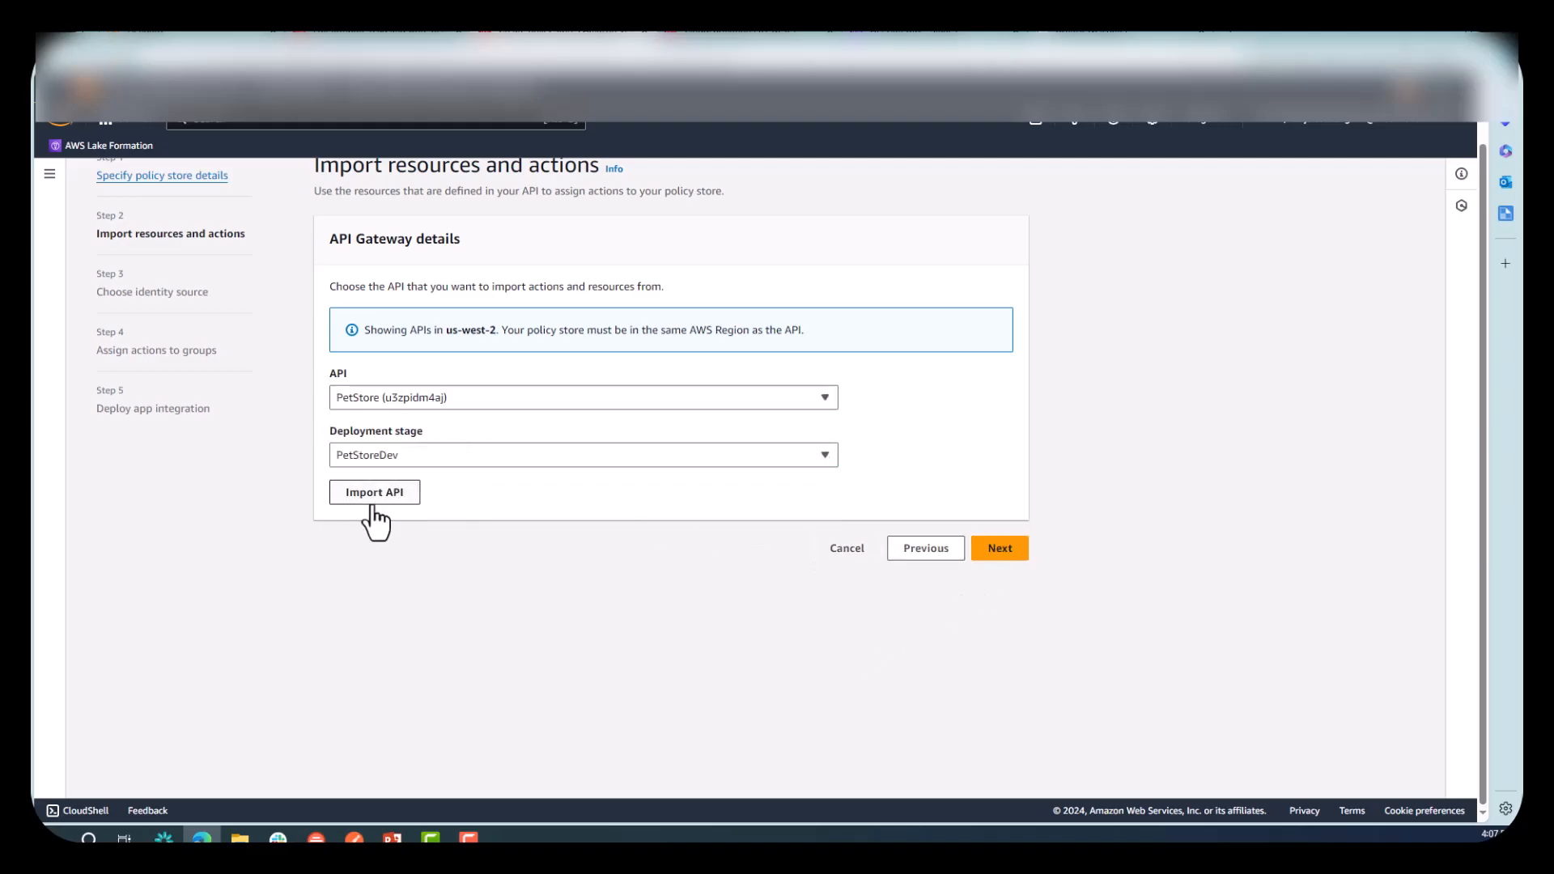
{"action": "left_click", "coordinate": [998, 547]}
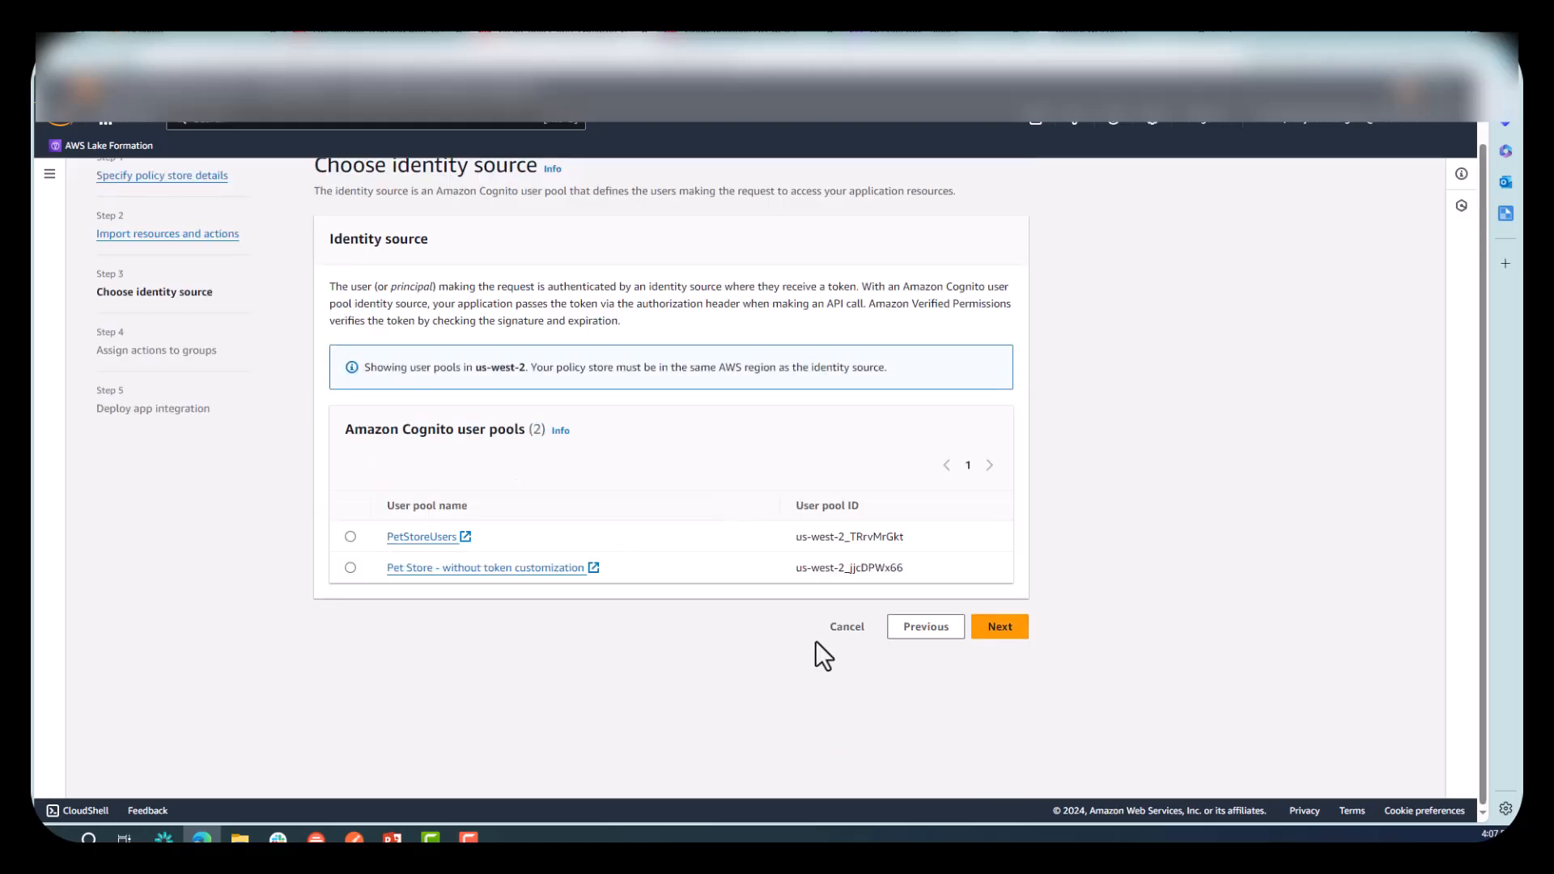
Choose the 'Pet Store - without token customization' user pool with Identity token and continue.
{"action": "left_click", "coordinate": [350, 567]}
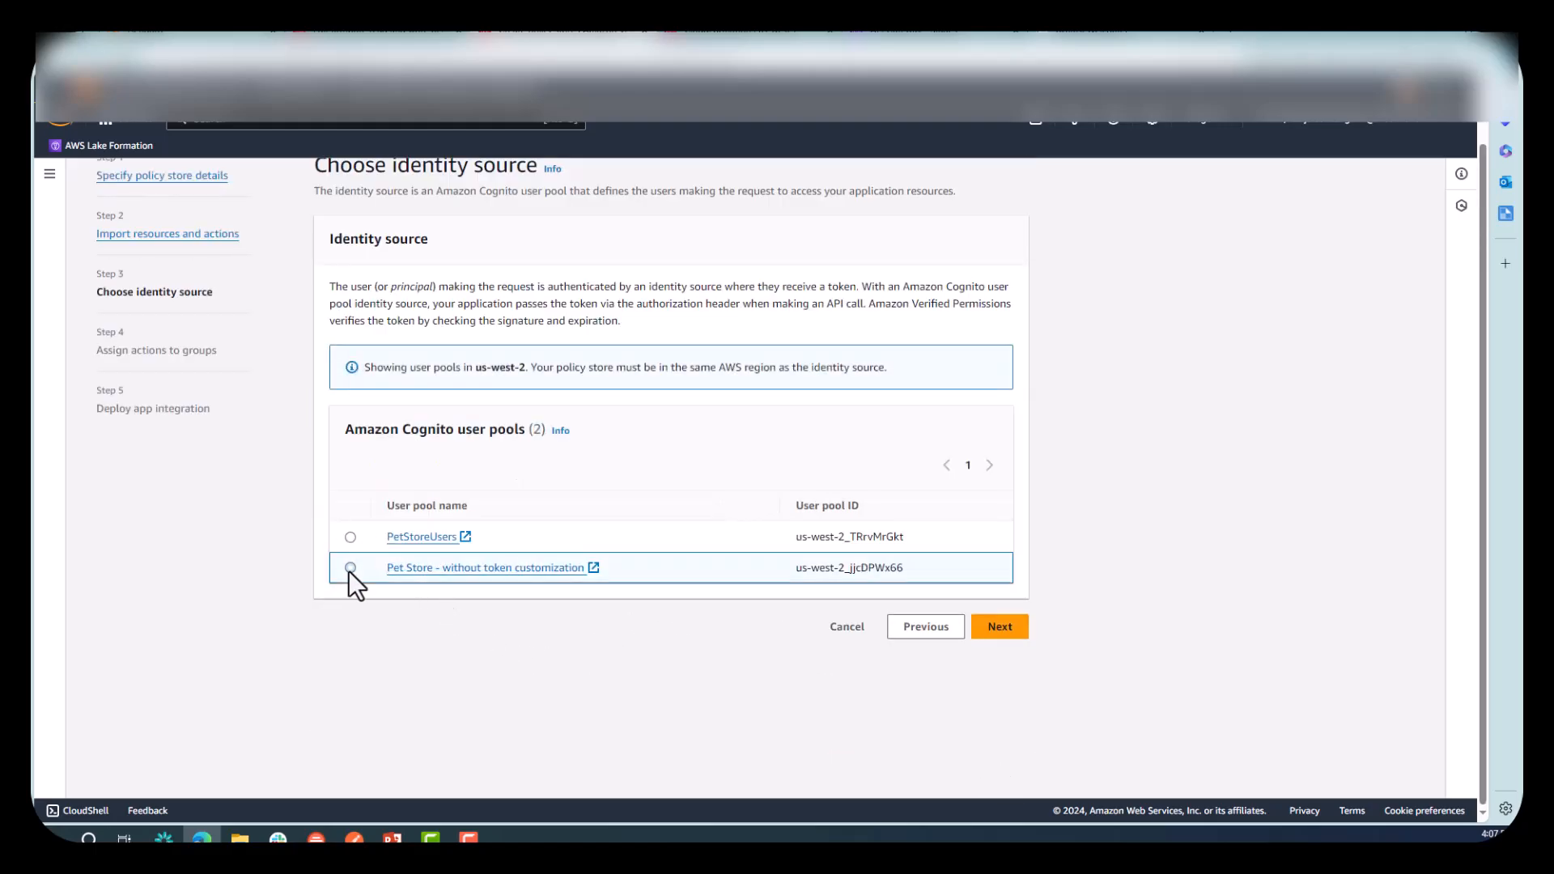
{"action": "left_click", "coordinate": [351, 566]}
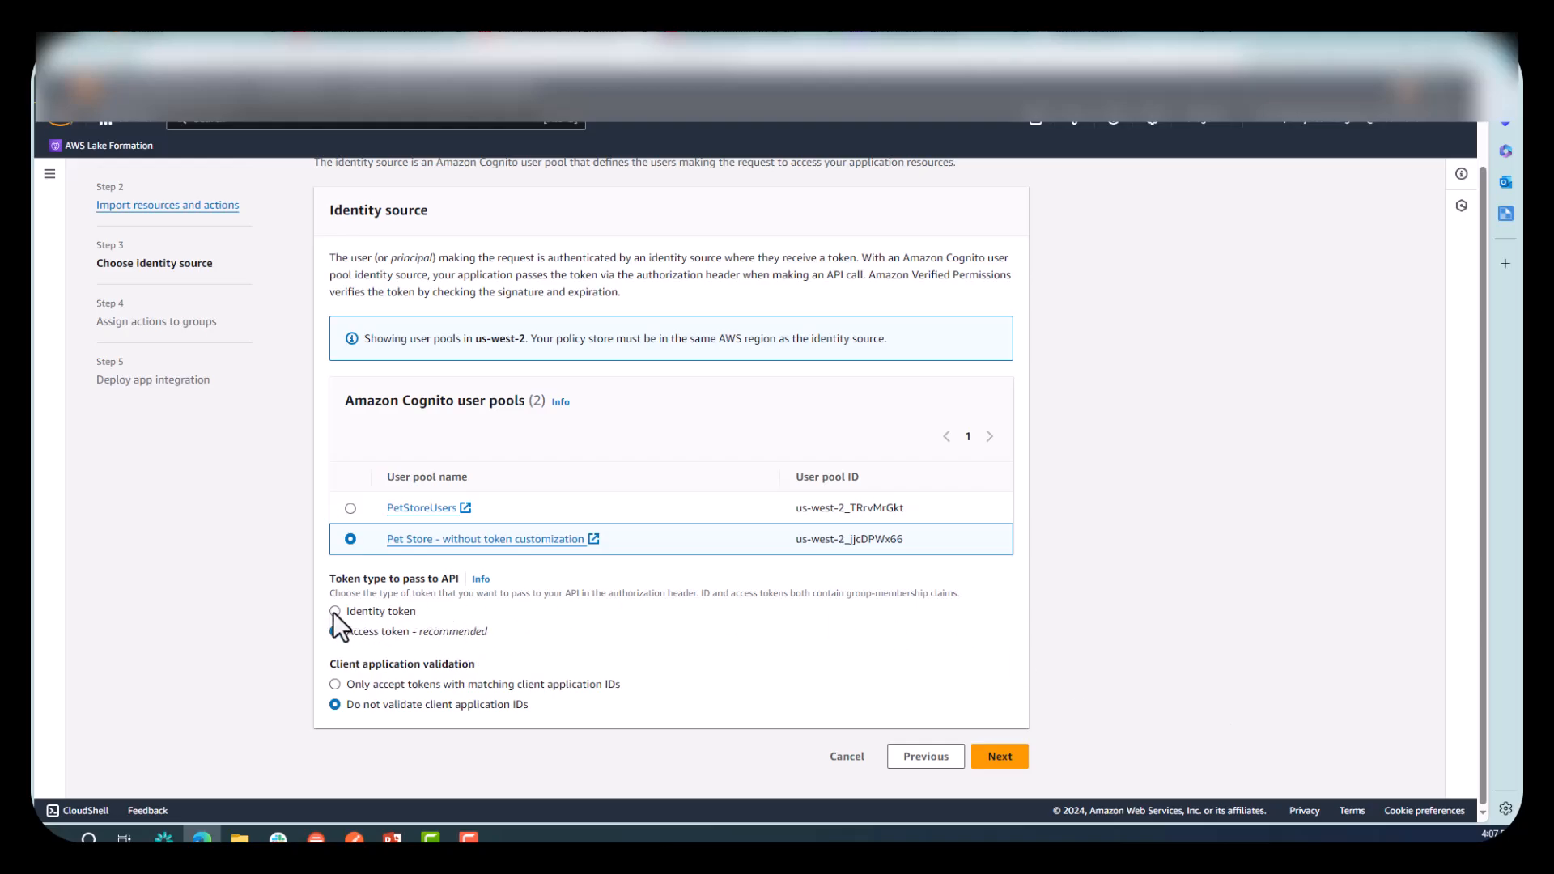
{"action": "left_click", "coordinate": [335, 610]}
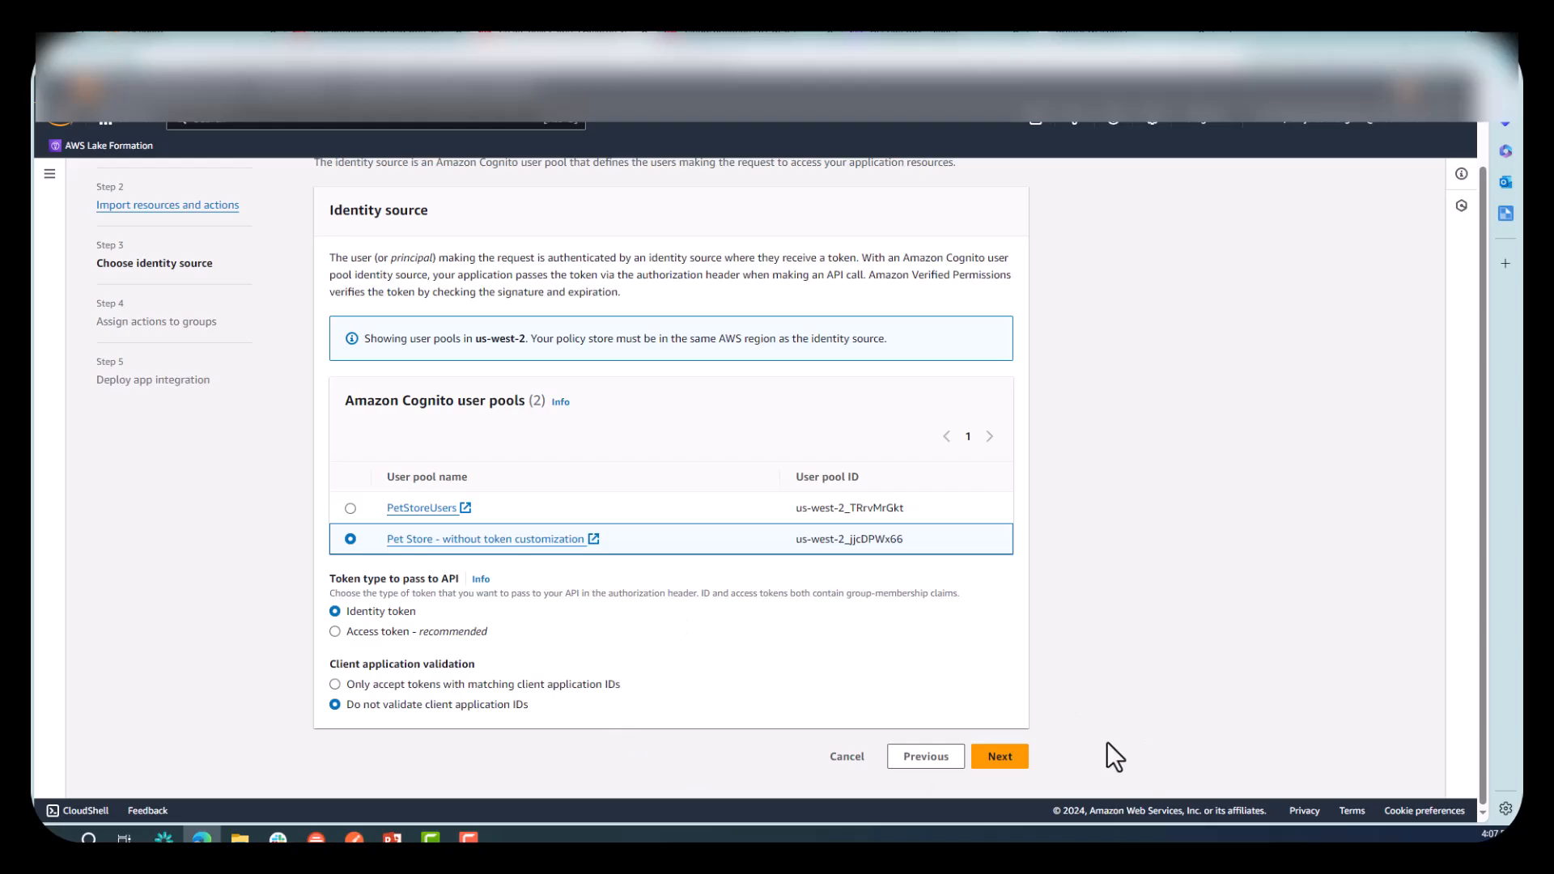
{"action": "left_click", "coordinate": [999, 755]}
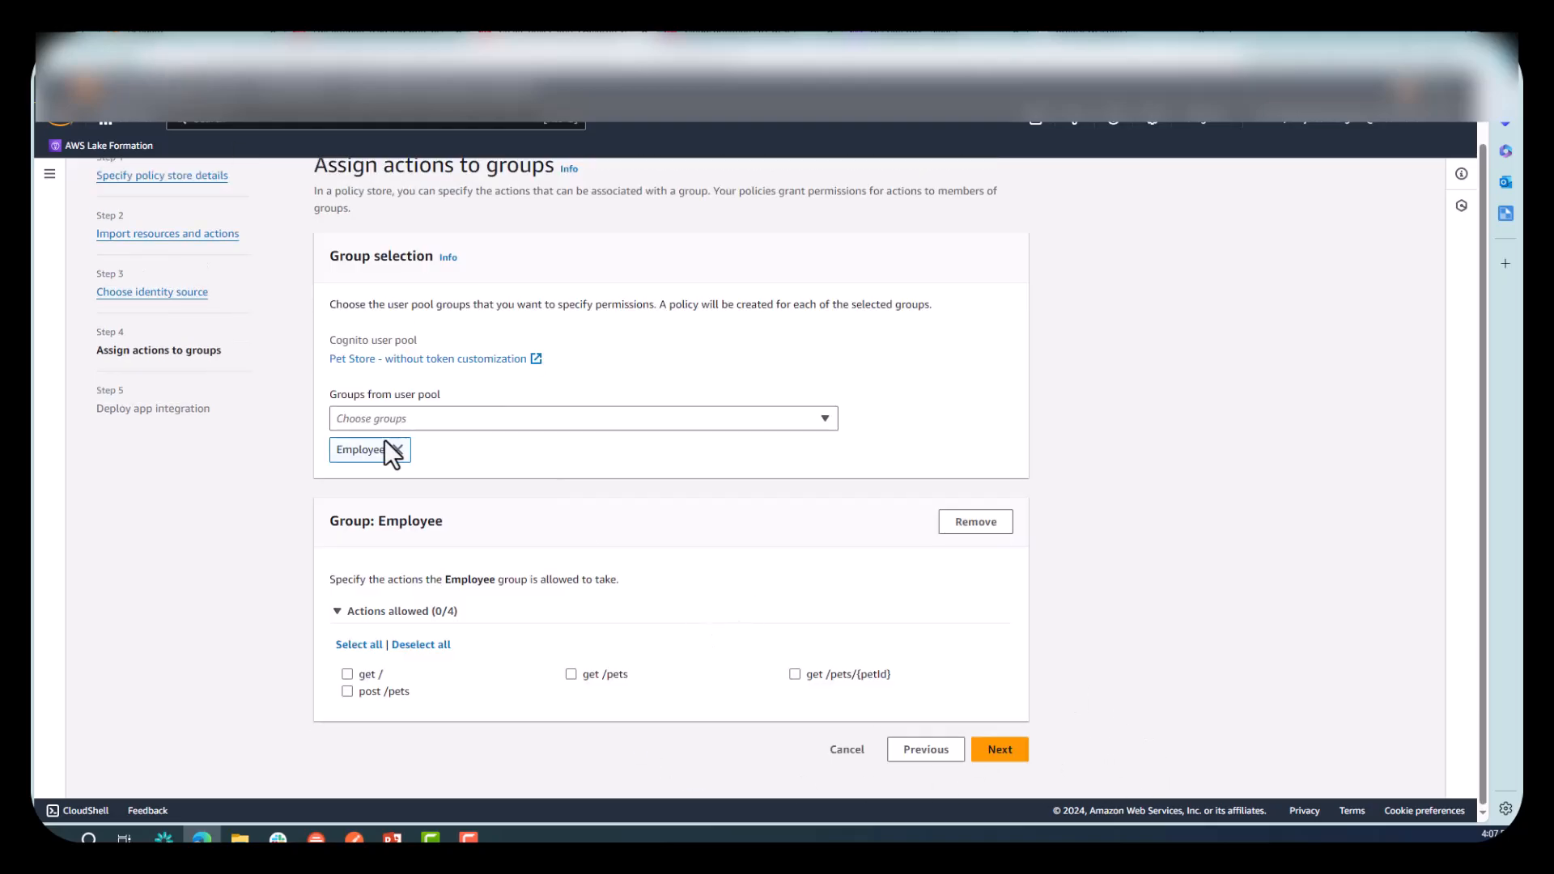
{"action": "mouse_move", "coordinate": [360, 448]}
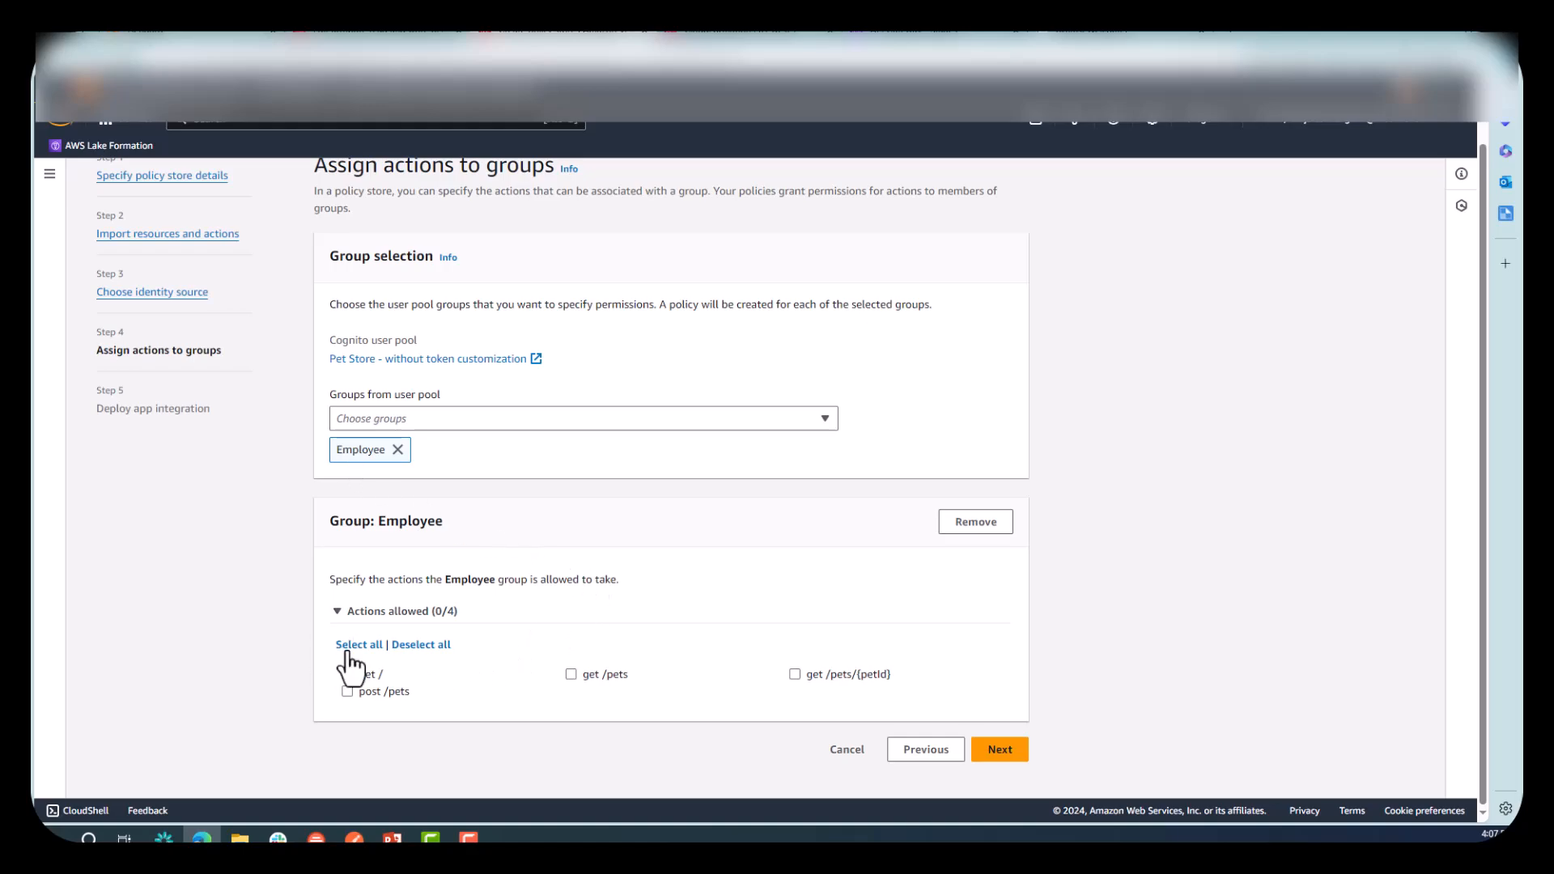
Grant the Employee group all four PetStore actions, create the policy store and check deployment.
{"action": "left_click", "coordinate": [360, 645]}
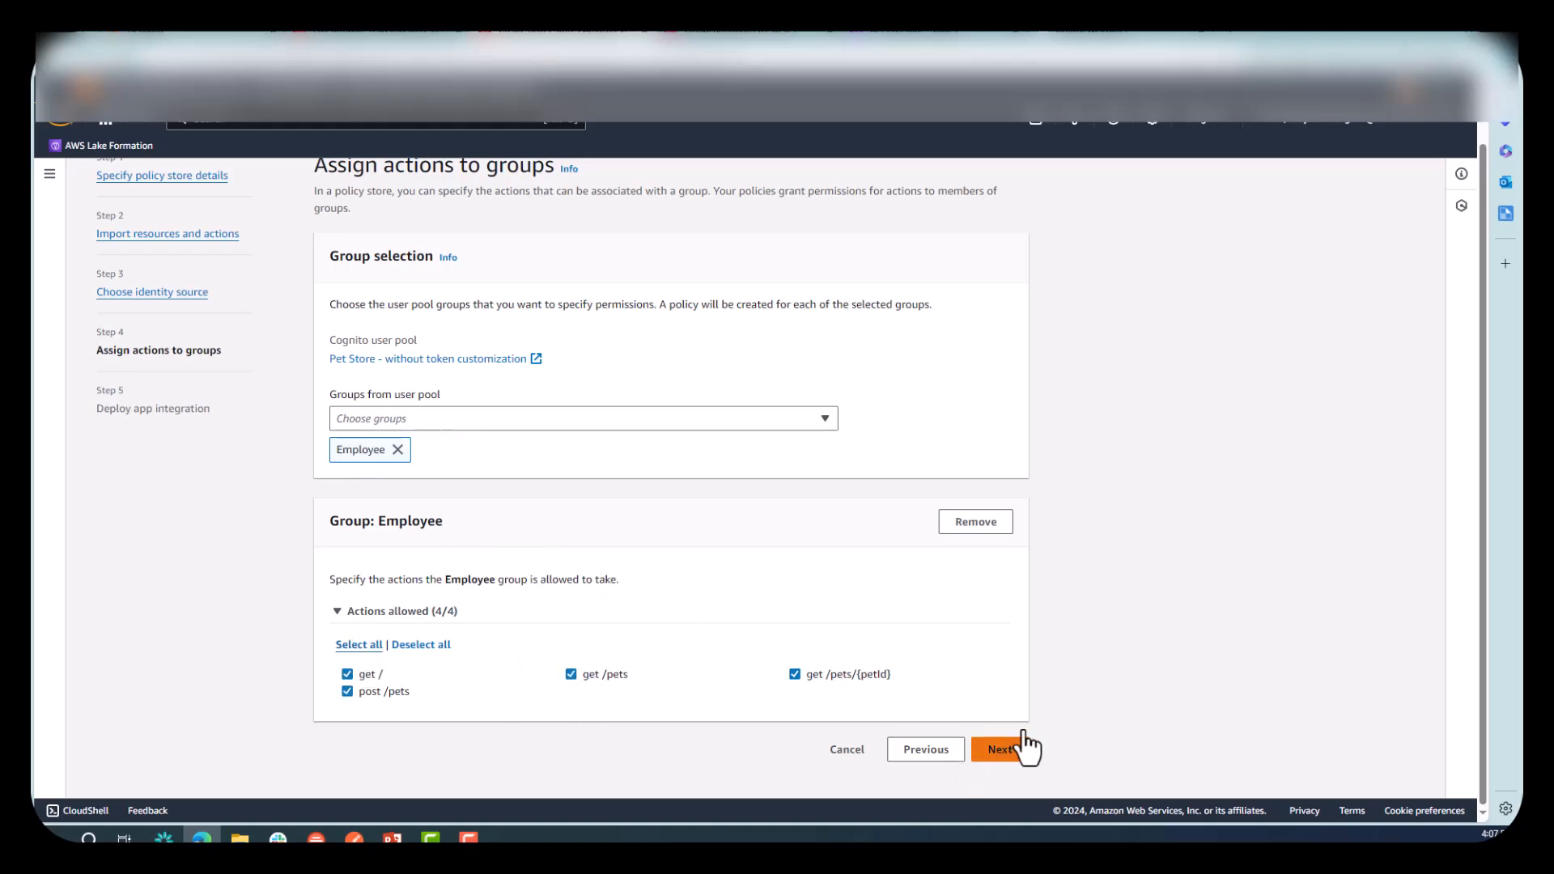
{"action": "left_click", "coordinate": [1005, 748]}
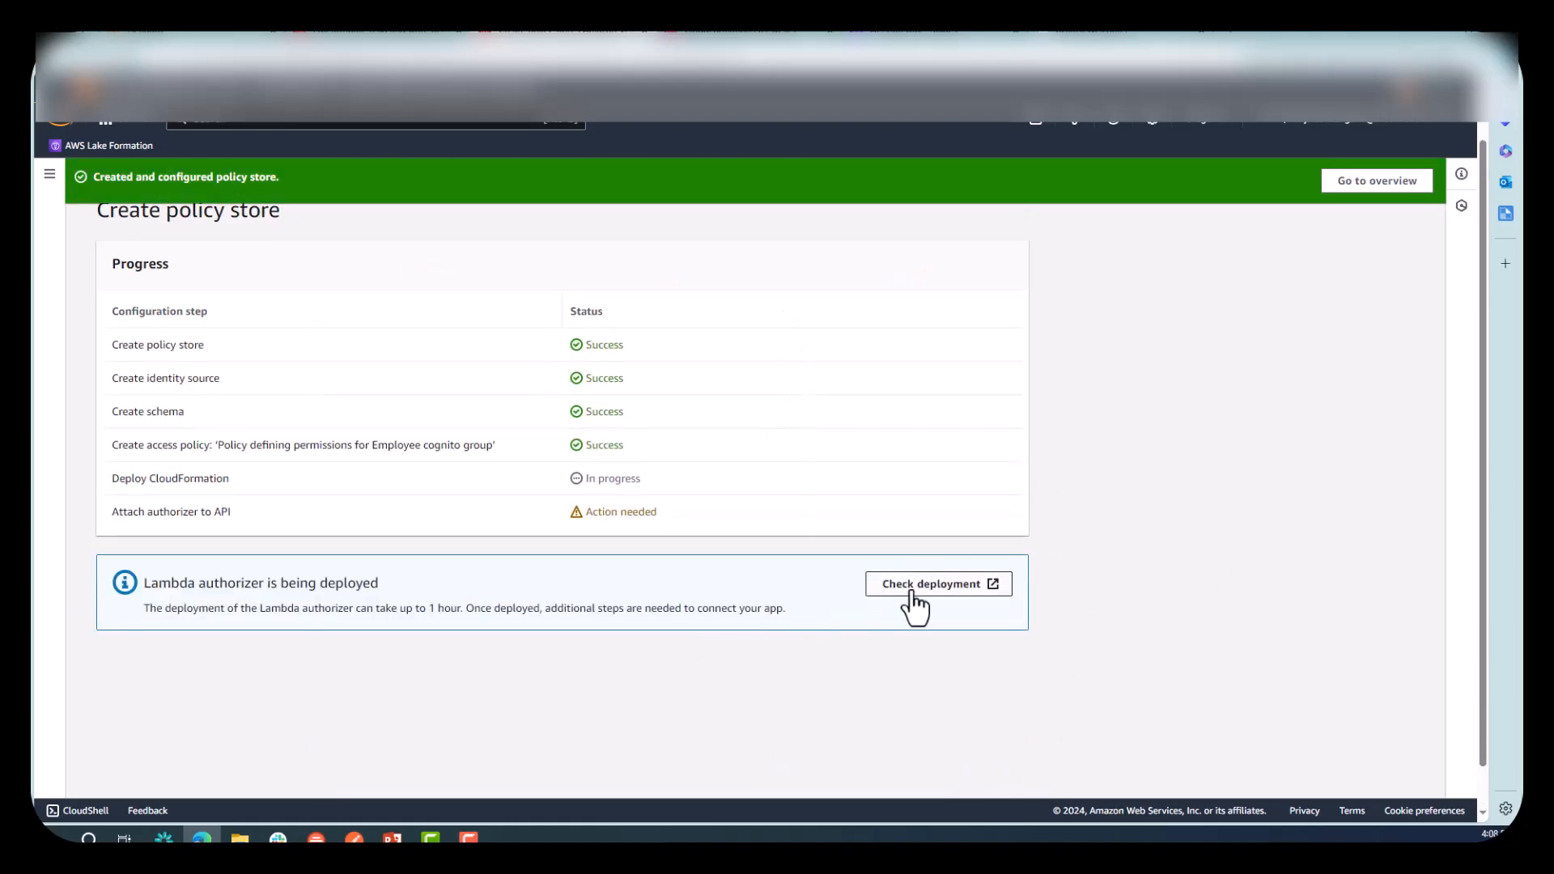
{"action": "left_click", "coordinate": [937, 585]}
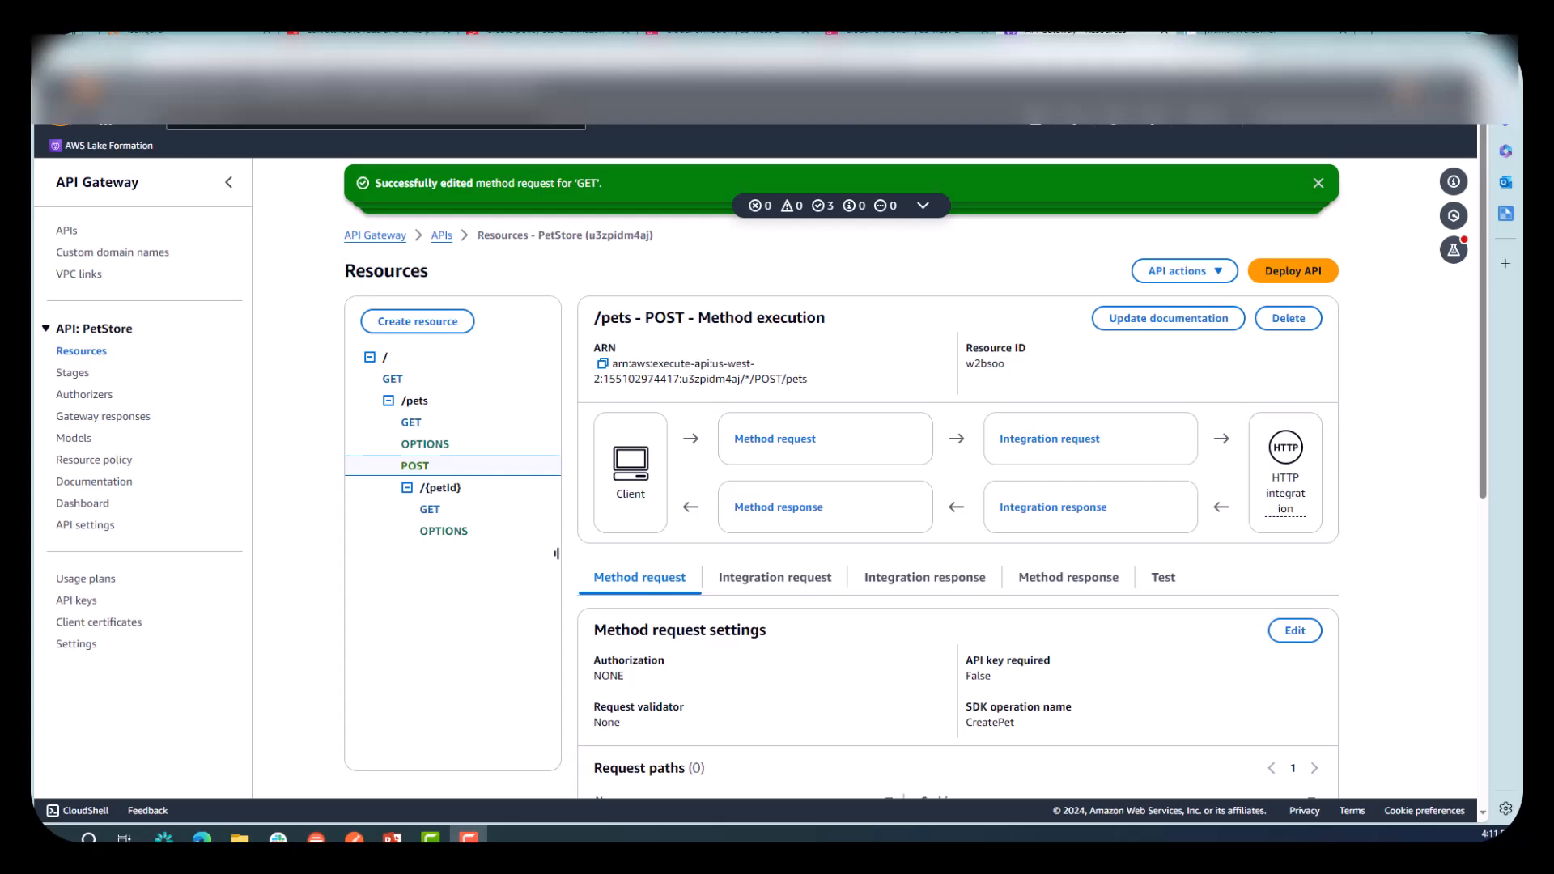
{"action": "mouse_move", "coordinate": [144, 191]}
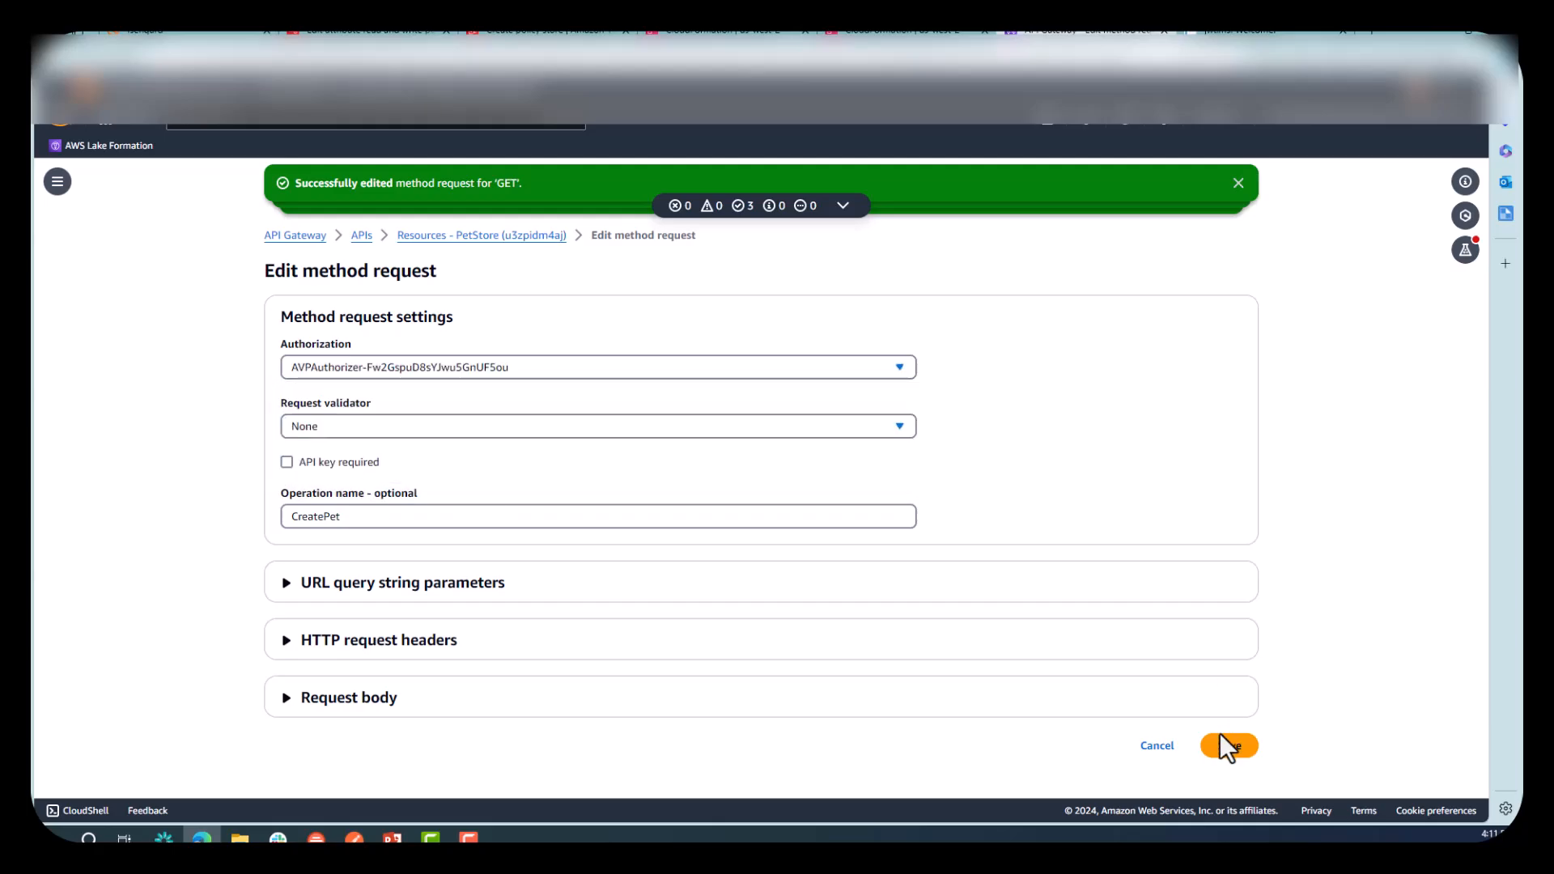
Save the POST method's authorizer change and deploy the API to the PetStoreDev stage.
{"action": "left_click", "coordinate": [1228, 745]}
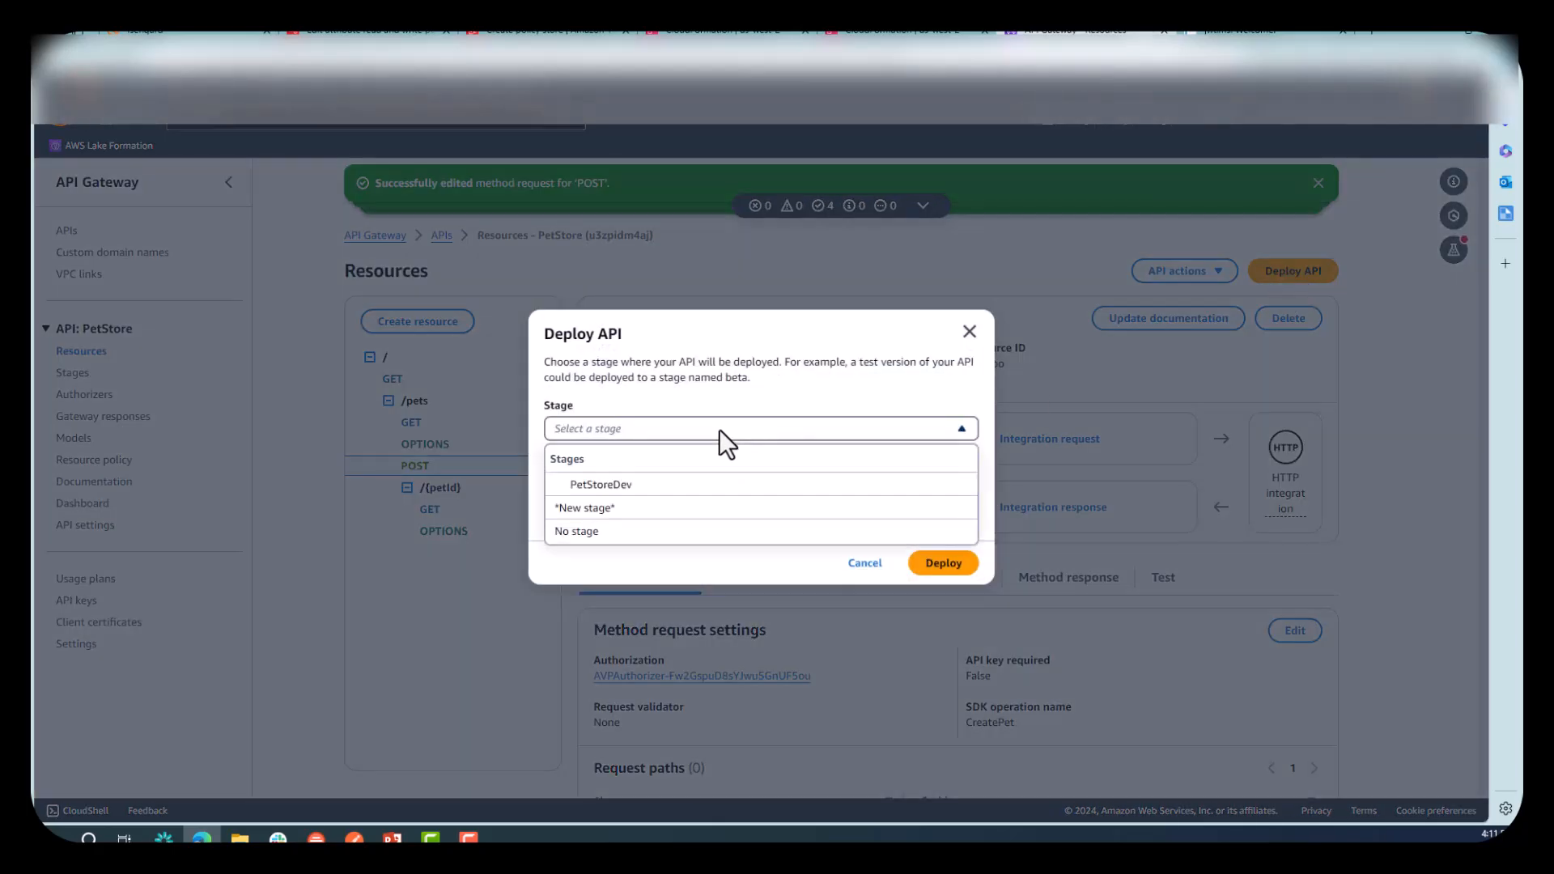
{"action": "left_click", "coordinate": [598, 484]}
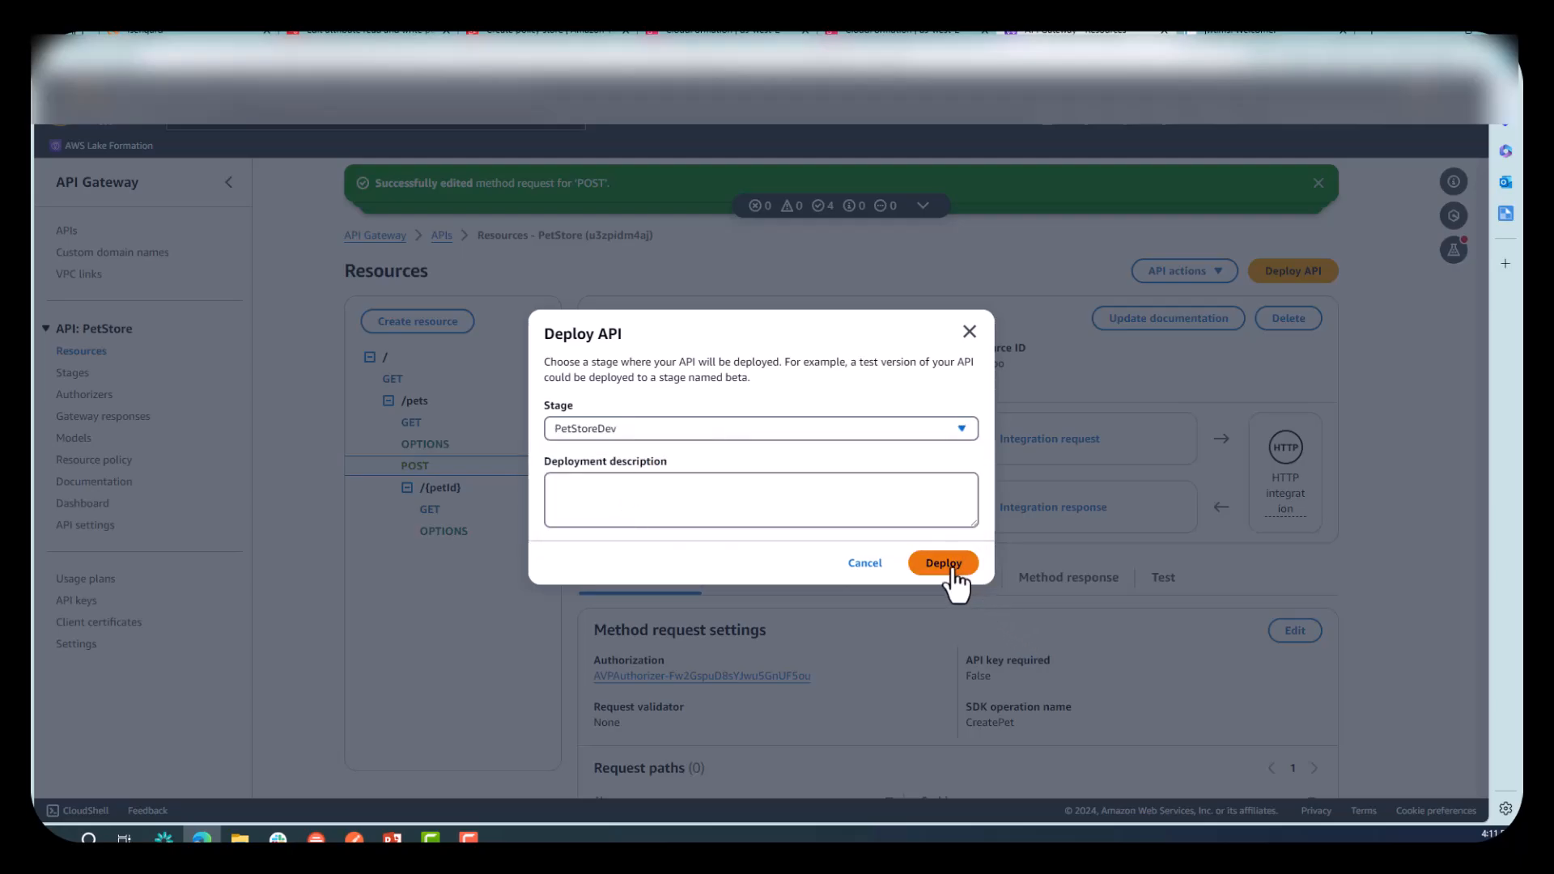
{"action": "left_click", "coordinate": [942, 563]}
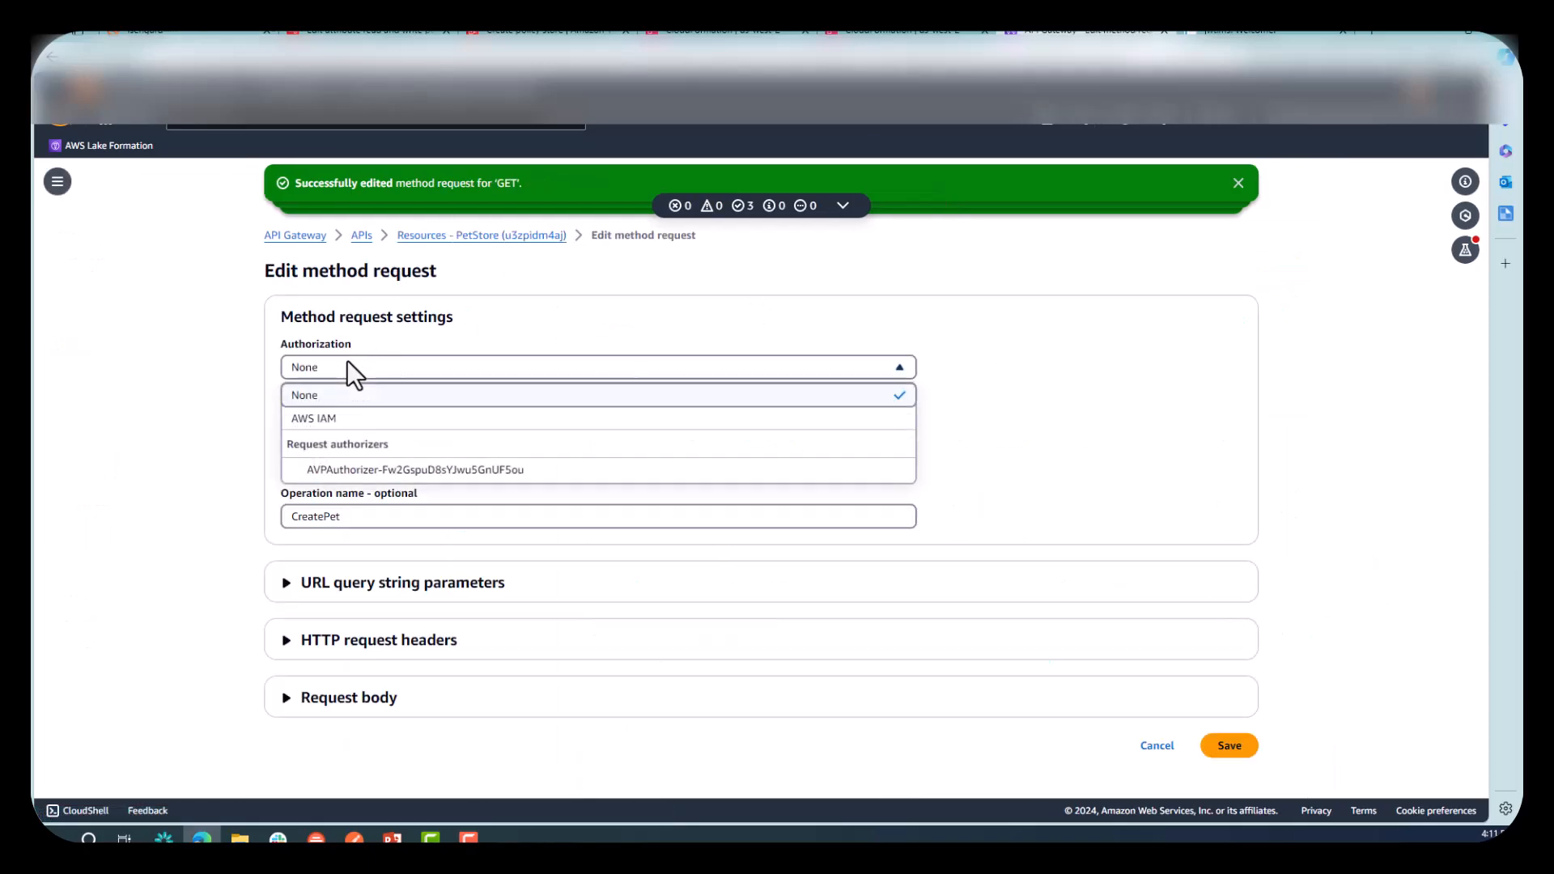
Set POST /pets Authorization to the AVPAuthorizer, save, and start another PetStoreDev deployment.
{"action": "left_click", "coordinate": [414, 470]}
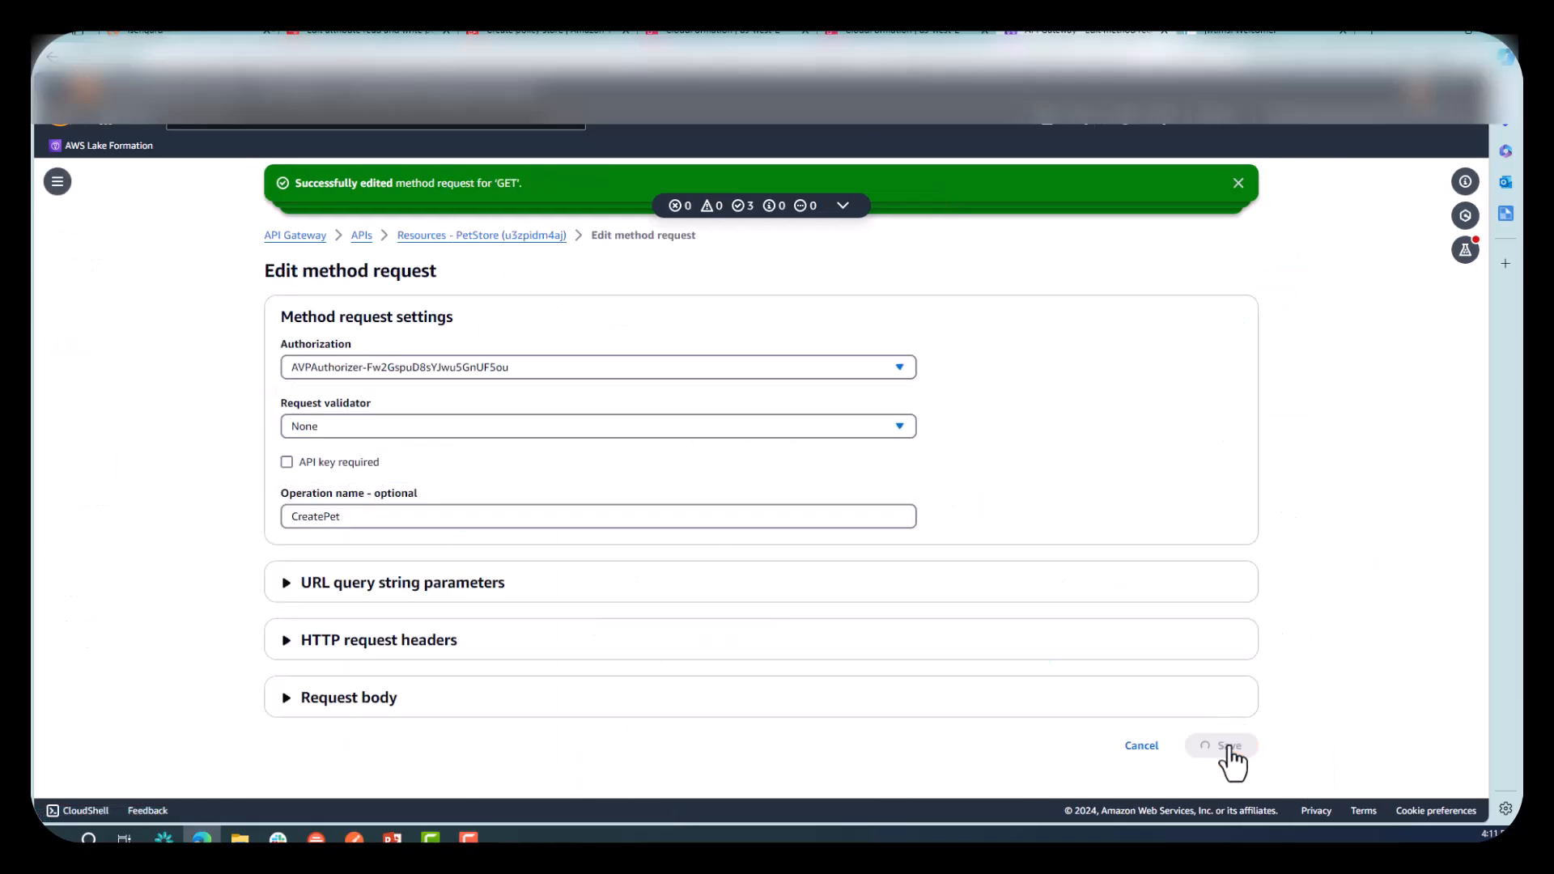
{"action": "left_click", "coordinate": [1228, 745]}
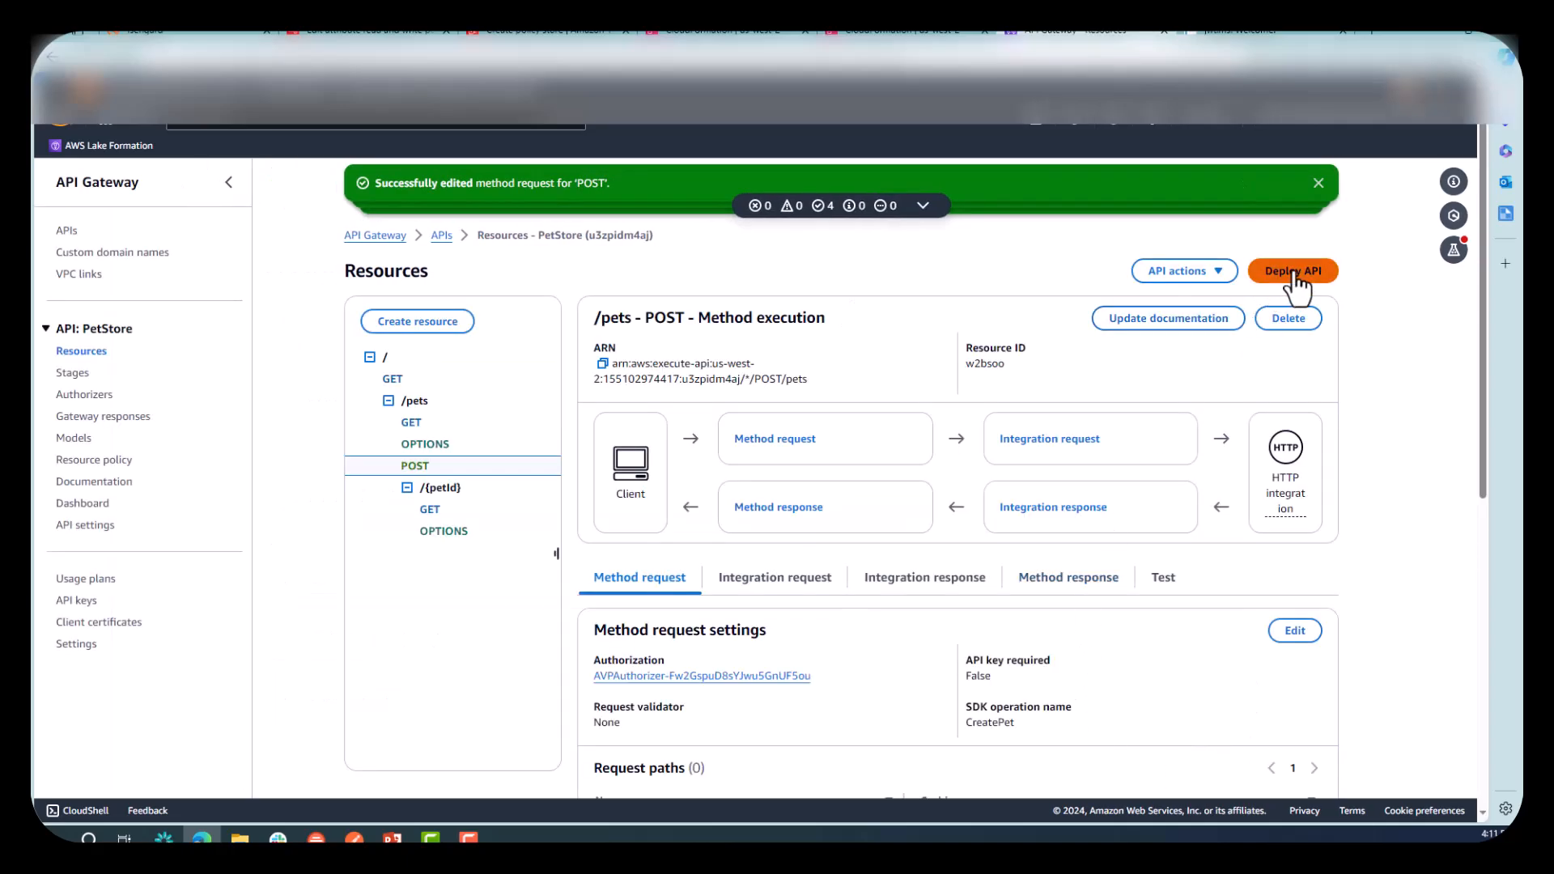
{"action": "left_click", "coordinate": [1292, 270]}
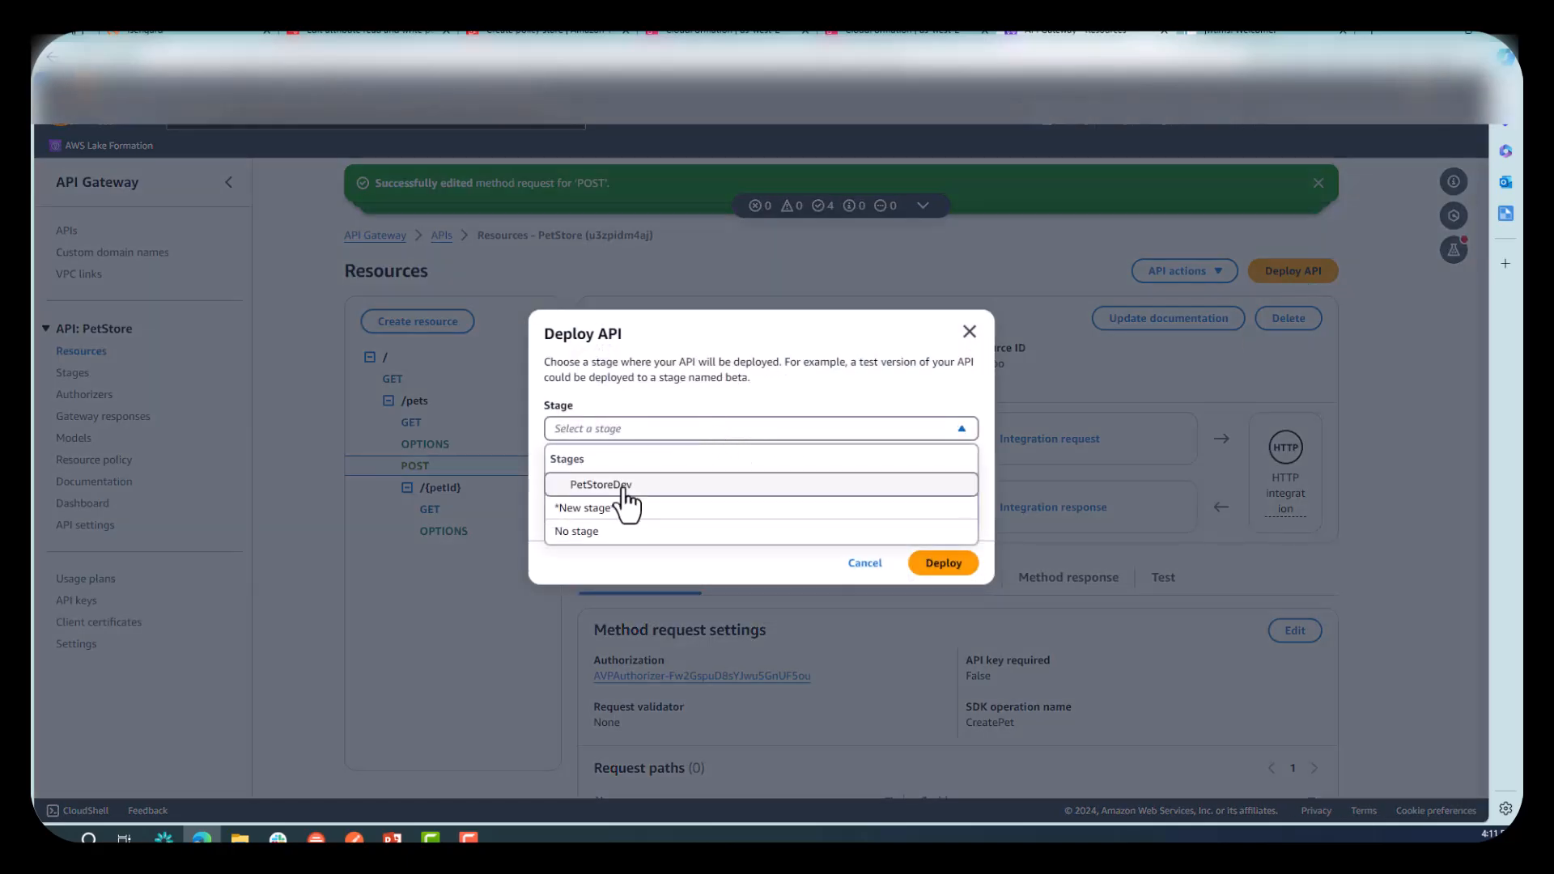
{"action": "left_click", "coordinate": [599, 484]}
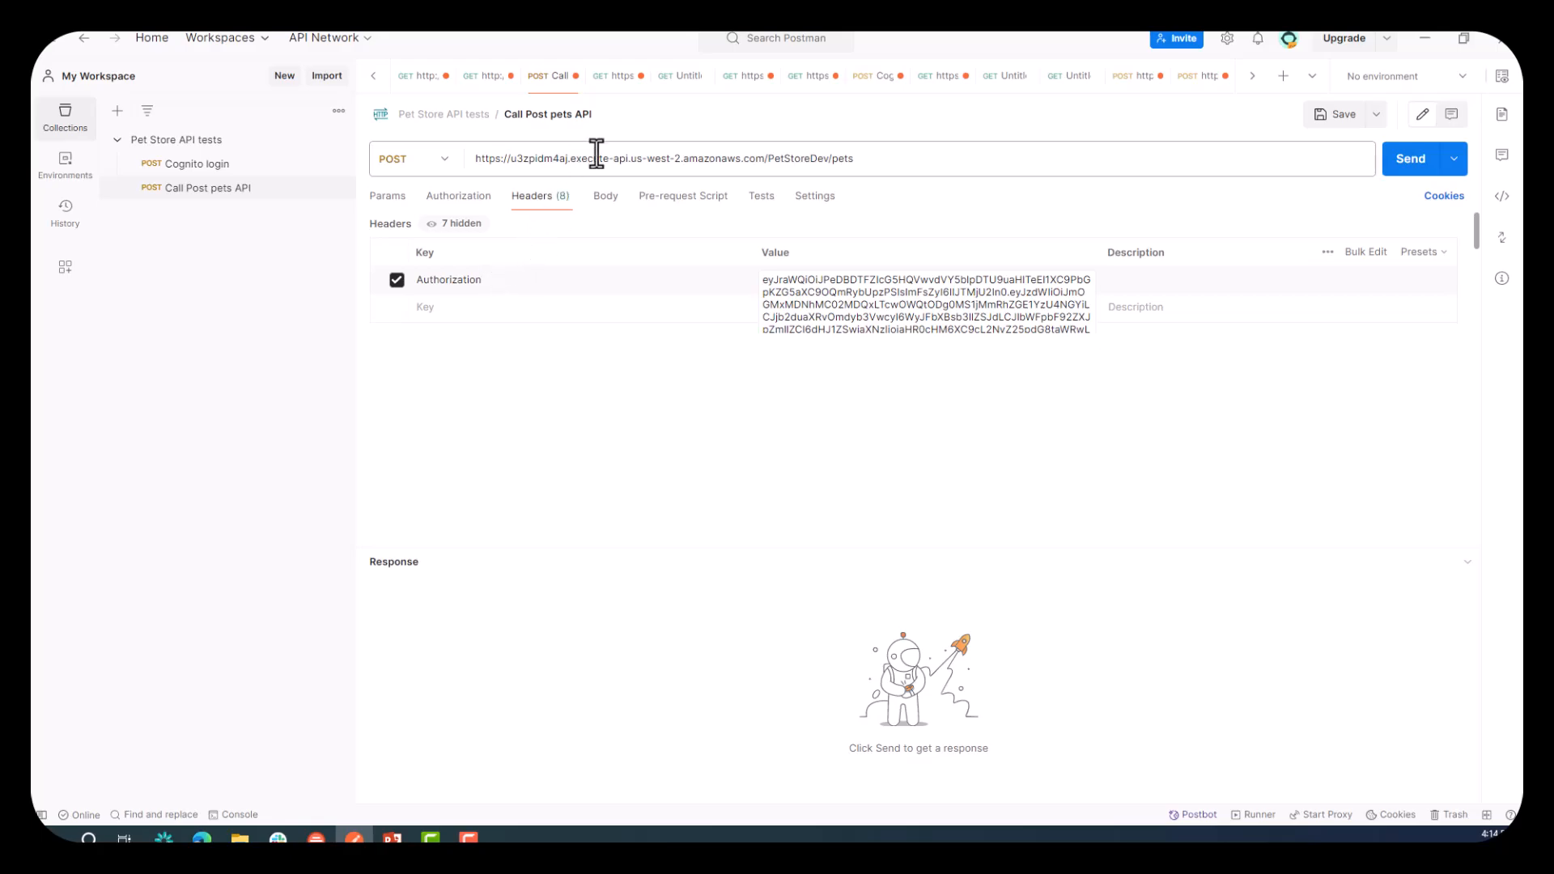
{"action": "mouse_move", "coordinate": [765, 158]}
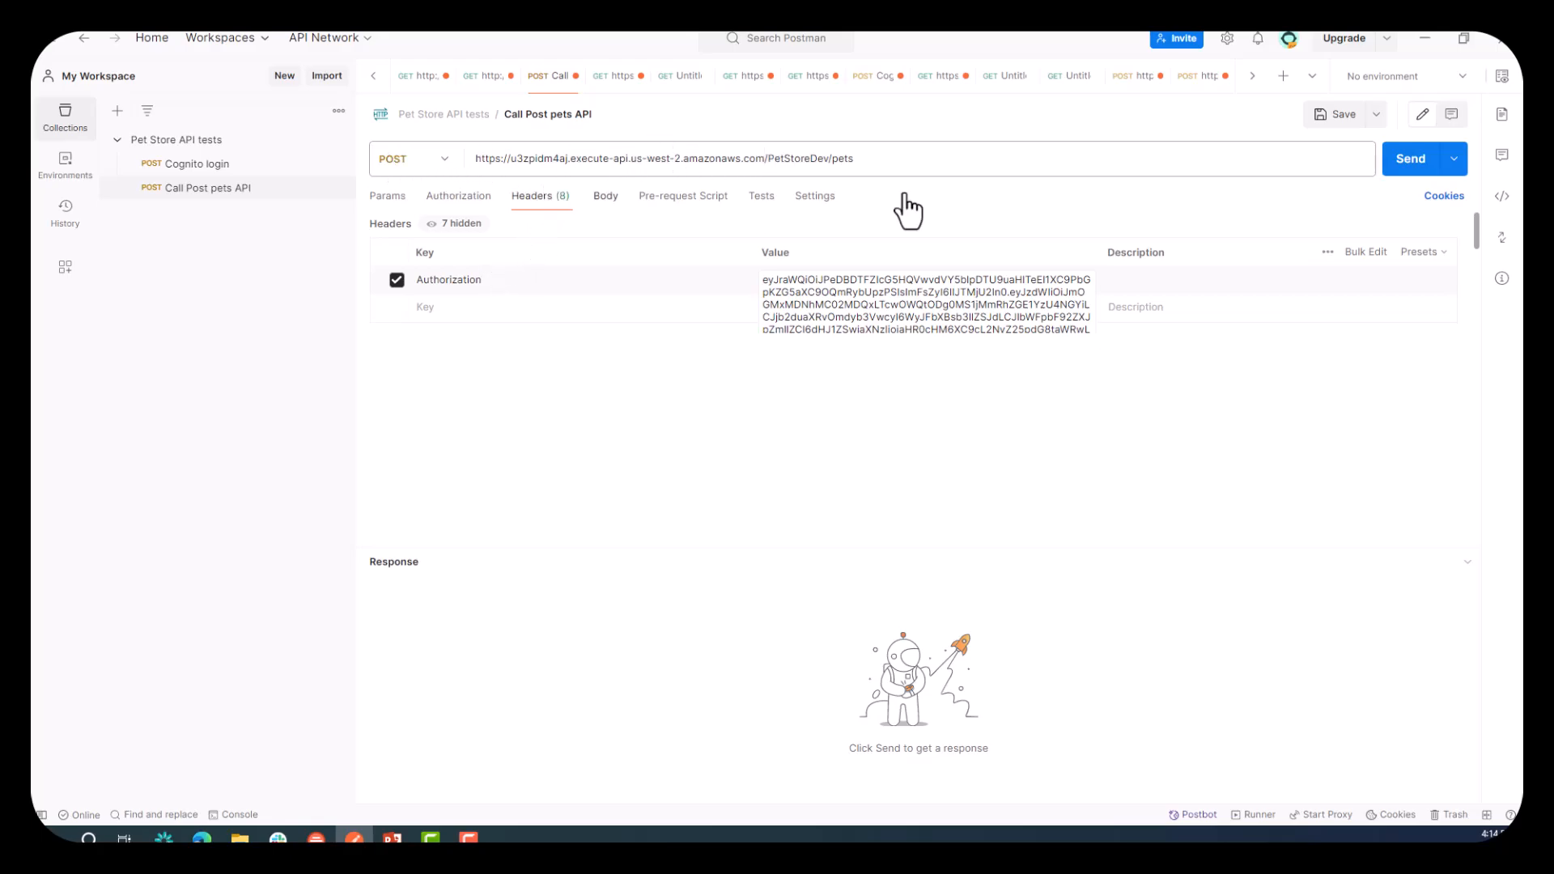
Send the 'Call Post pets API' request with the Authorization header and get a 200 OK response.
{"action": "left_click", "coordinate": [1410, 158]}
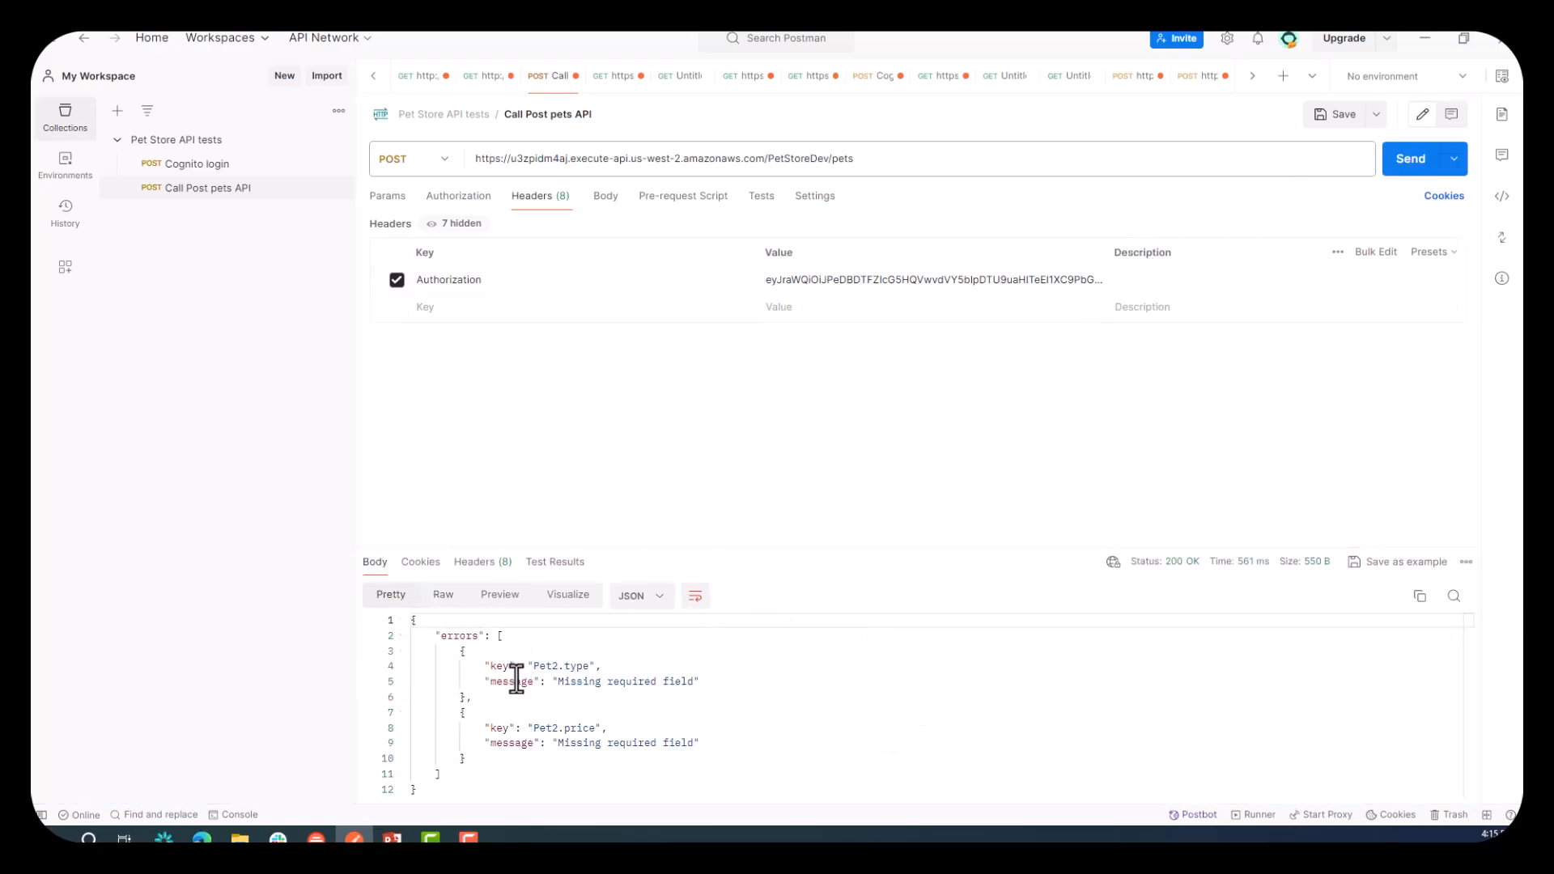
{"action": "mouse_move", "coordinate": [474, 782]}
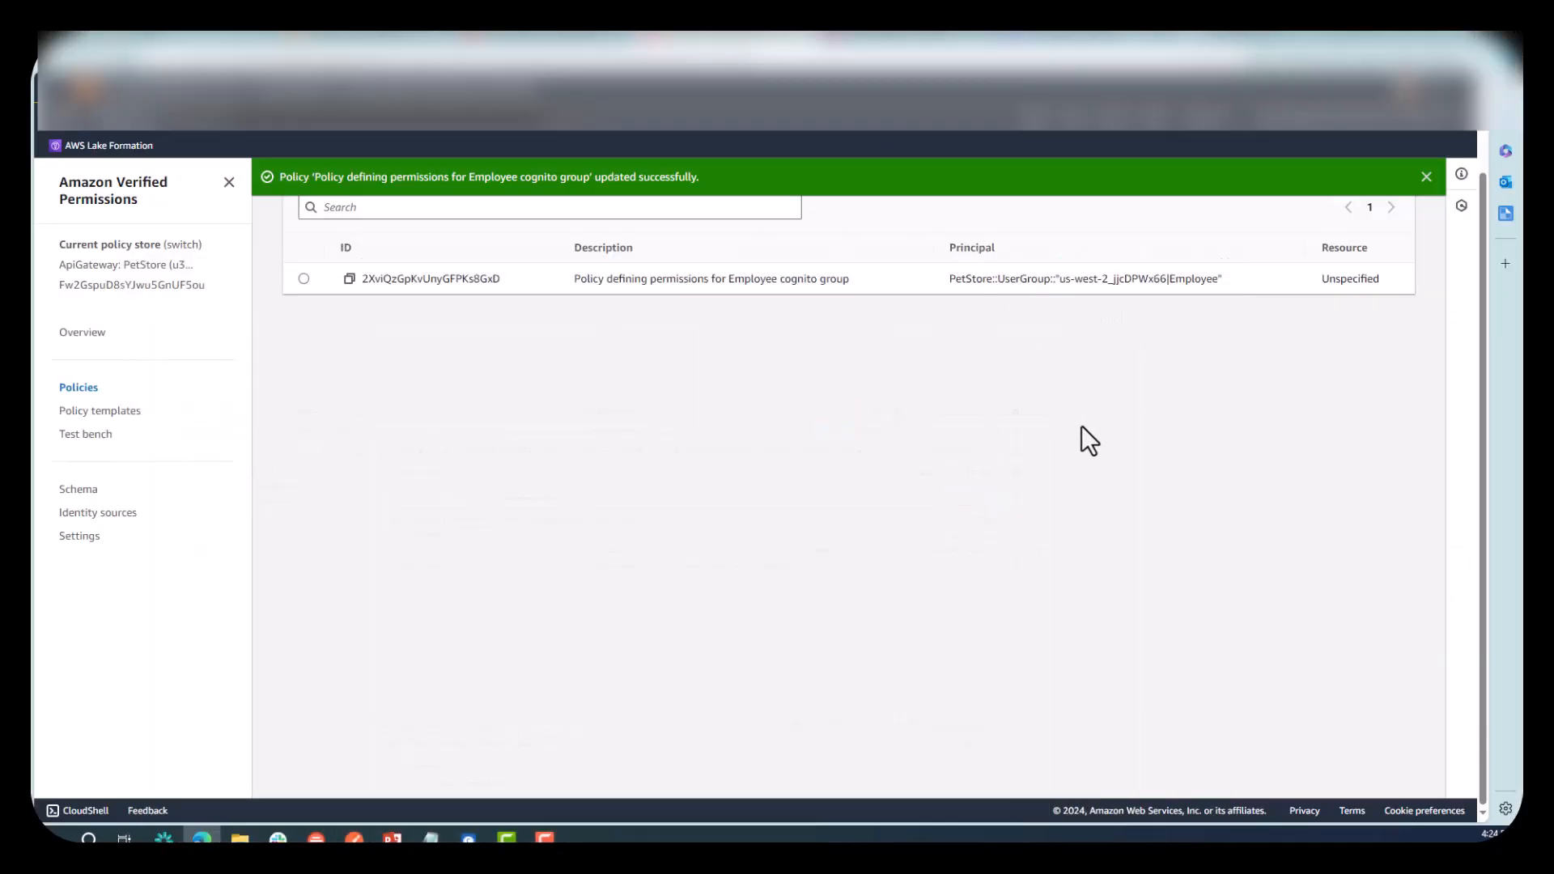
{"action": "mouse_move", "coordinate": [797, 551]}
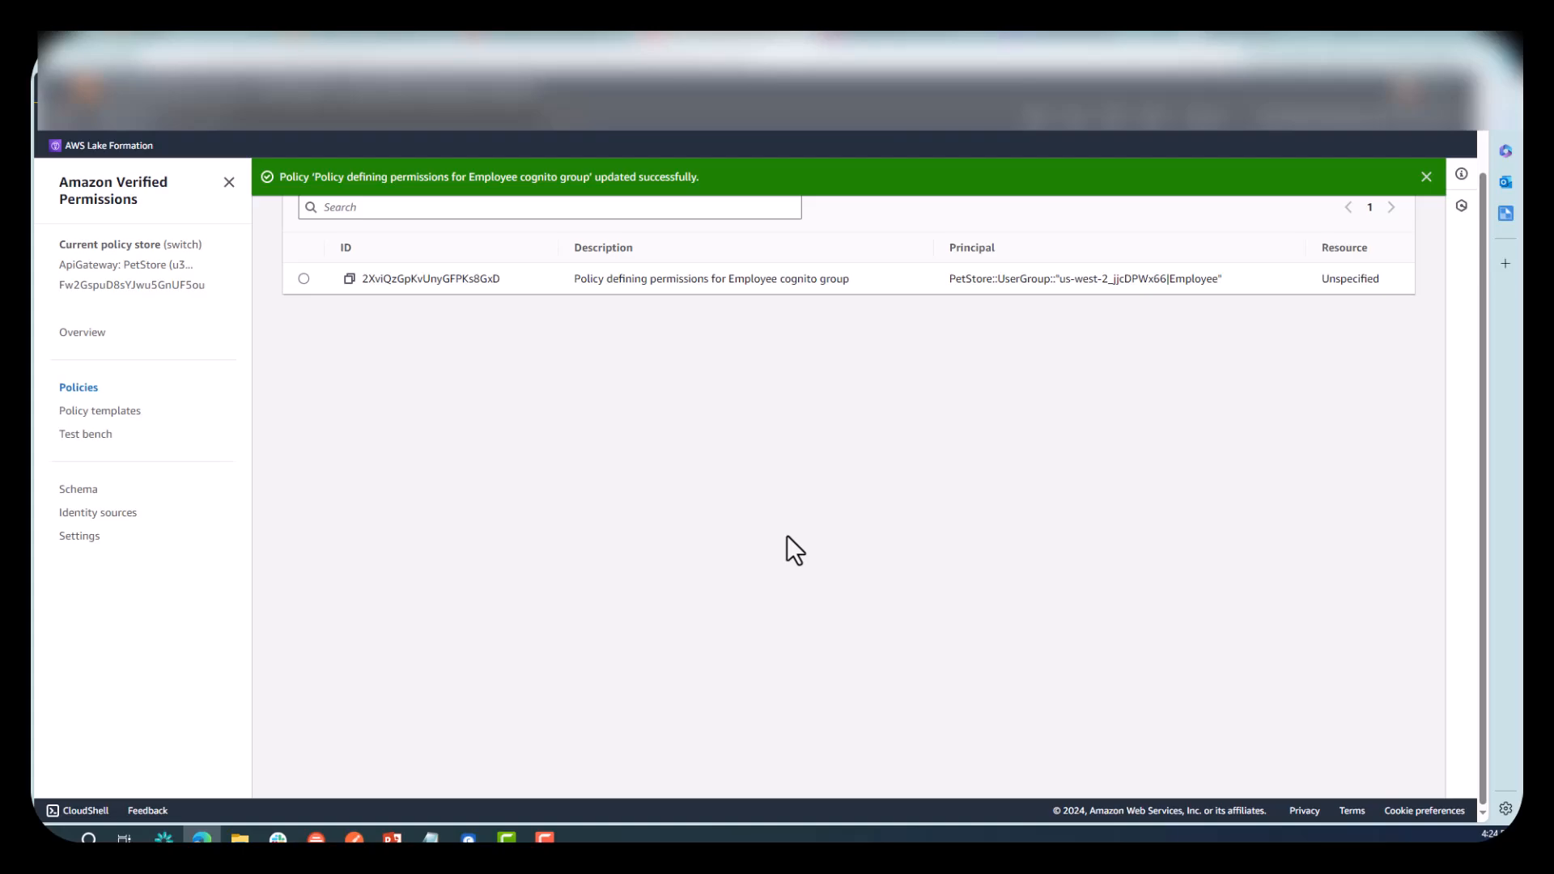
{"action": "mouse_move", "coordinate": [604, 586]}
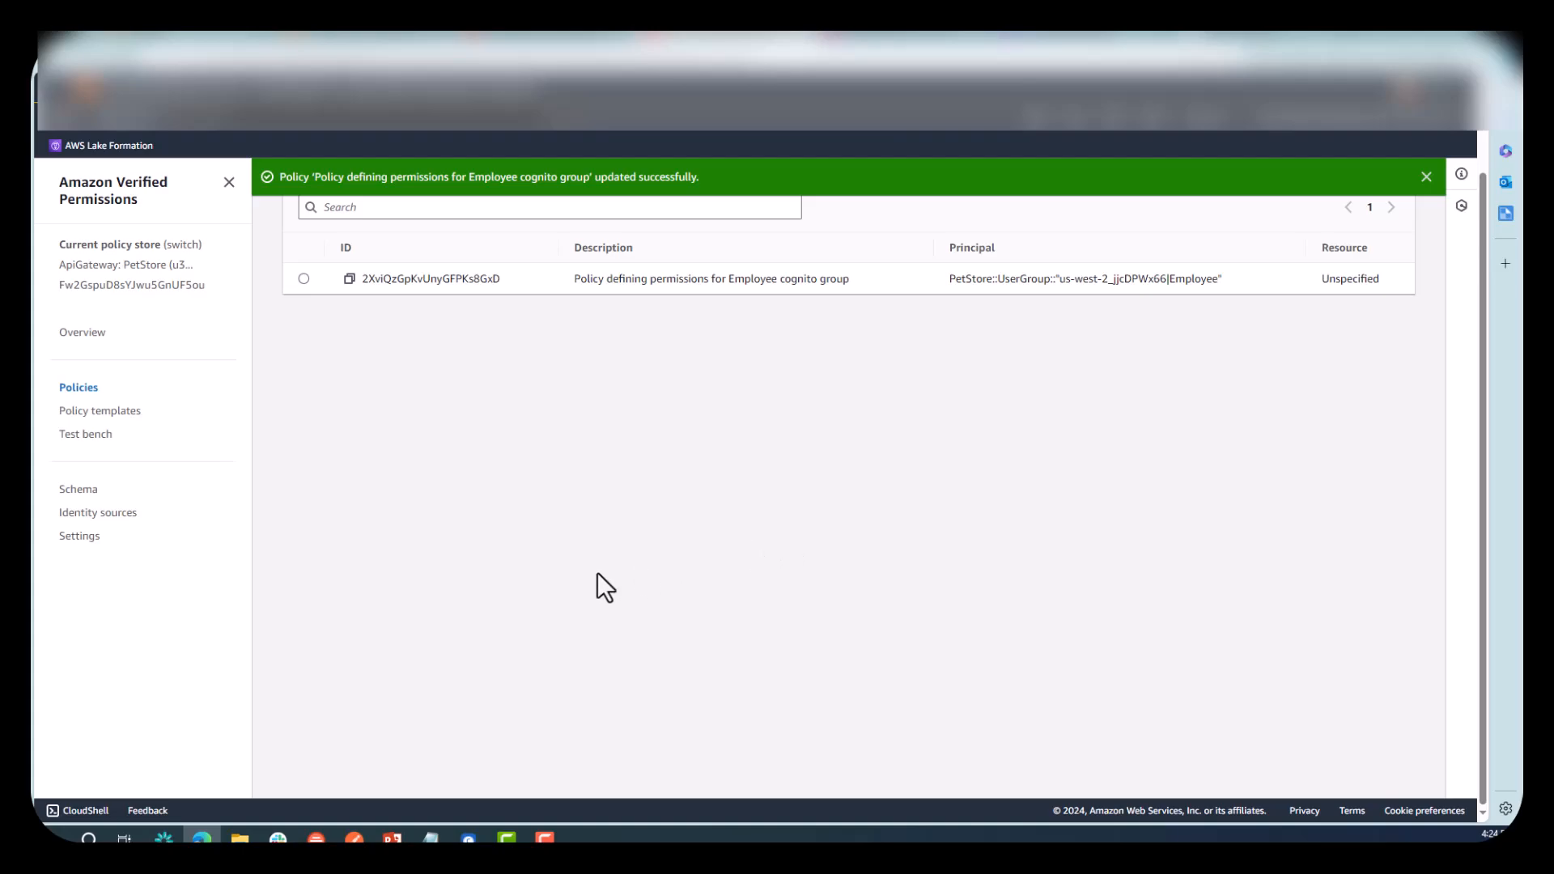
{"action": "mouse_move", "coordinate": [78, 488]}
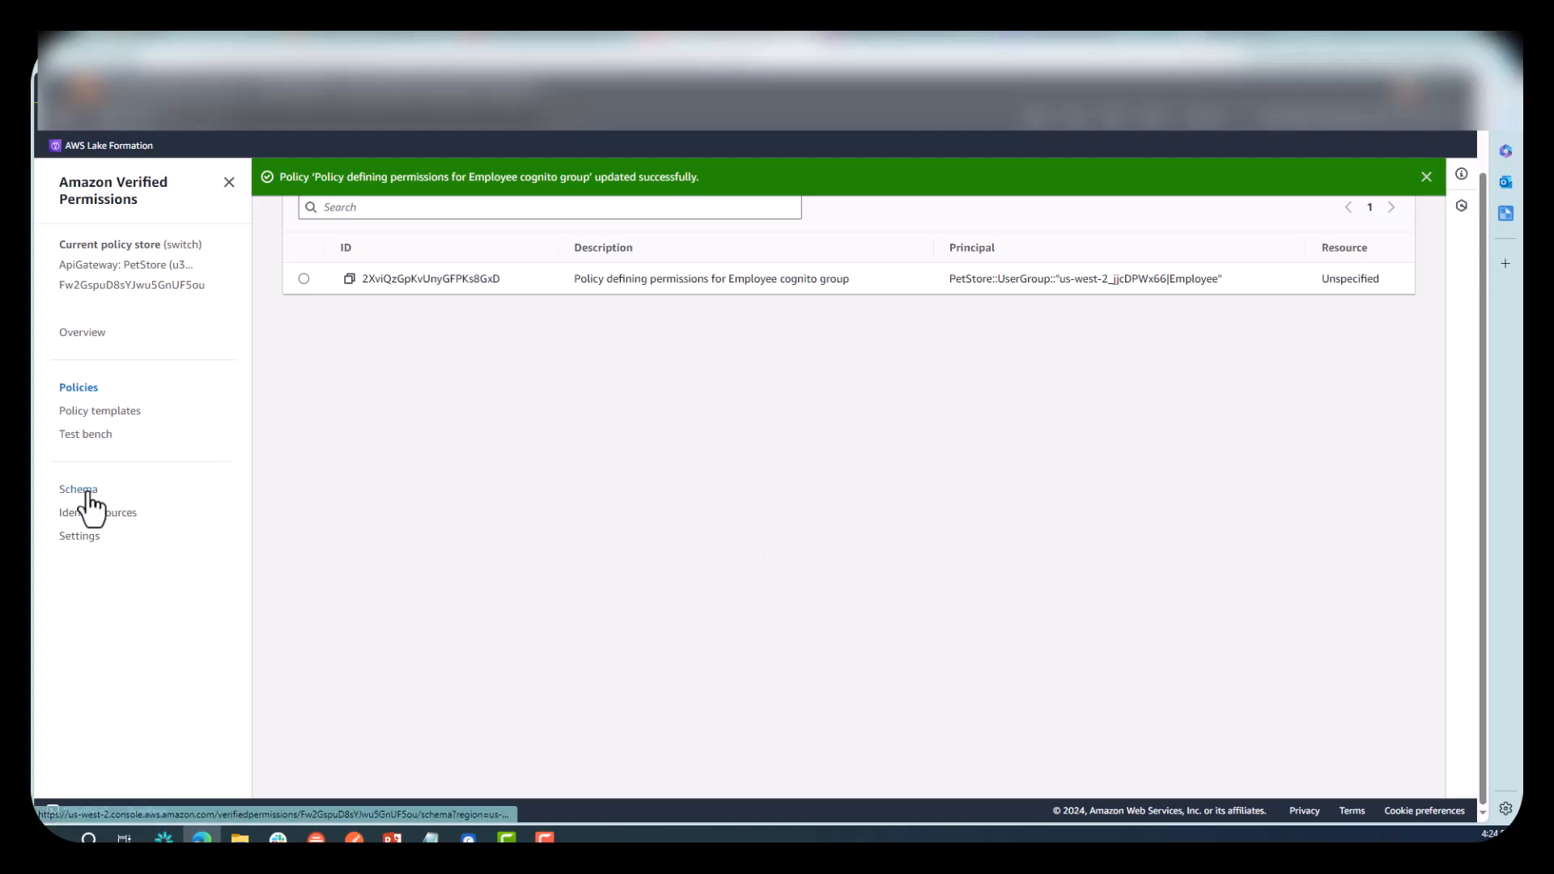
{"action": "left_click", "coordinate": [78, 489]}
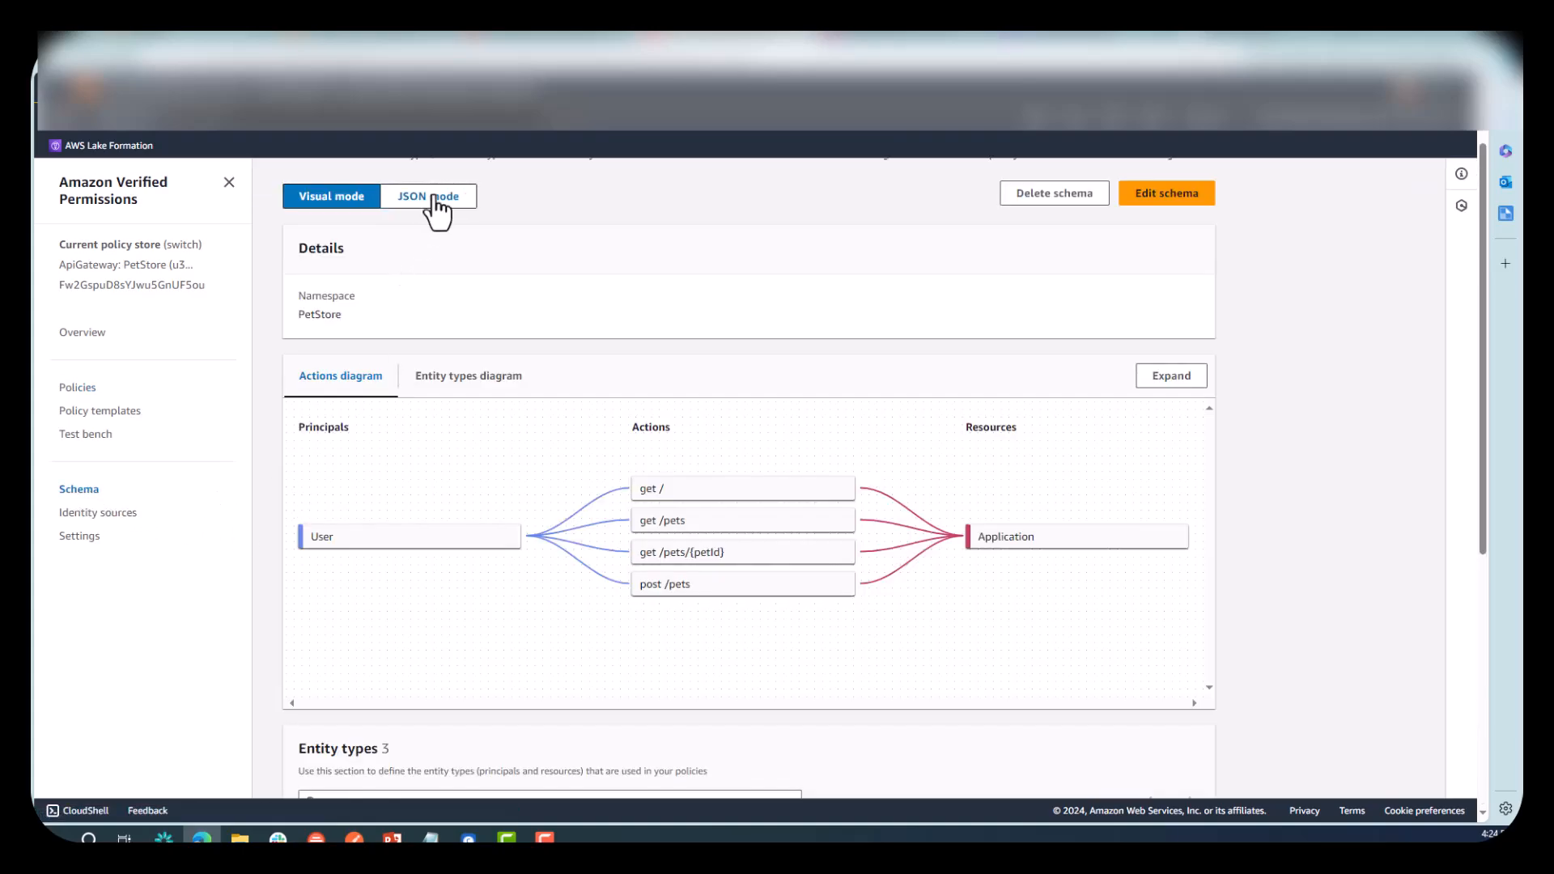
{"action": "left_click", "coordinate": [427, 195]}
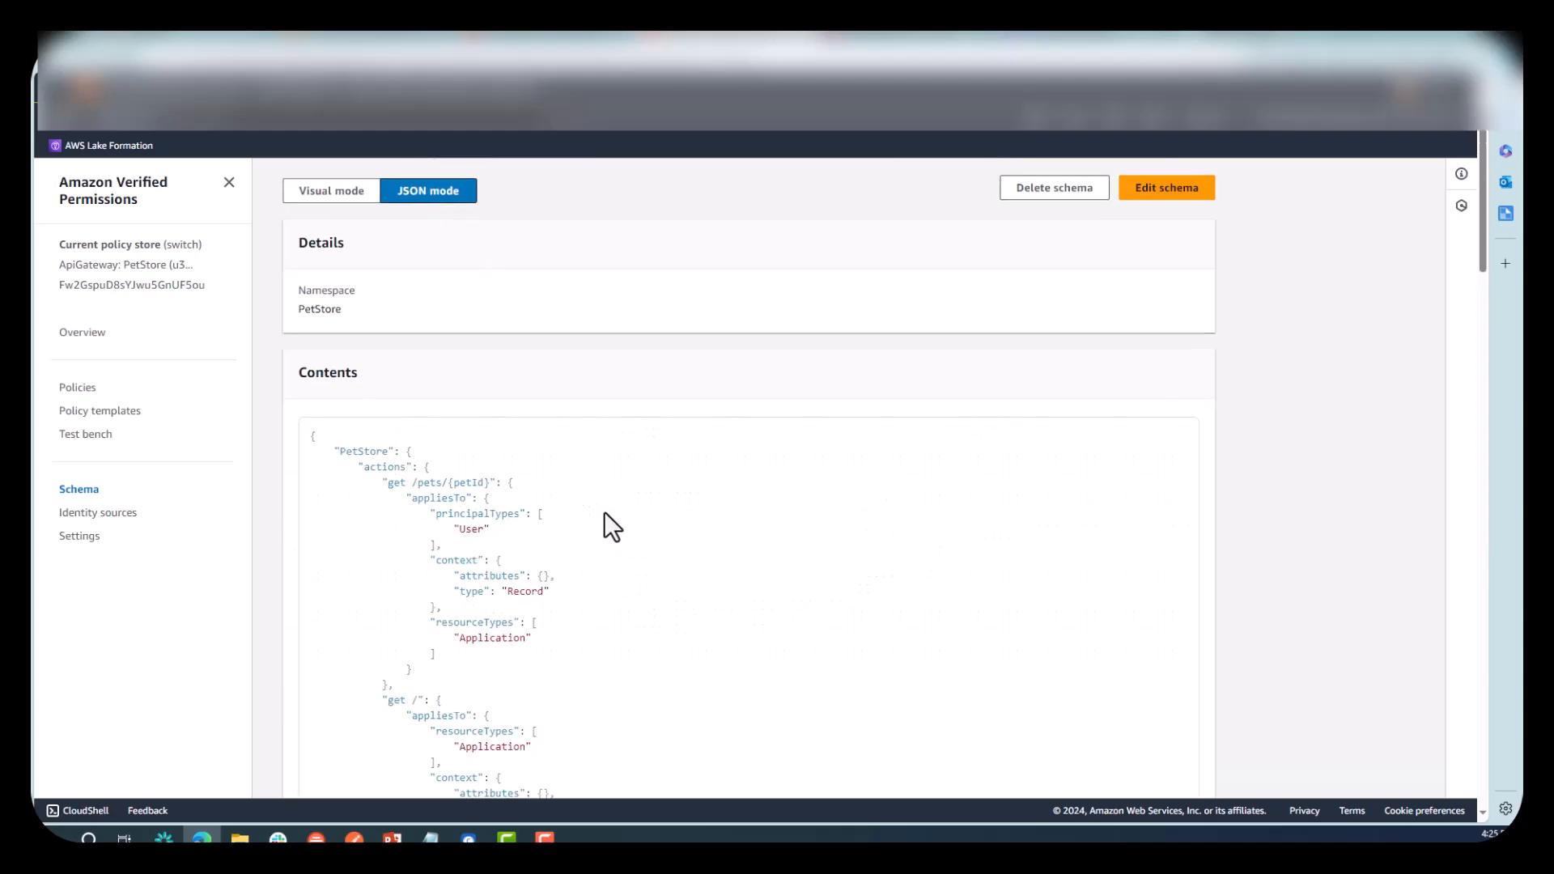
{"action": "scroll", "scroll_direction": "down", "scroll_amount": 3}
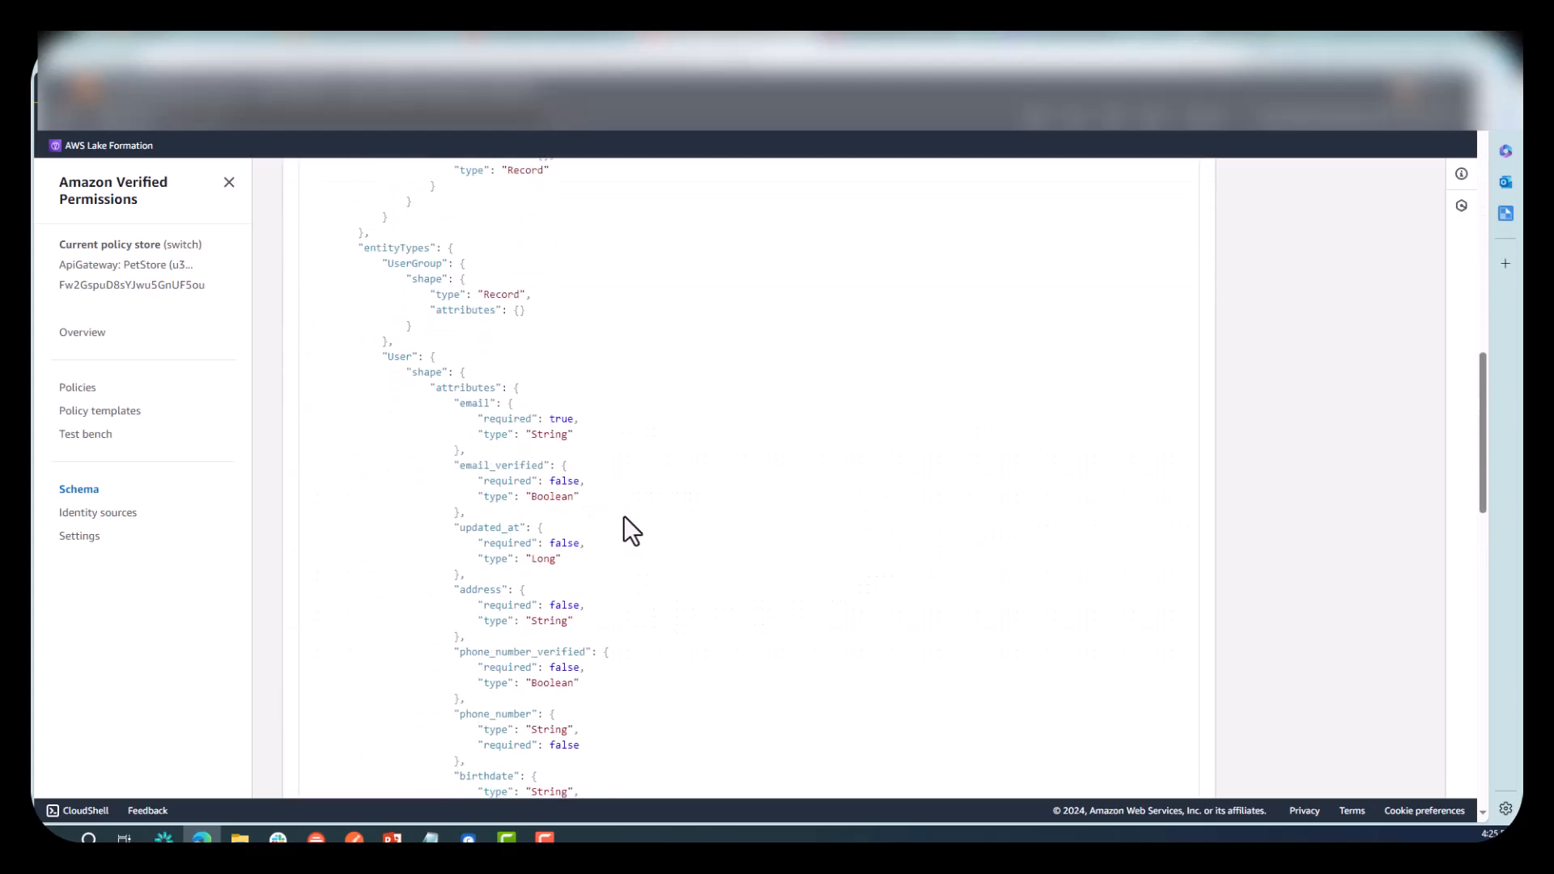
{"action": "scroll", "scroll_direction": "down", "scroll_amount": 3}
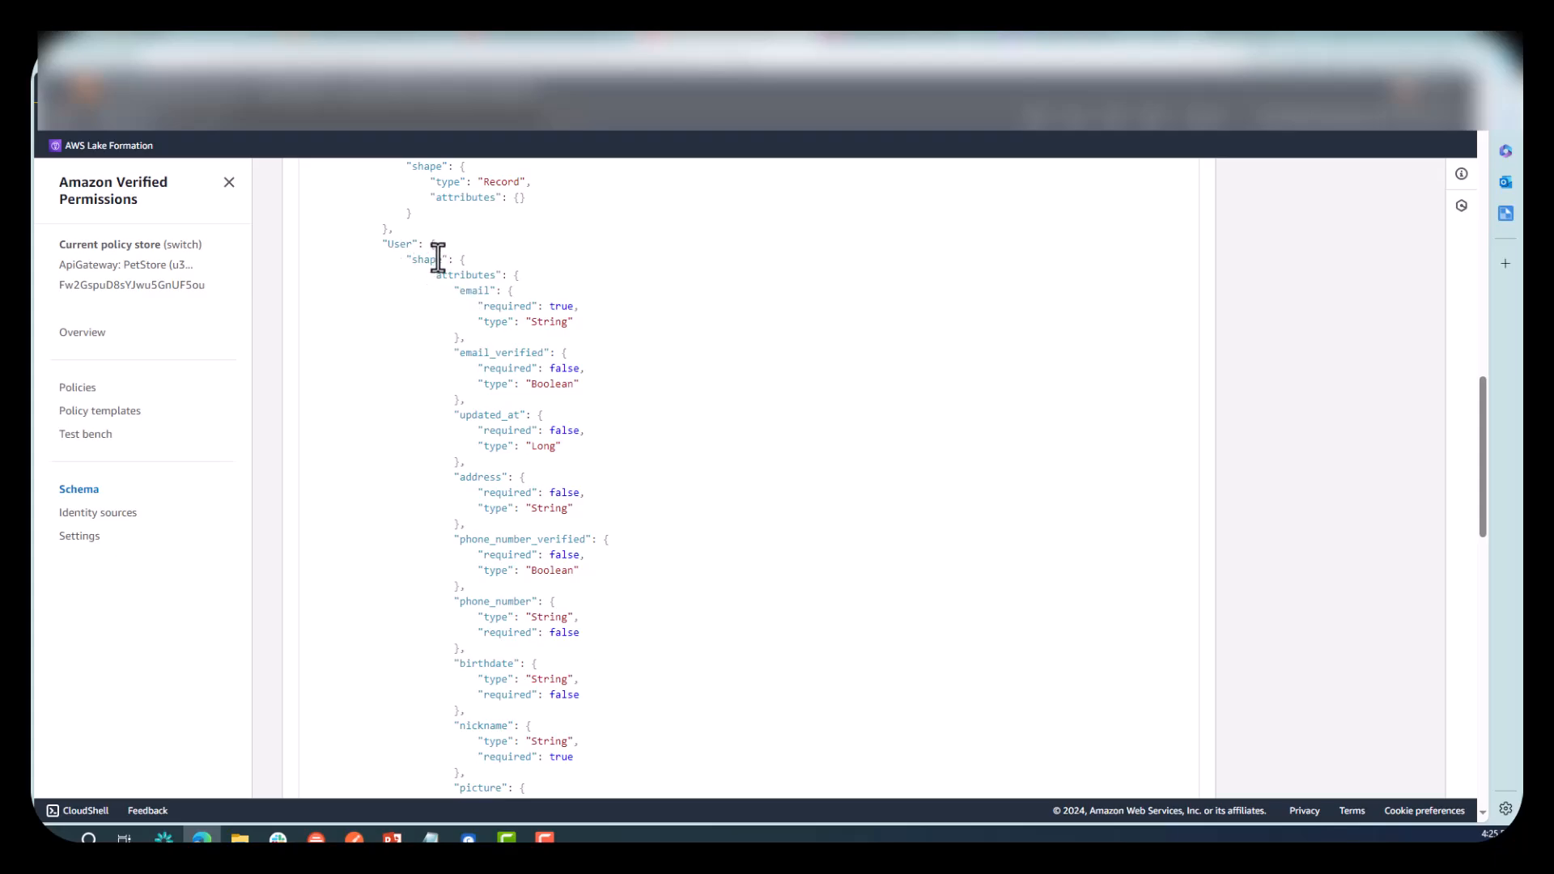
{"action": "scroll", "scroll_direction": "down", "scroll_amount": 3}
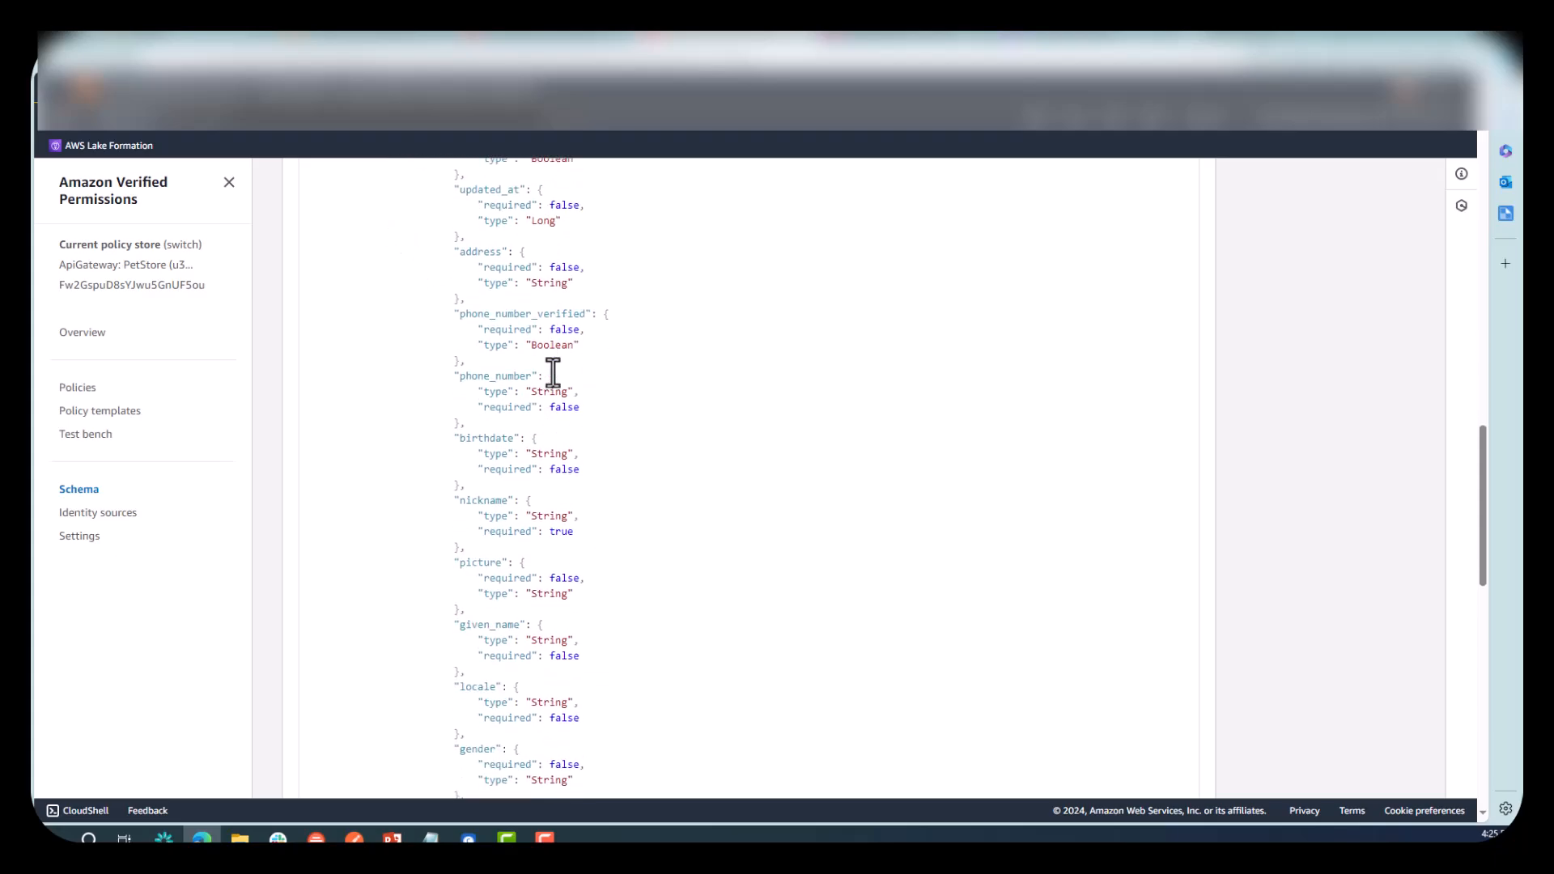
{"action": "scroll", "scroll_direction": "down", "scroll_amount": 3}
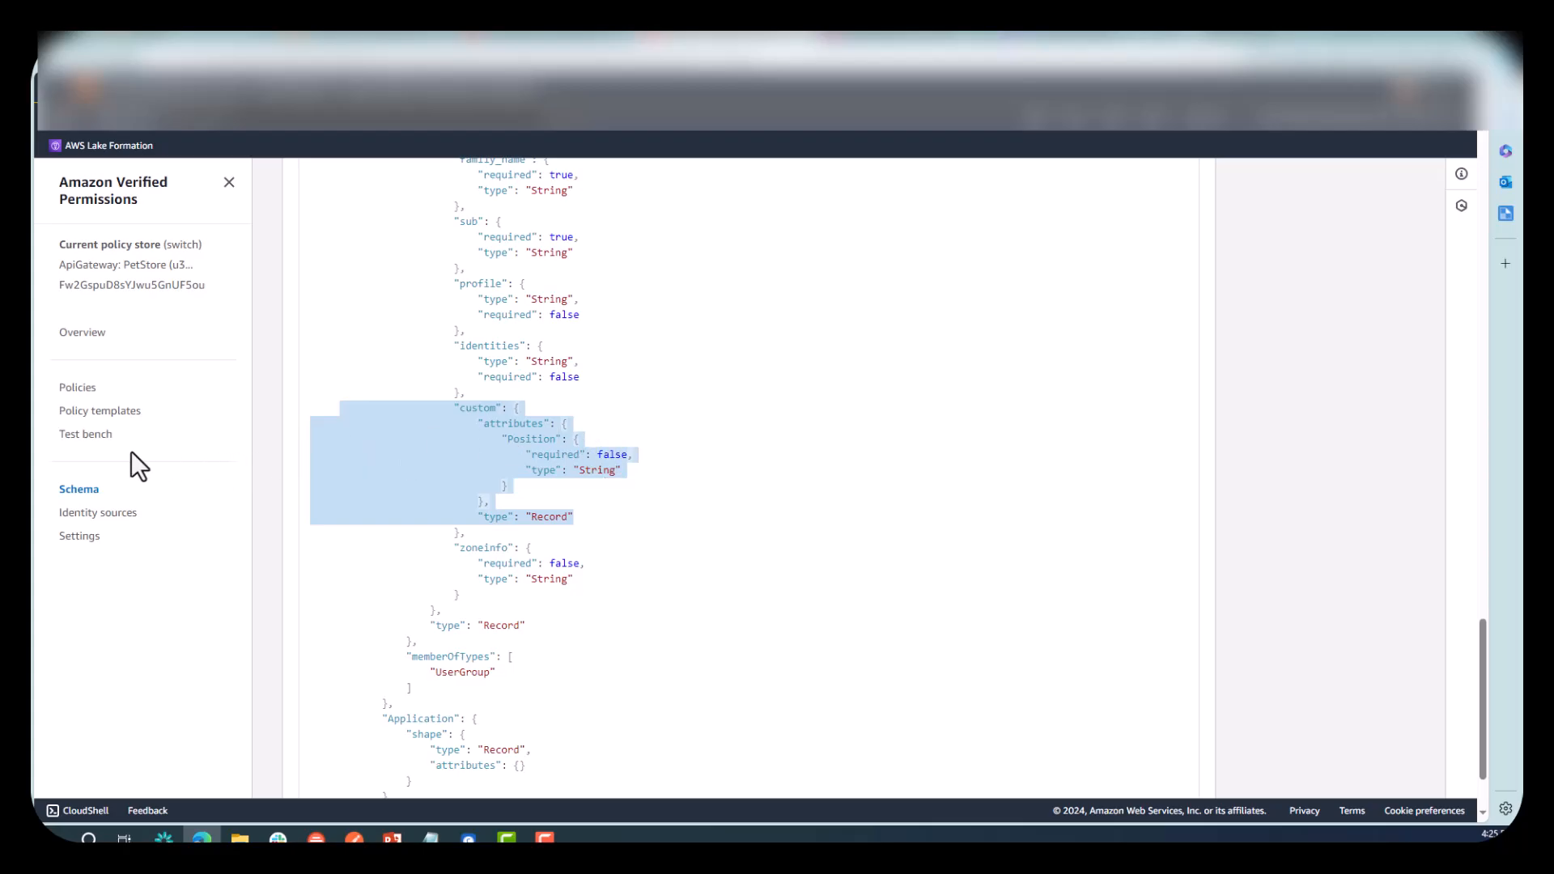
Edit the Employee cognito group policy and delete its post /pets action line.
{"action": "left_click", "coordinate": [78, 386]}
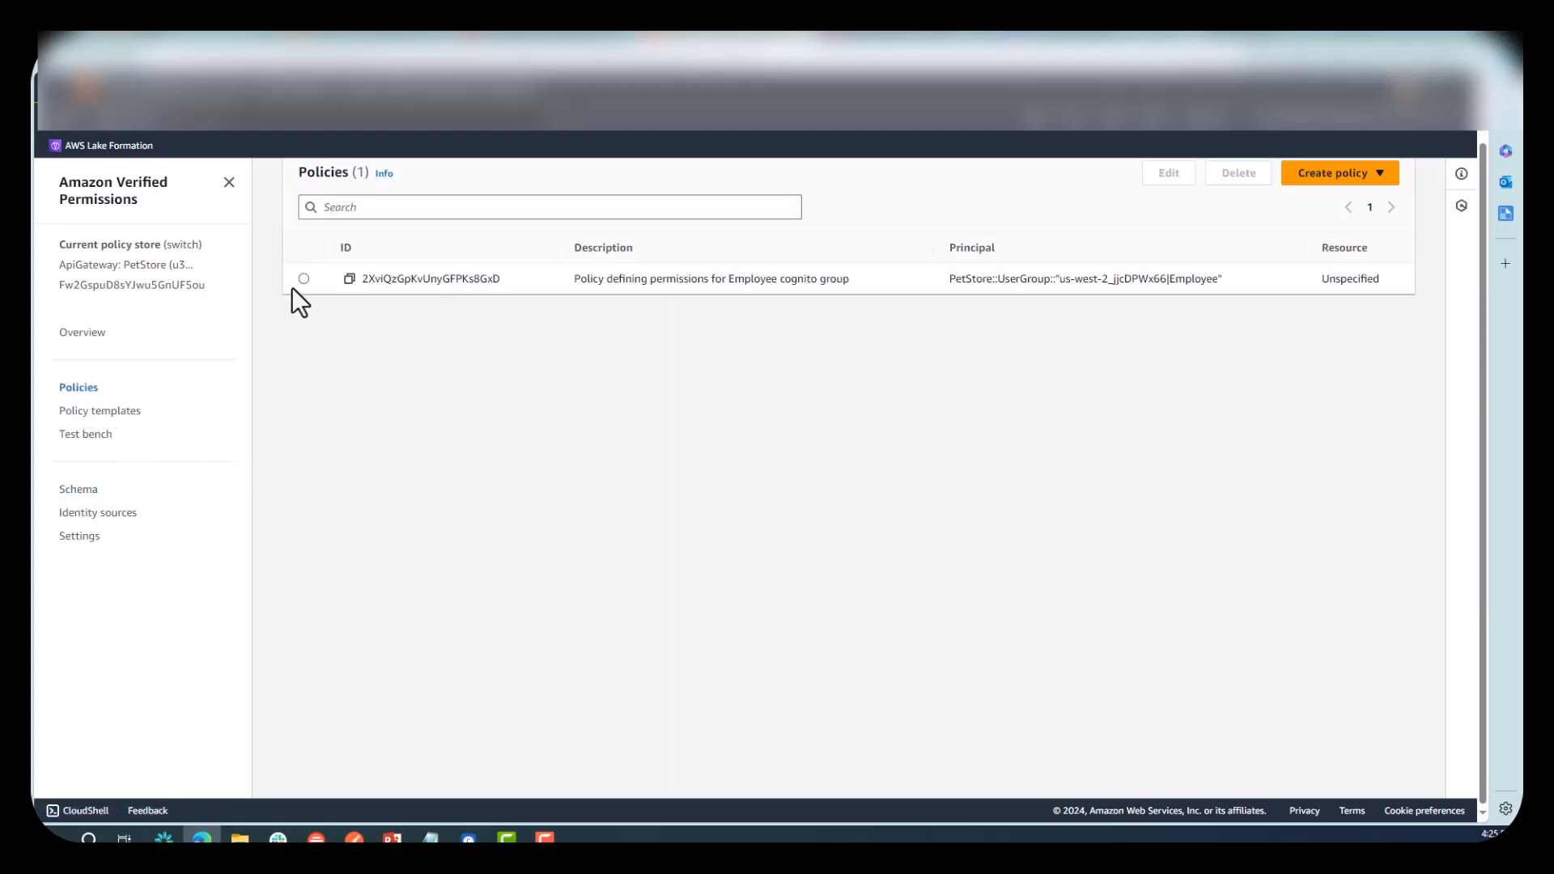
{"action": "left_click", "coordinate": [304, 278]}
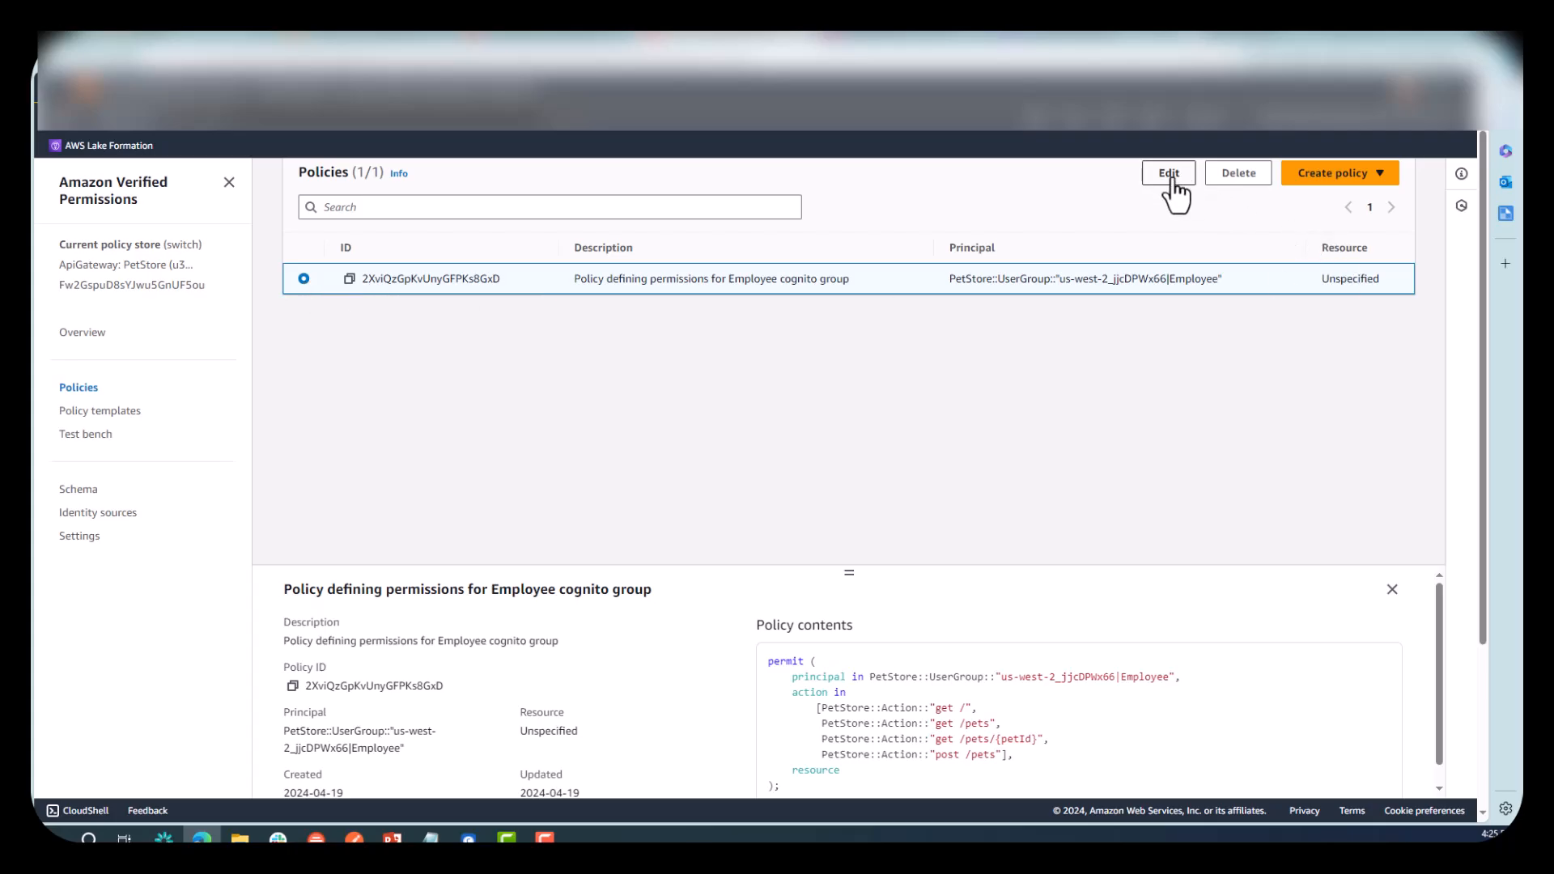
{"action": "left_click", "coordinate": [1167, 173]}
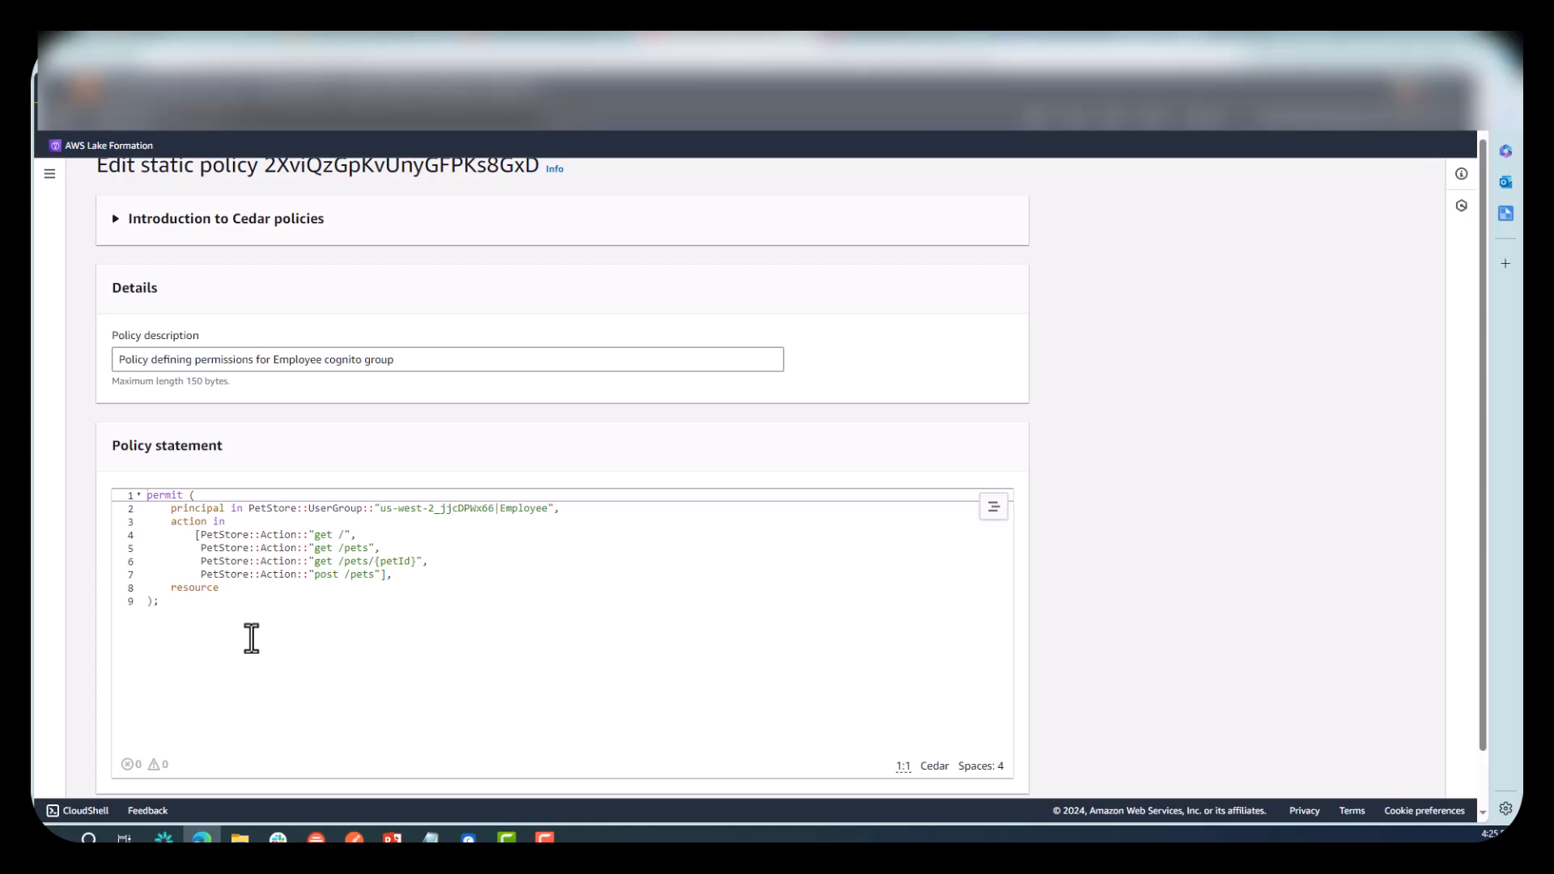
{"action": "mouse_move", "coordinate": [525, 508]}
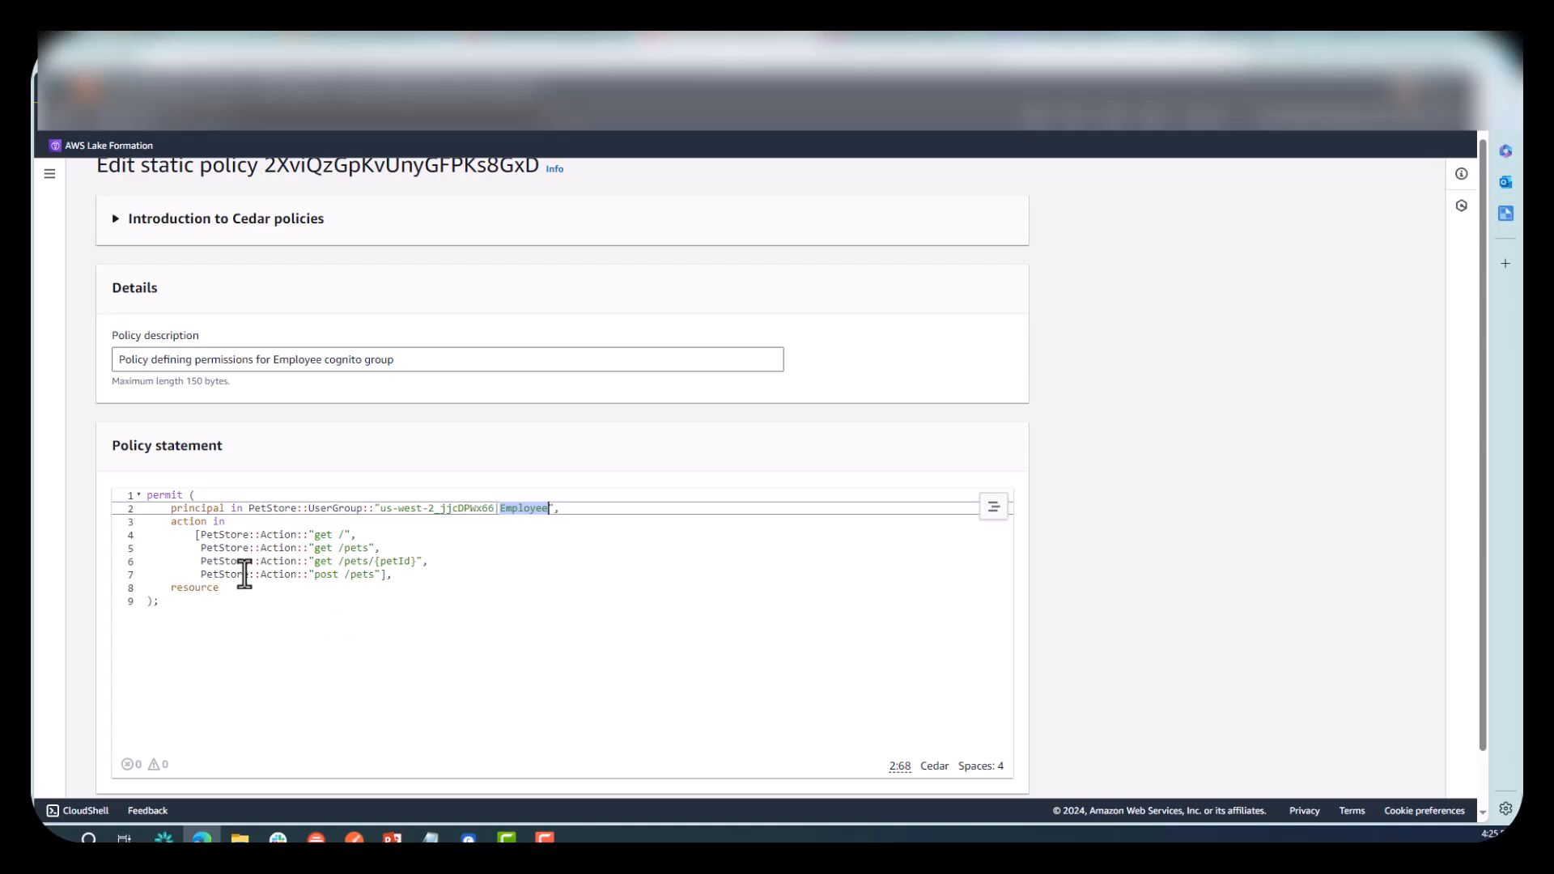
{"action": "mouse_move", "coordinate": [232, 636]}
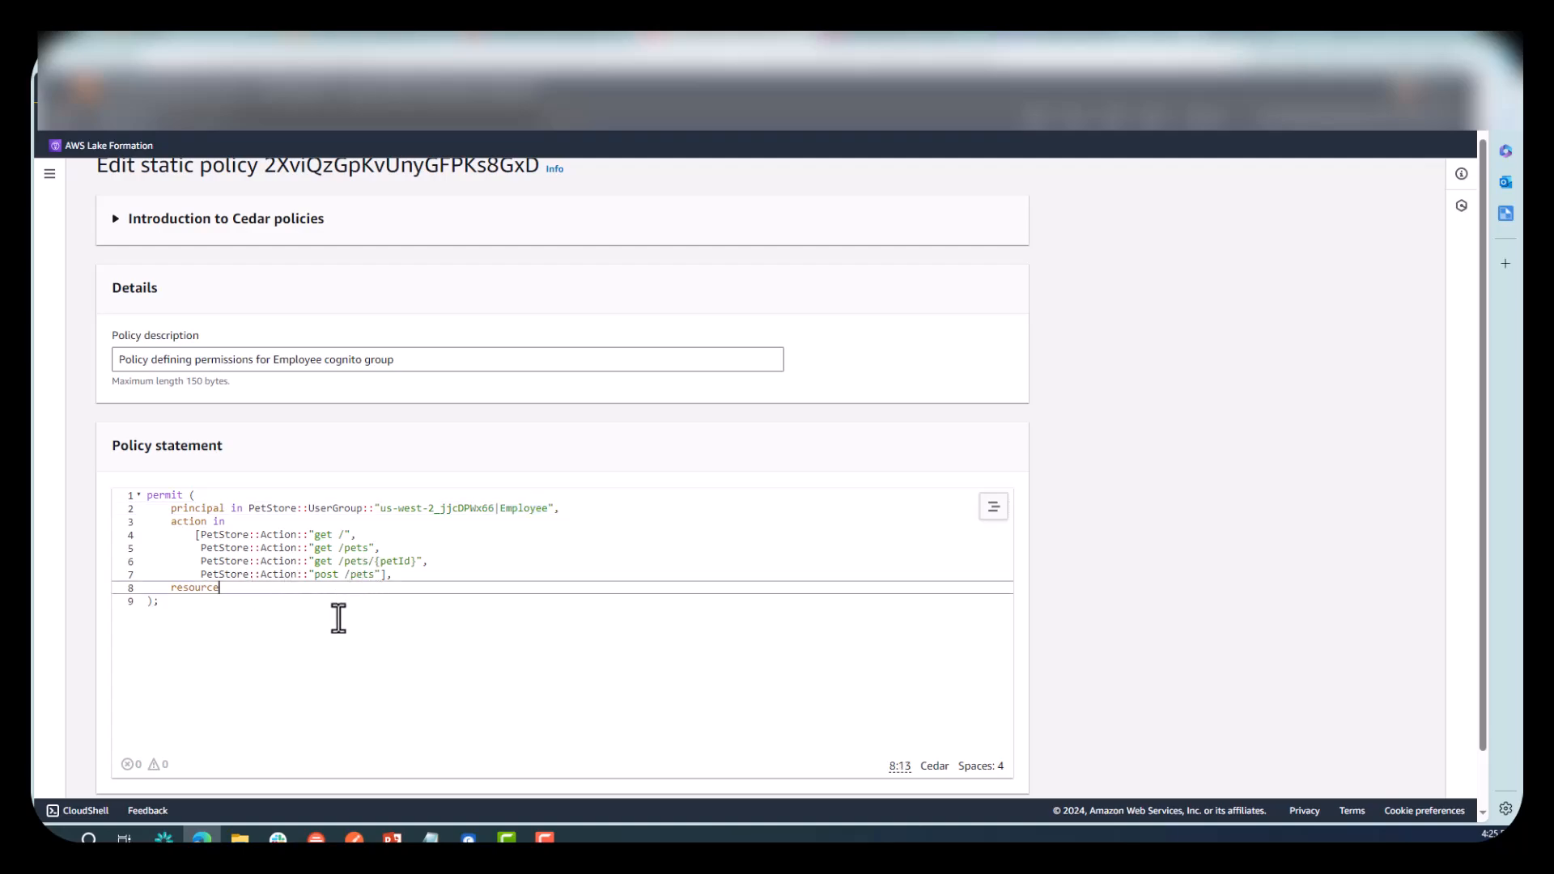
{"action": "mouse_move", "coordinate": [355, 593]}
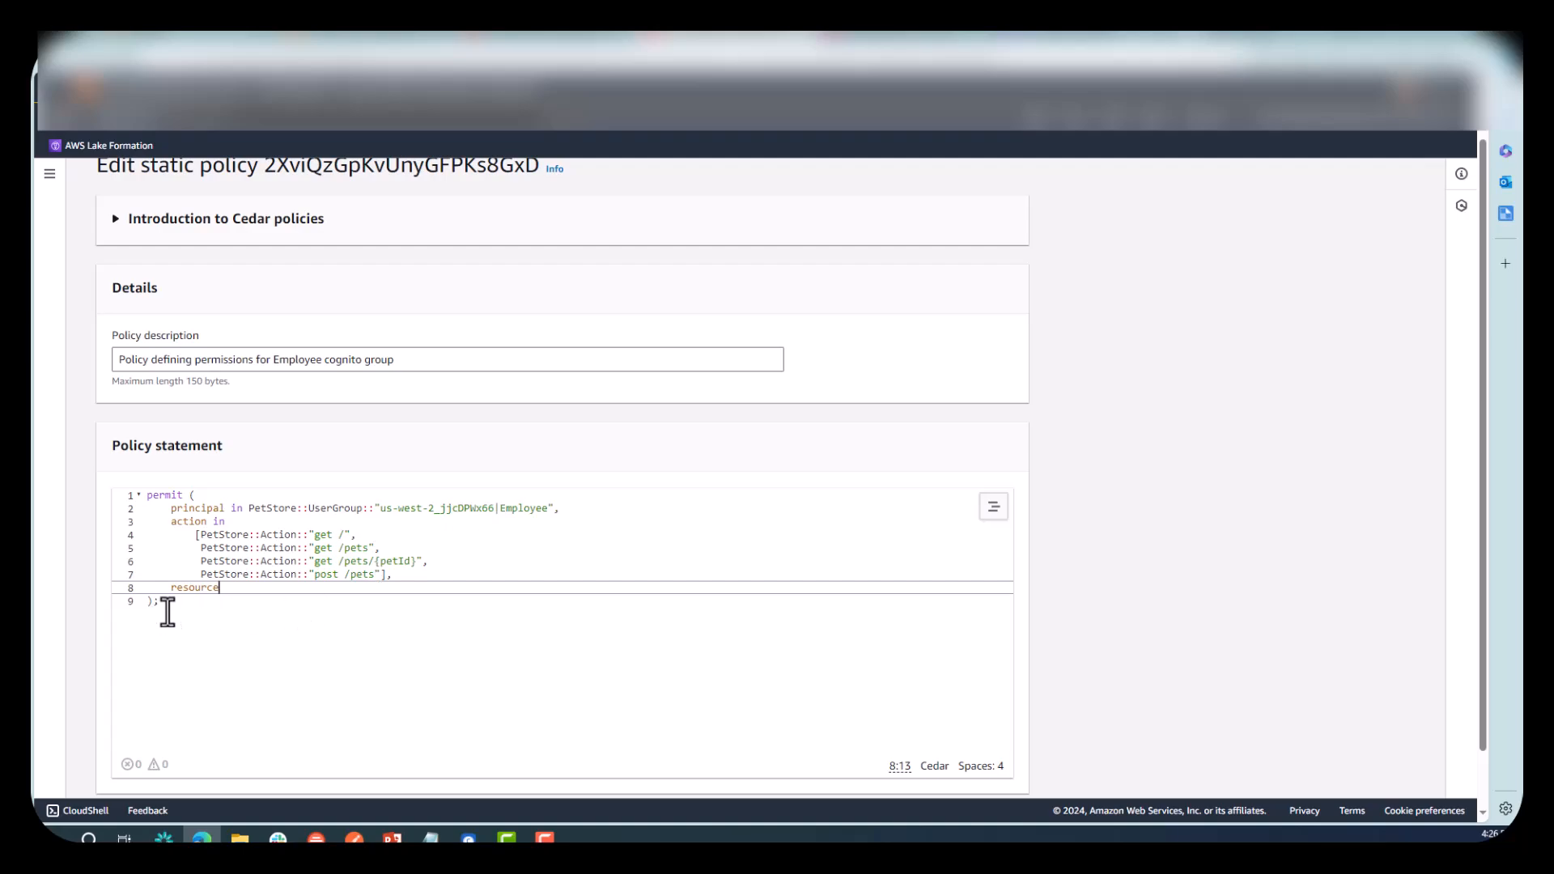
{"action": "key", "text": "ctrl+a"}
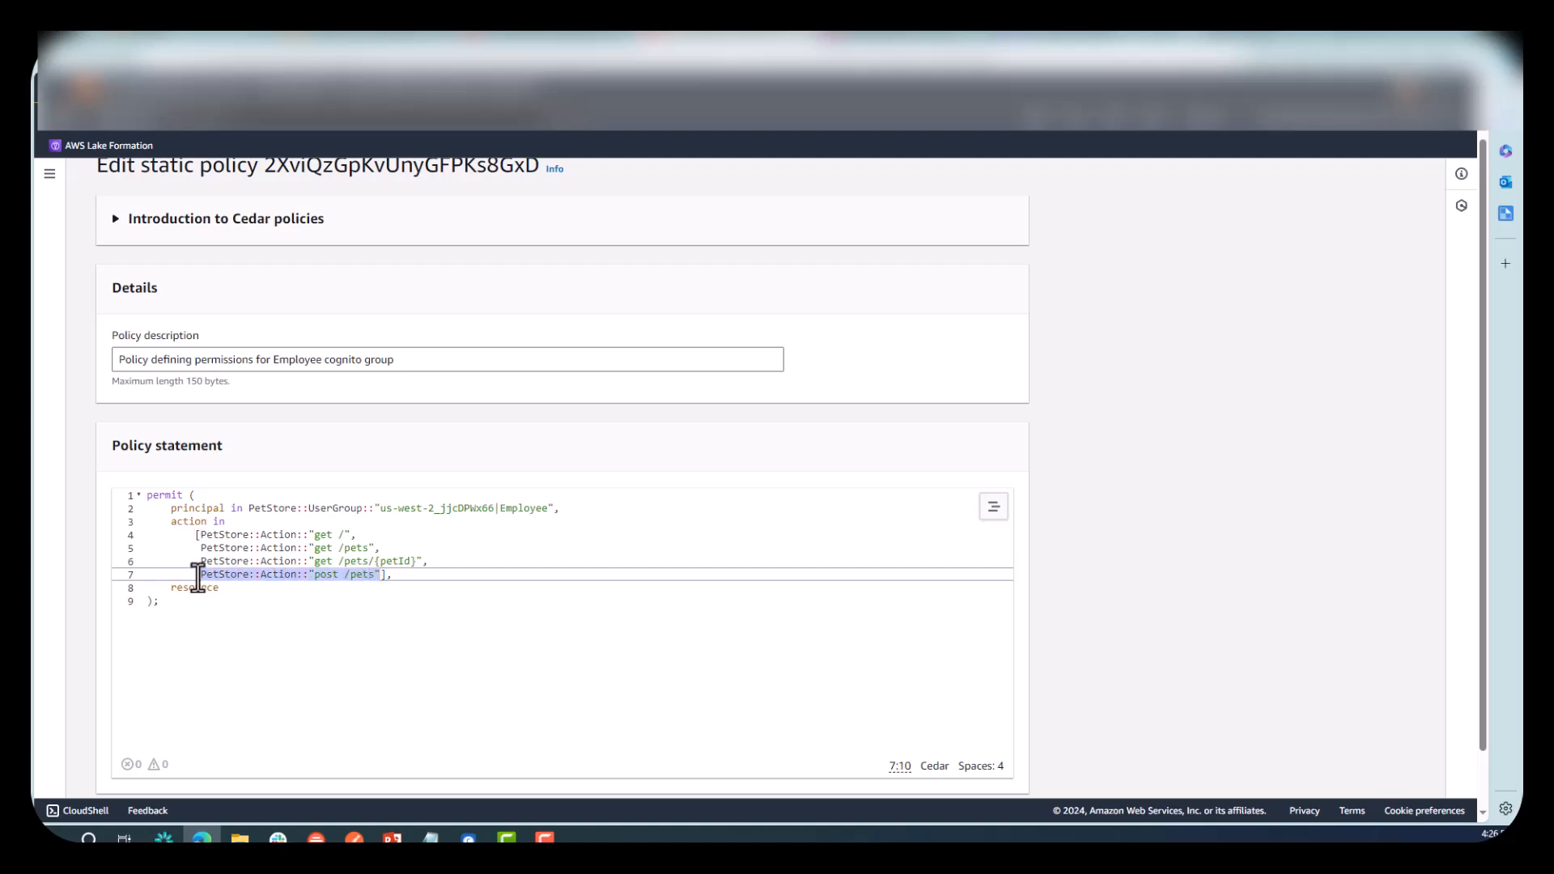
{"action": "key", "text": "Delete"}
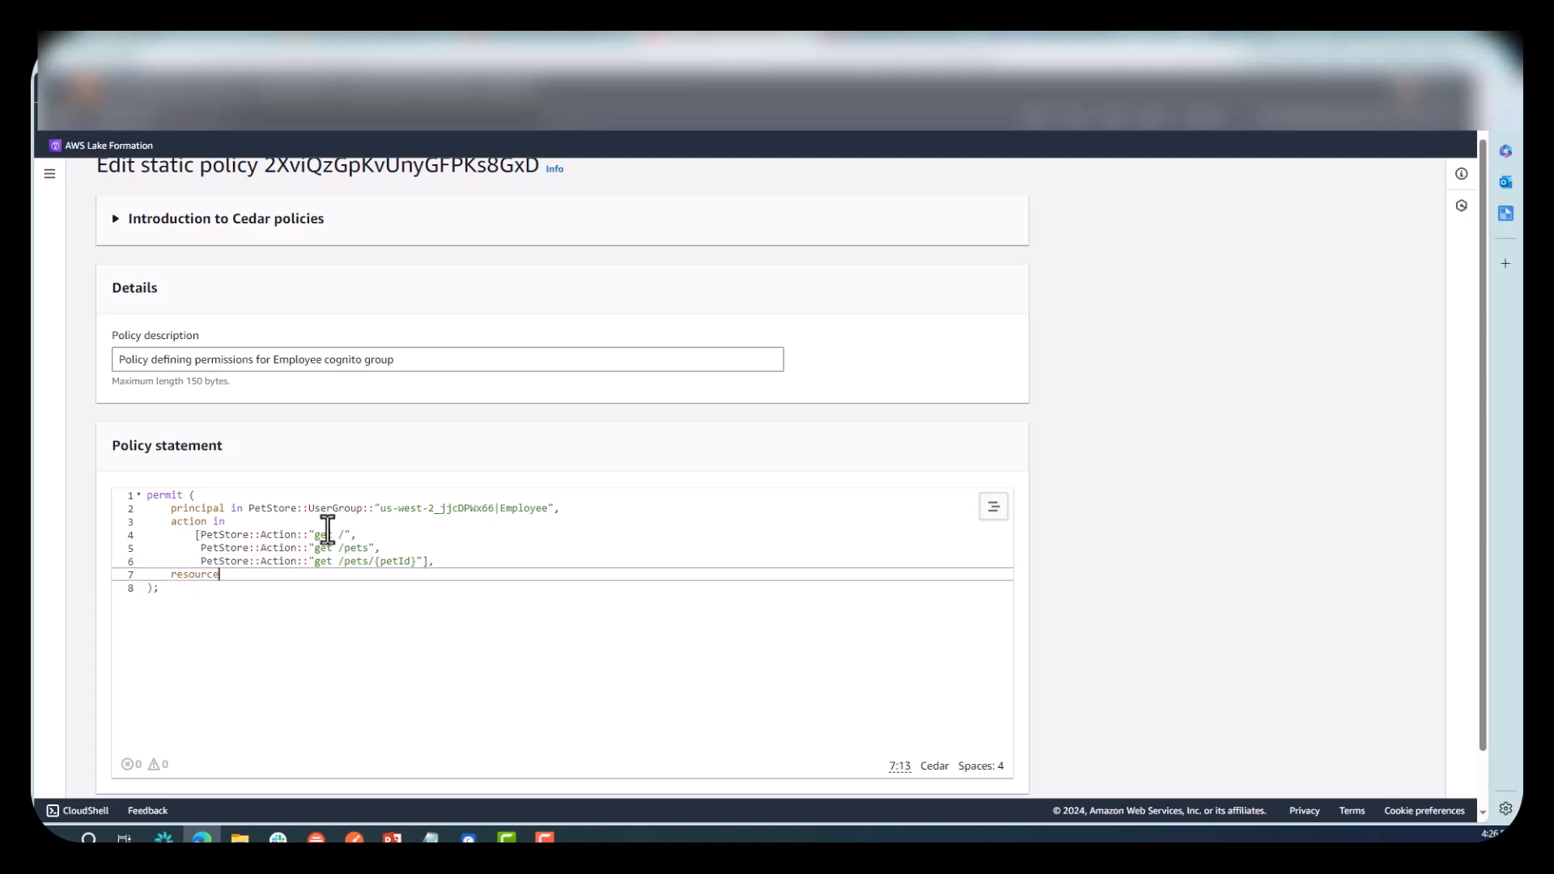
{"action": "mouse_move", "coordinate": [747, 689]}
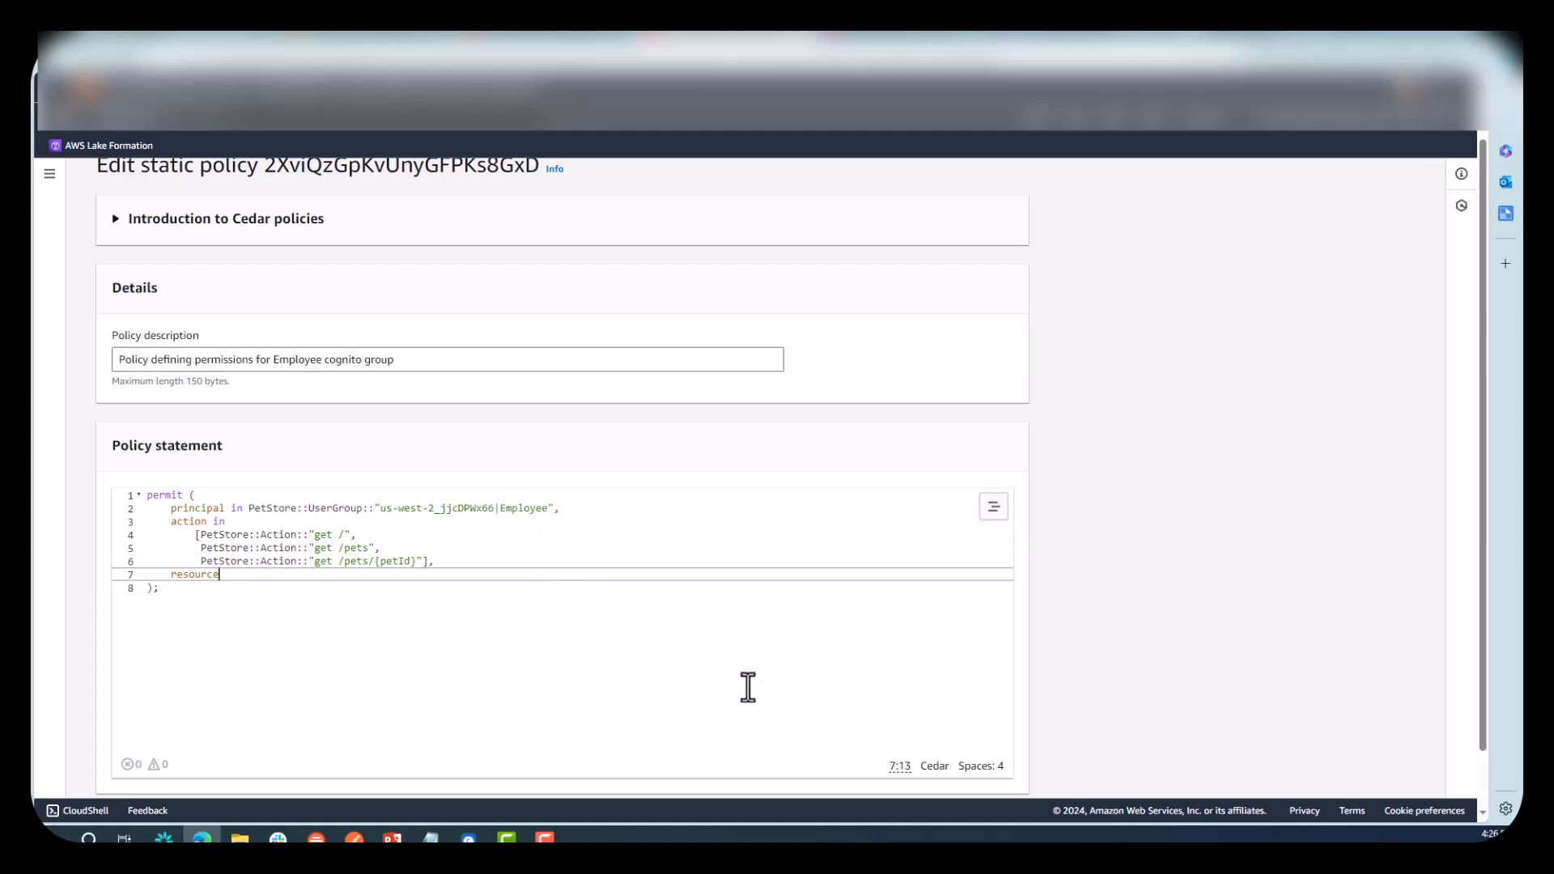
{"action": "scroll", "scroll_direction": "down", "scroll_amount": 3}
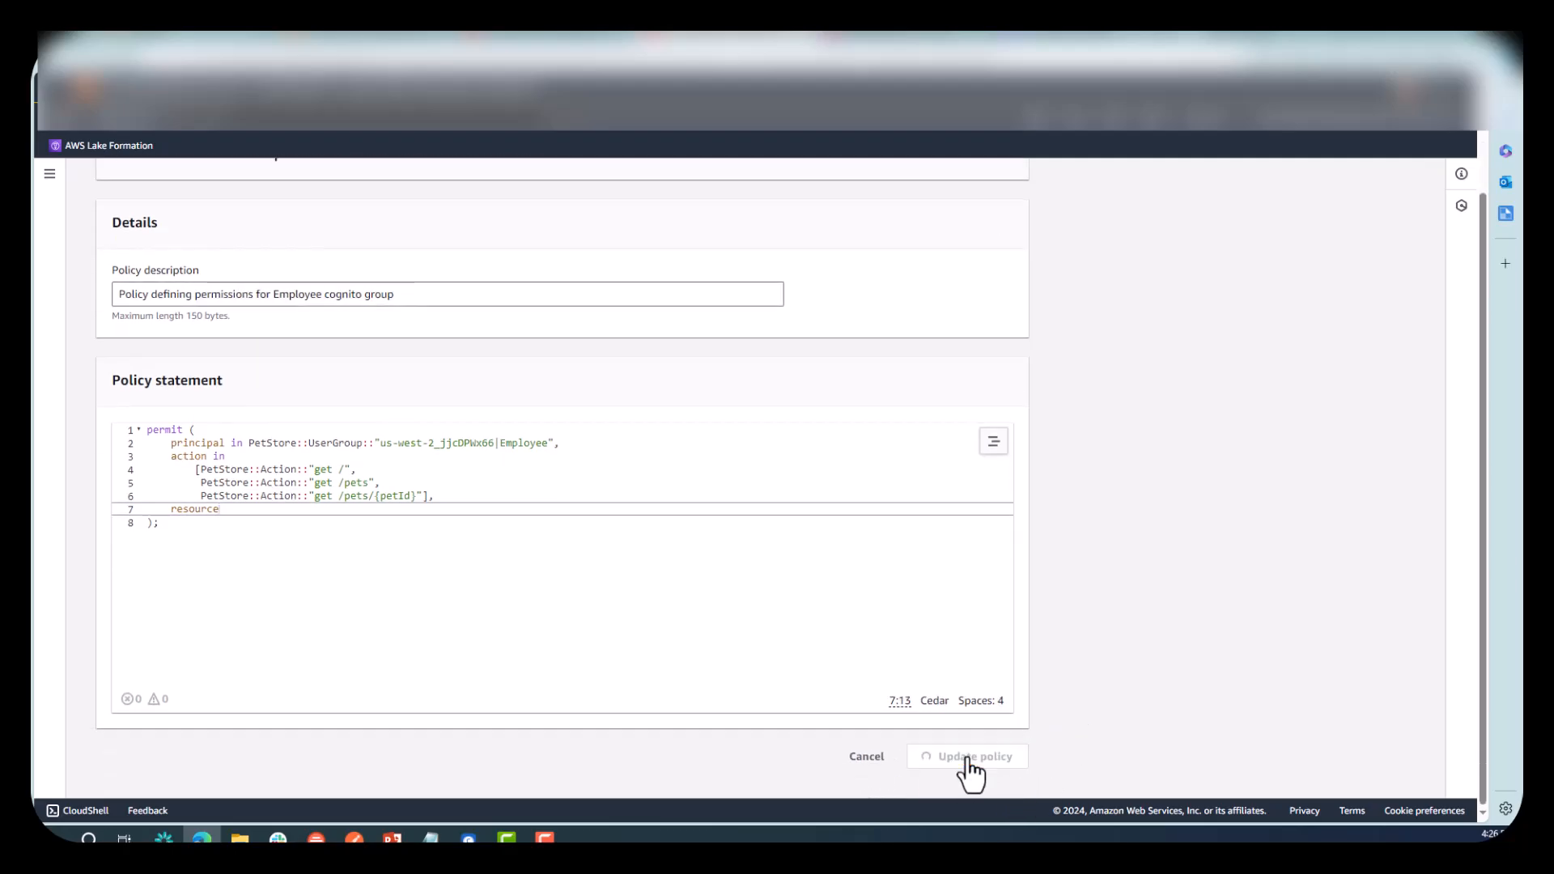
Save the Employee policy, then start a new policy and continue past Policy scope.
{"action": "left_click", "coordinate": [973, 756]}
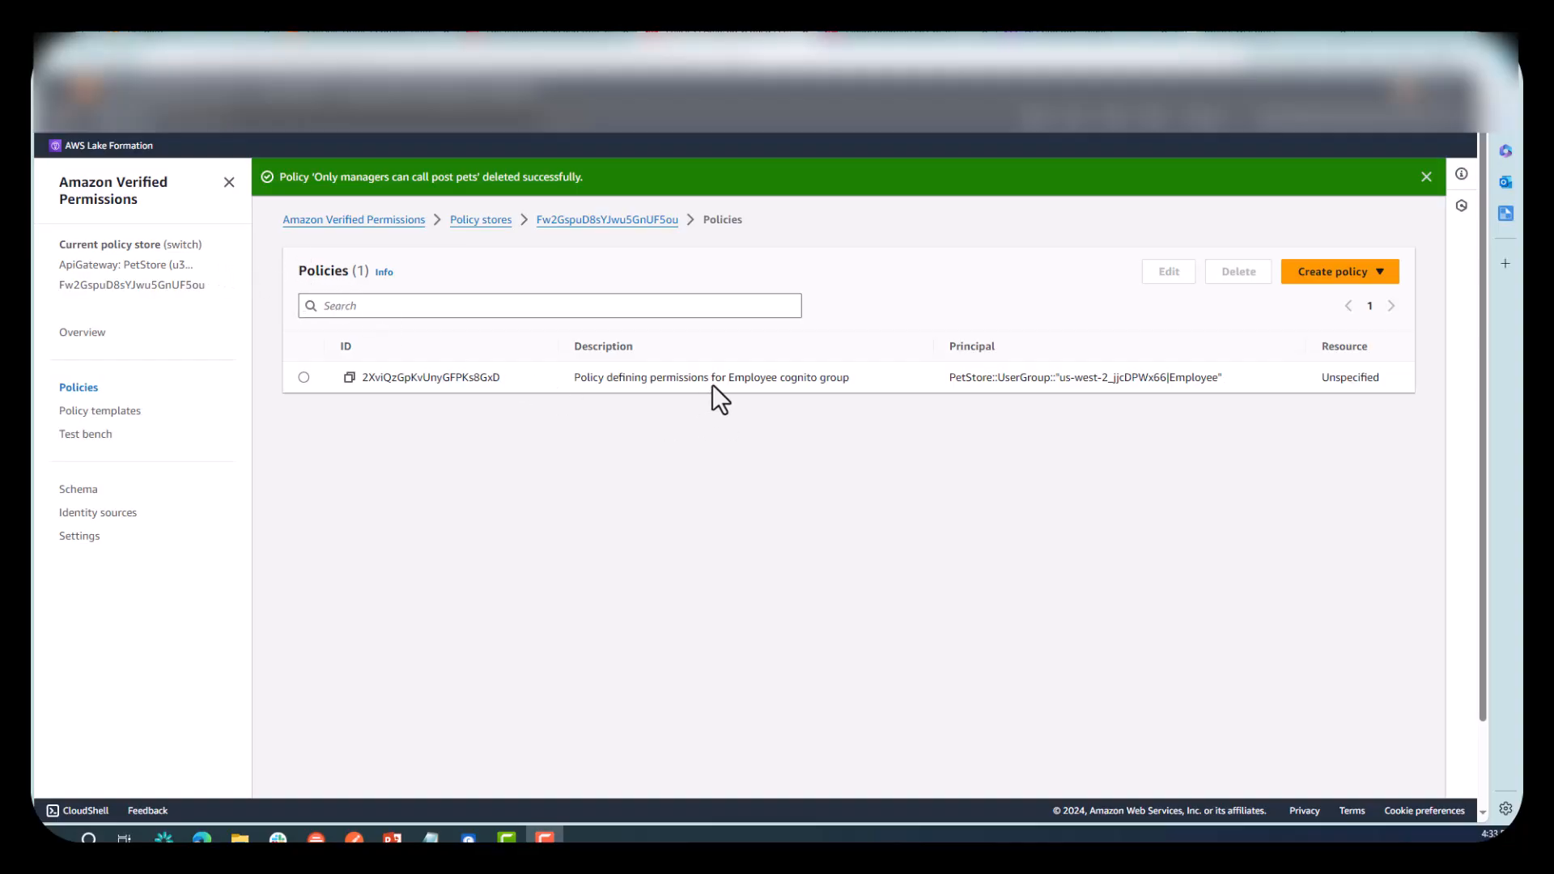
{"action": "left_click", "coordinate": [1332, 270]}
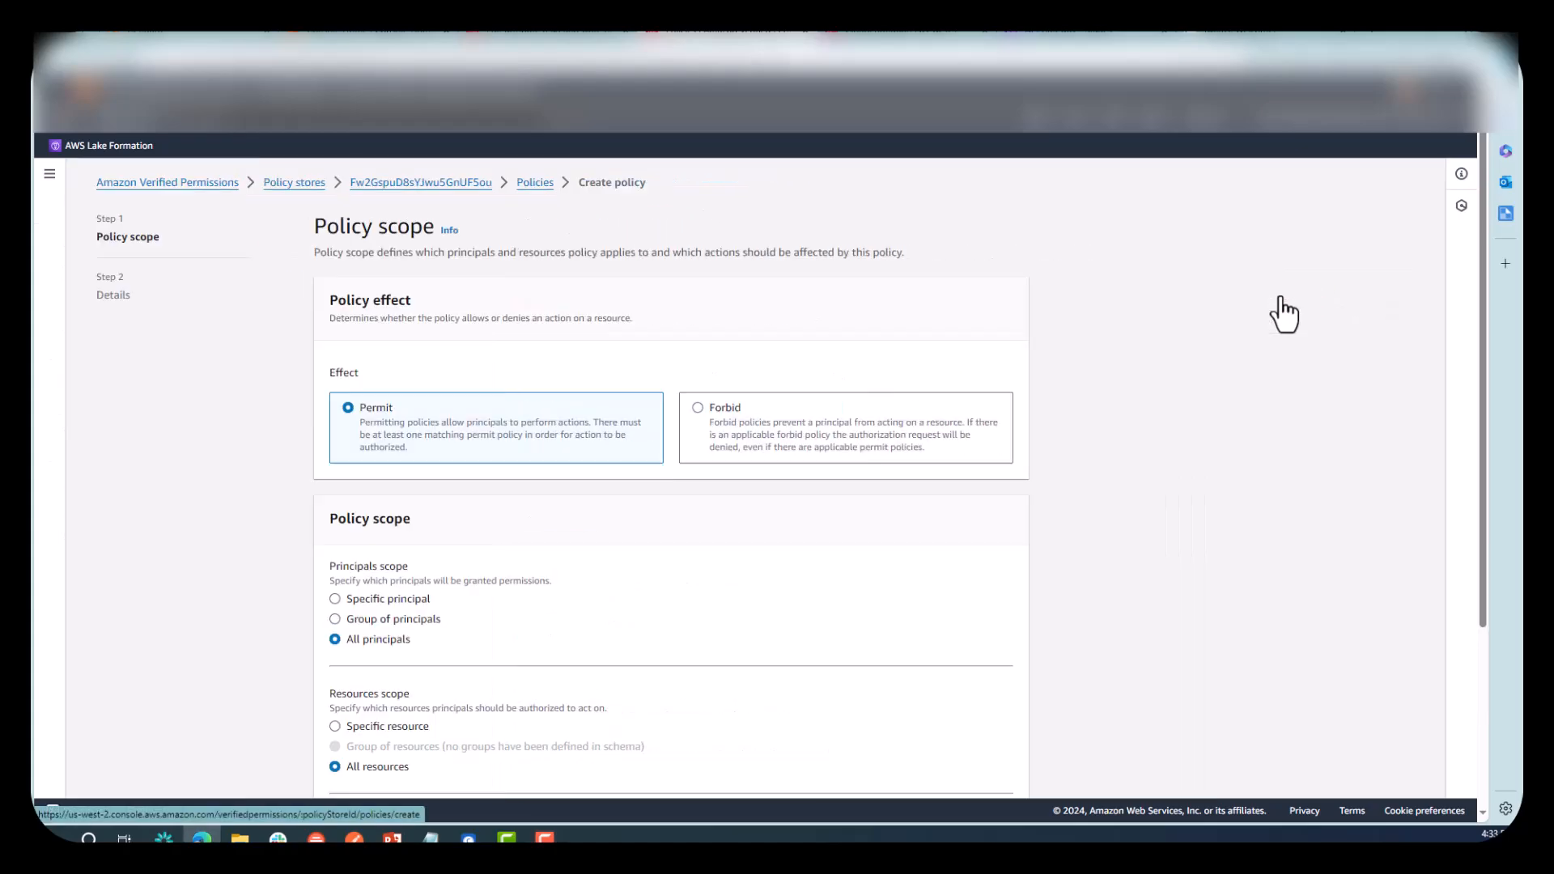
{"action": "scroll", "scroll_direction": "down", "scroll_amount": 3}
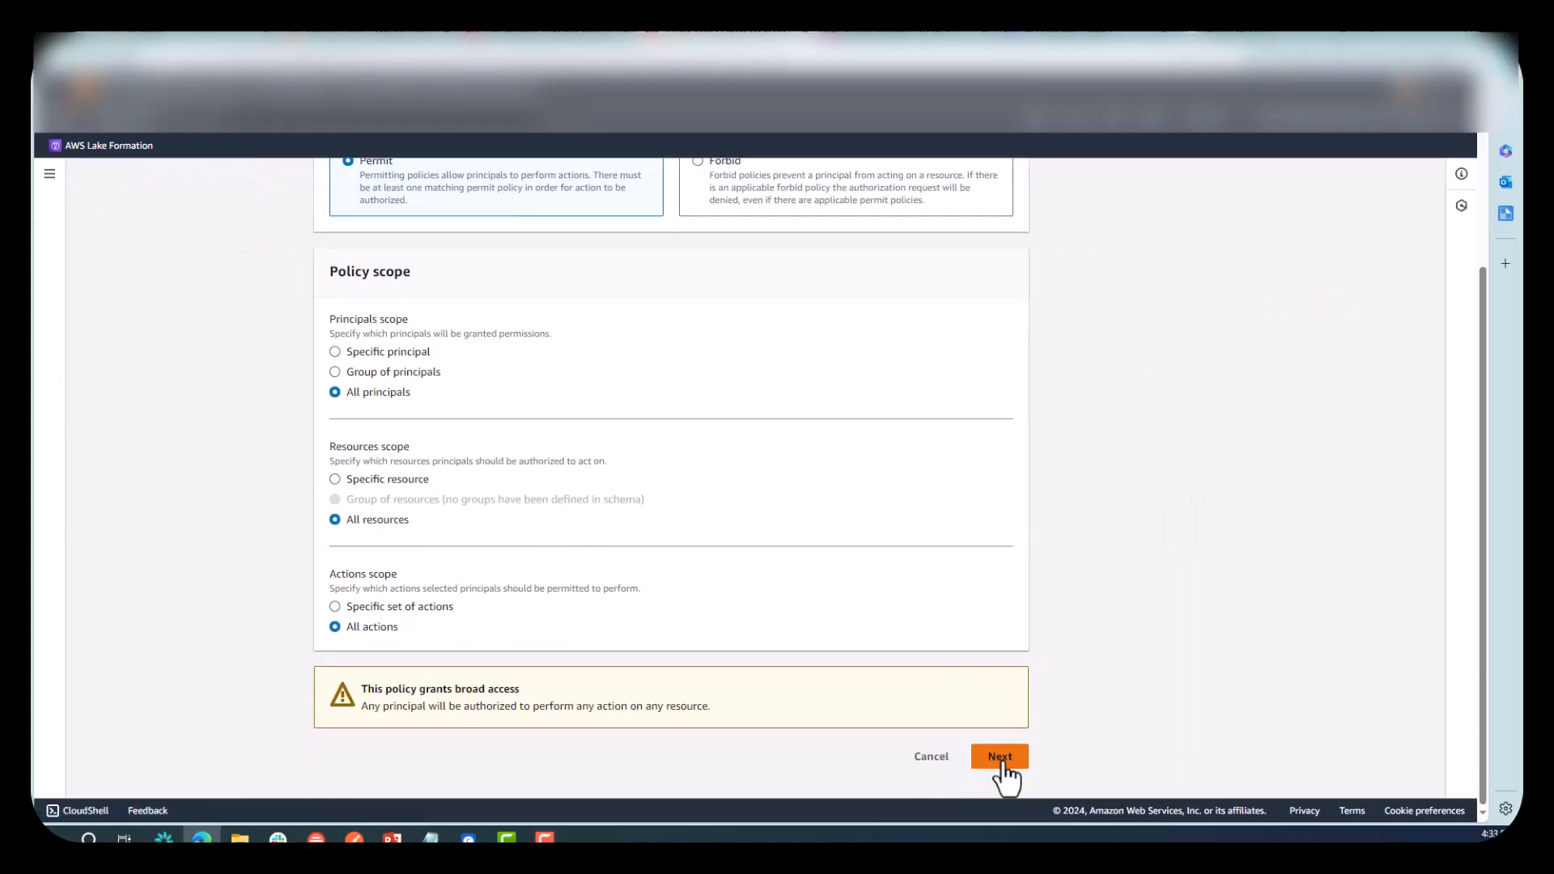
{"action": "left_click", "coordinate": [999, 756]}
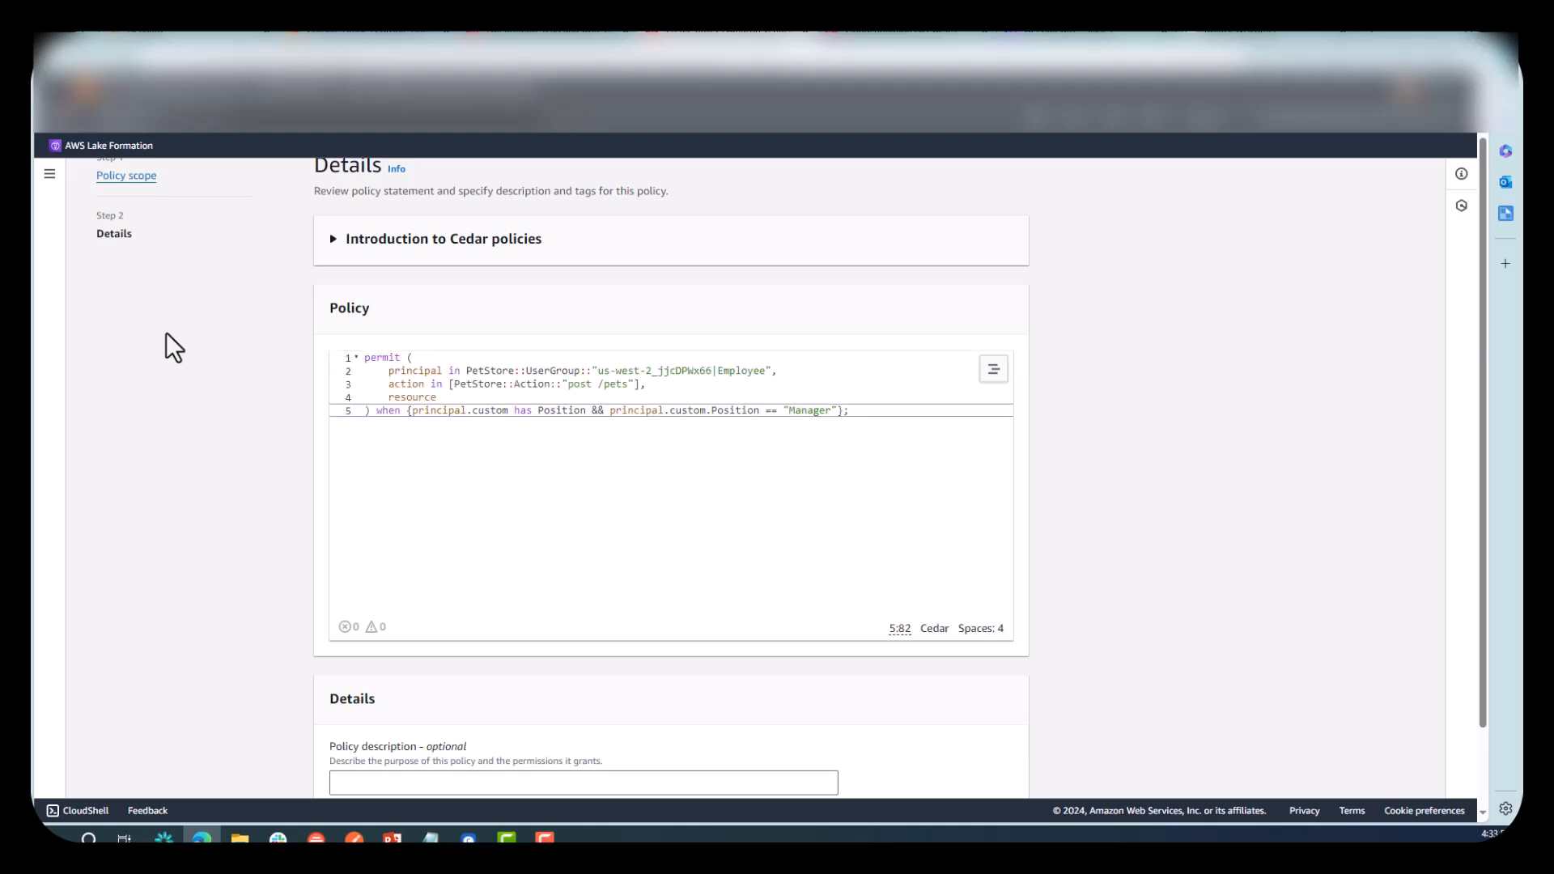
{"action": "mouse_move", "coordinate": [593, 413]}
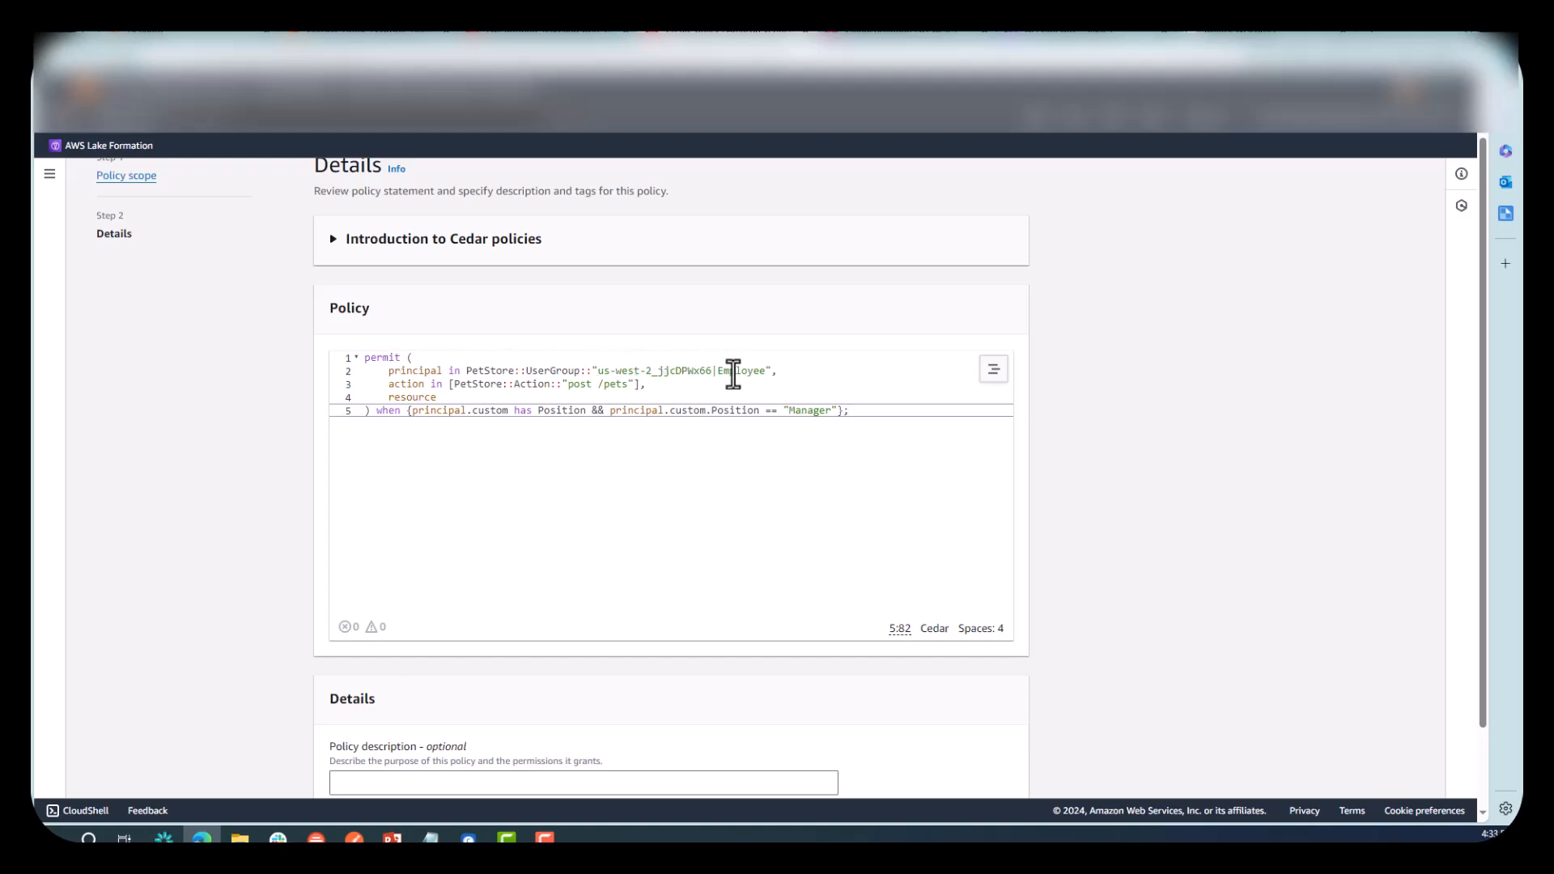
Enter a Cedar statement permitting post /pets when principal.custom.Position == "Manager".
{"action": "left_click", "coordinate": [569, 371]}
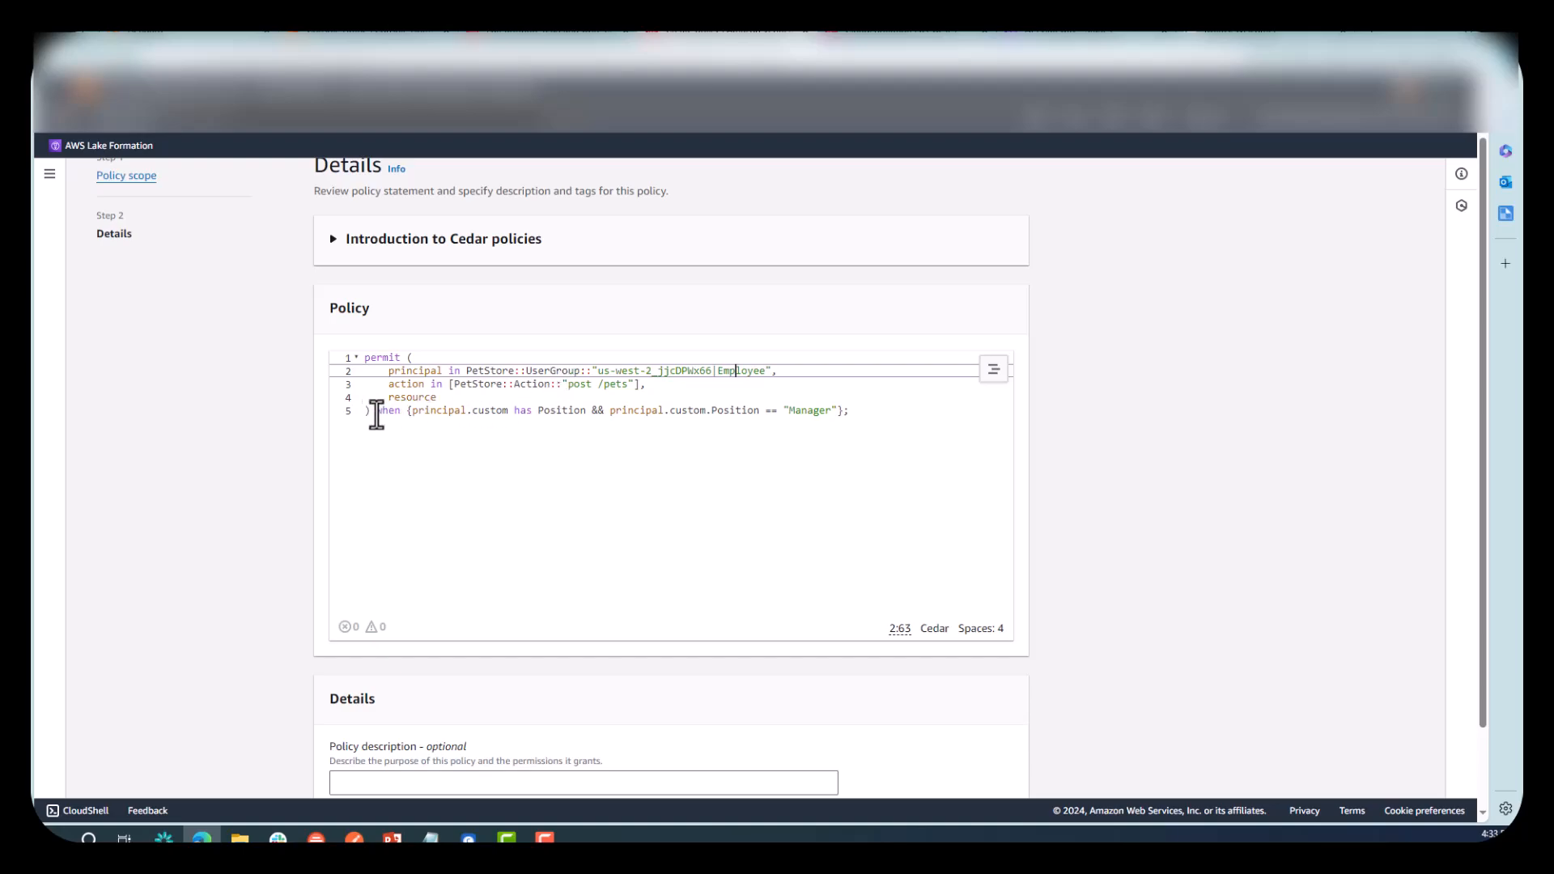
{"action": "mouse_move", "coordinate": [453, 413]}
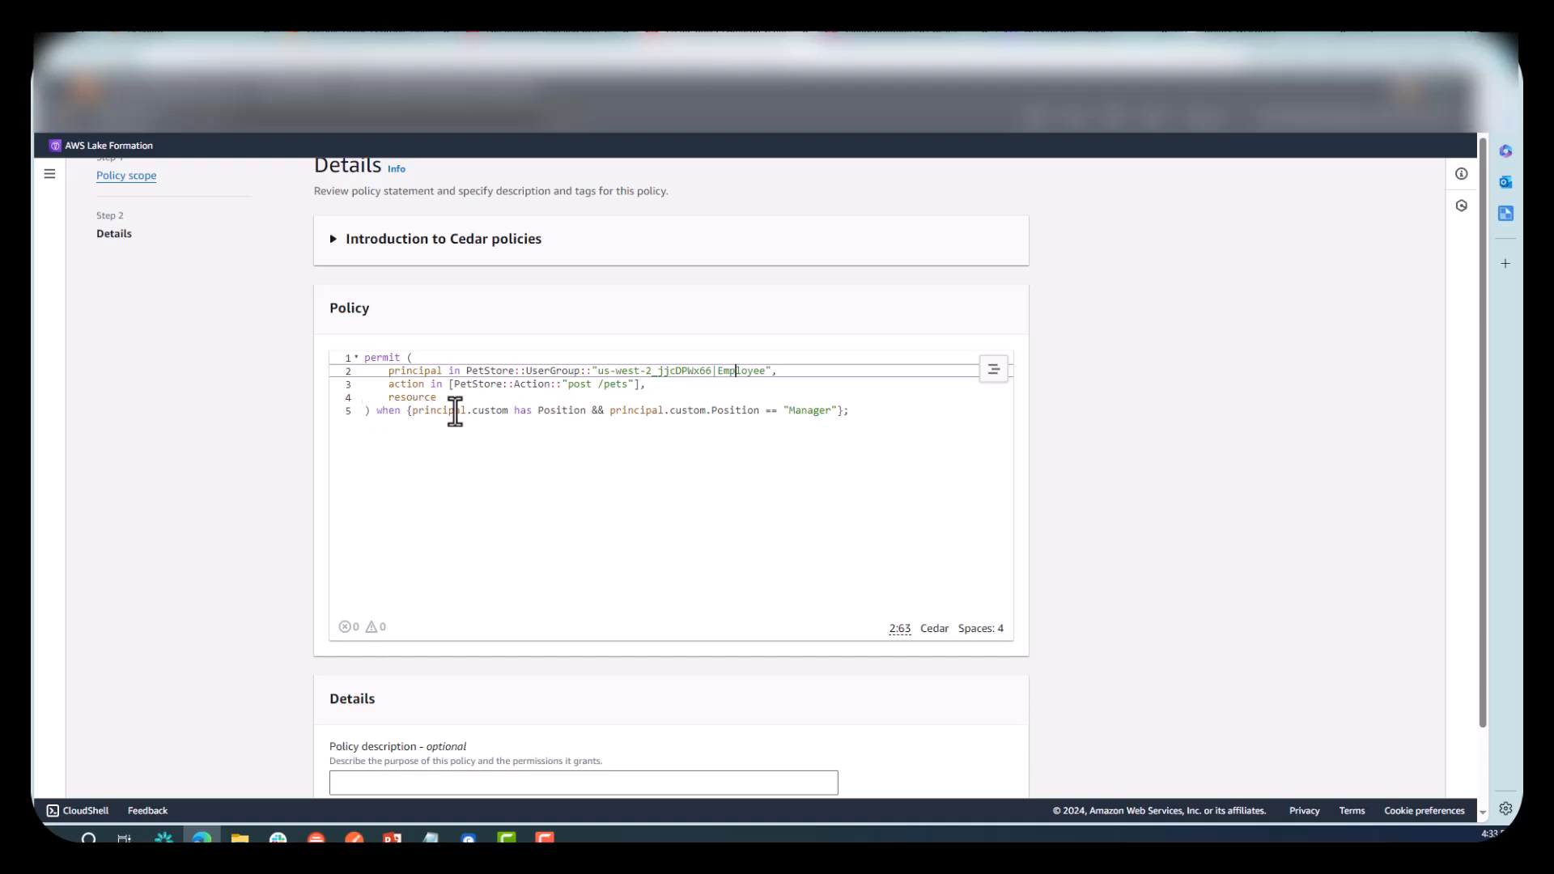
{"action": "mouse_move", "coordinate": [544, 409]}
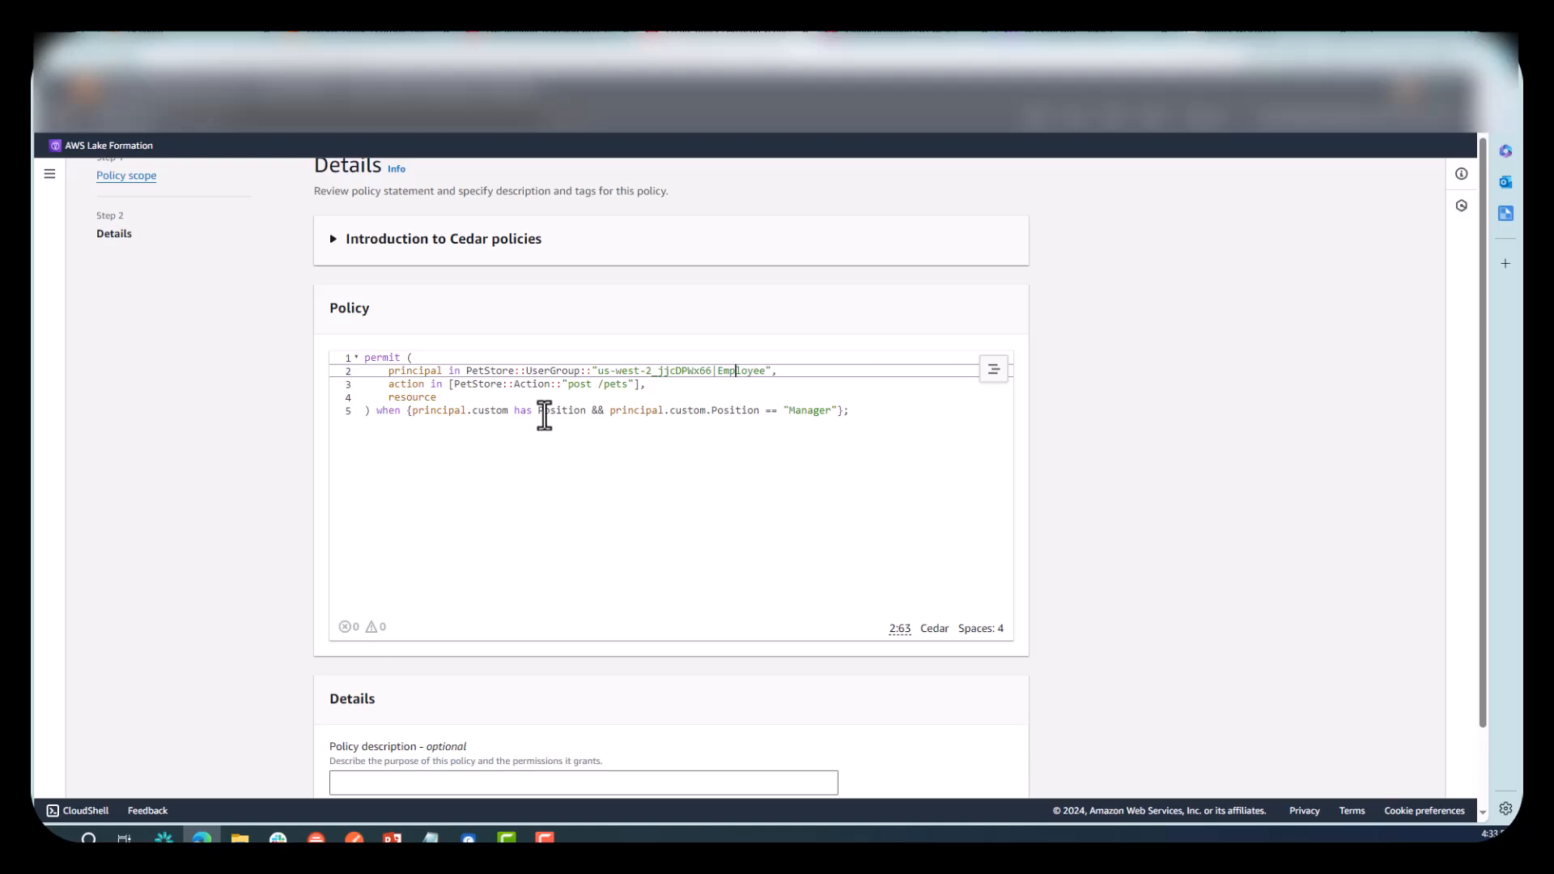
{"action": "double_click", "coordinate": [562, 409]}
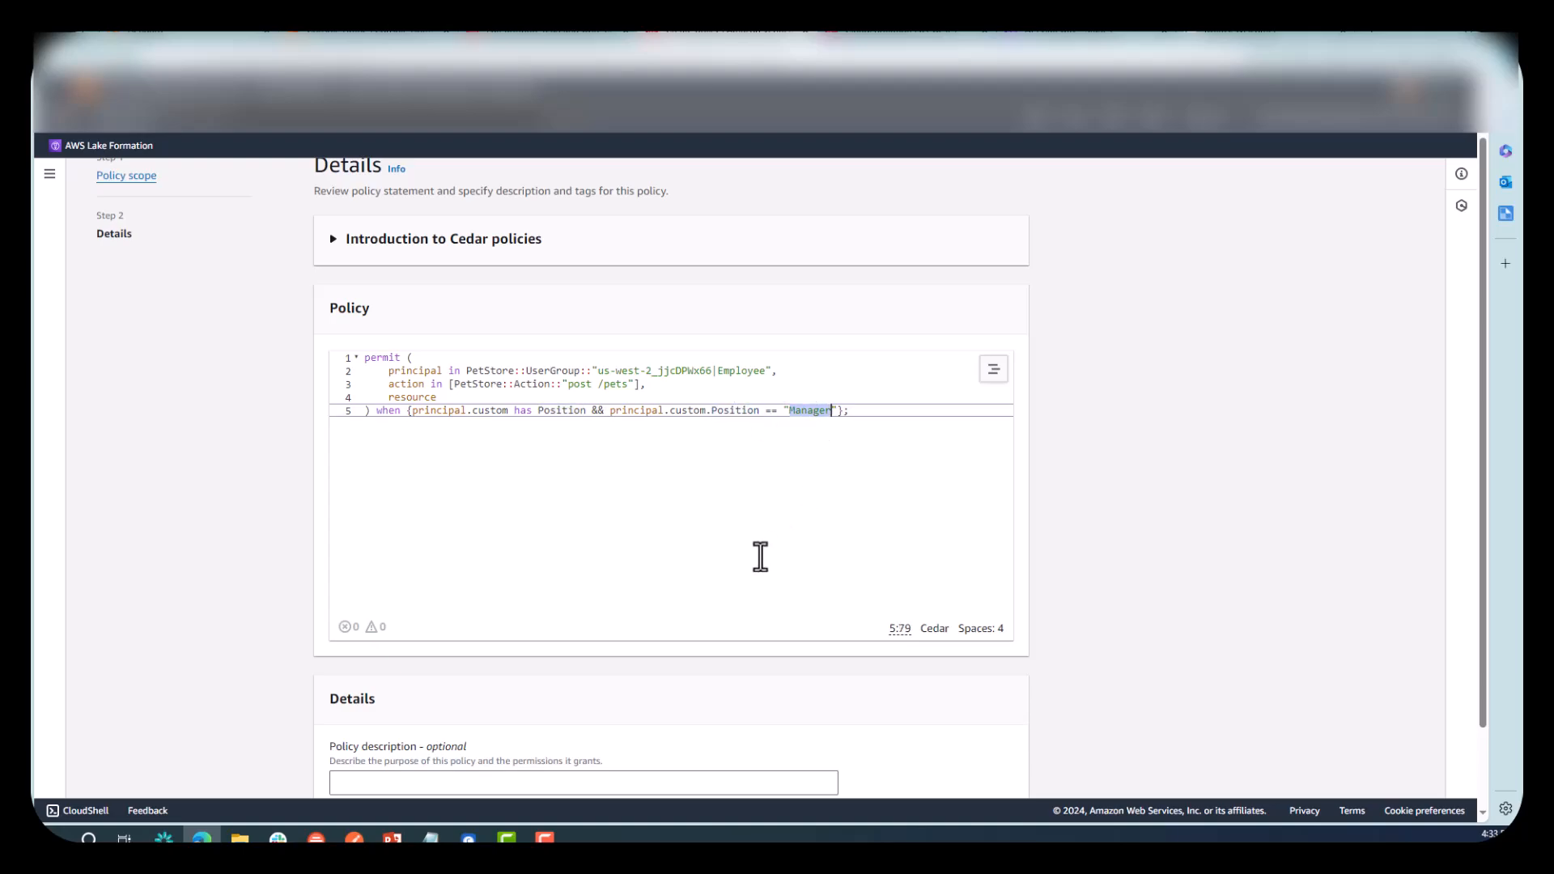
Describe the policy as 'Managers can call post pets API' and create it.
{"action": "scroll", "scroll_direction": "down", "scroll_amount": 3}
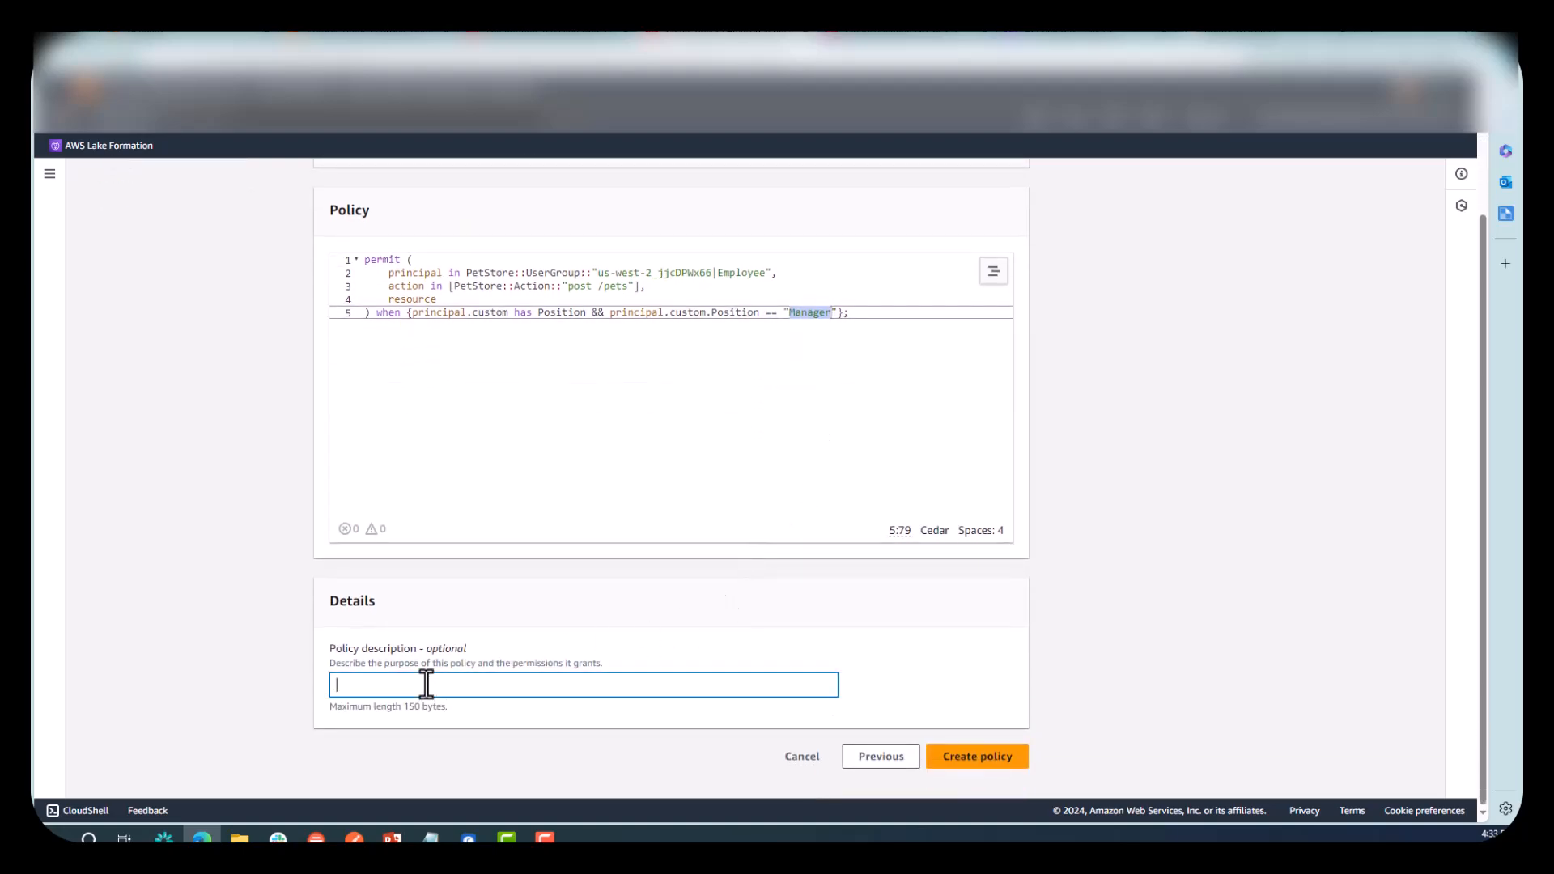
{"action": "type", "text": "Only"}
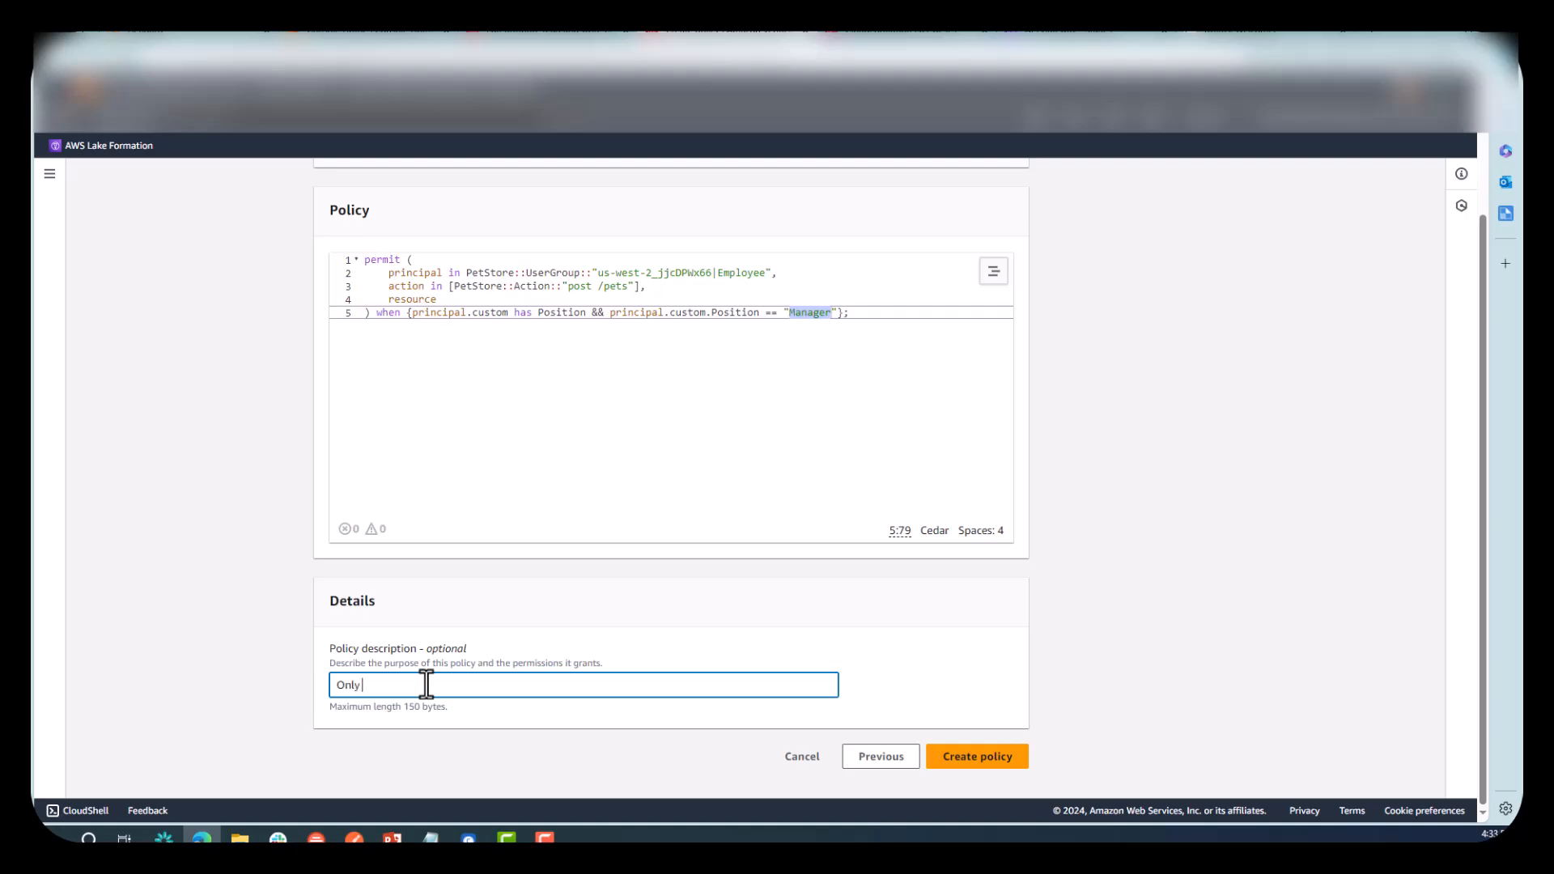
{"action": "type", "text": "managers can cal"}
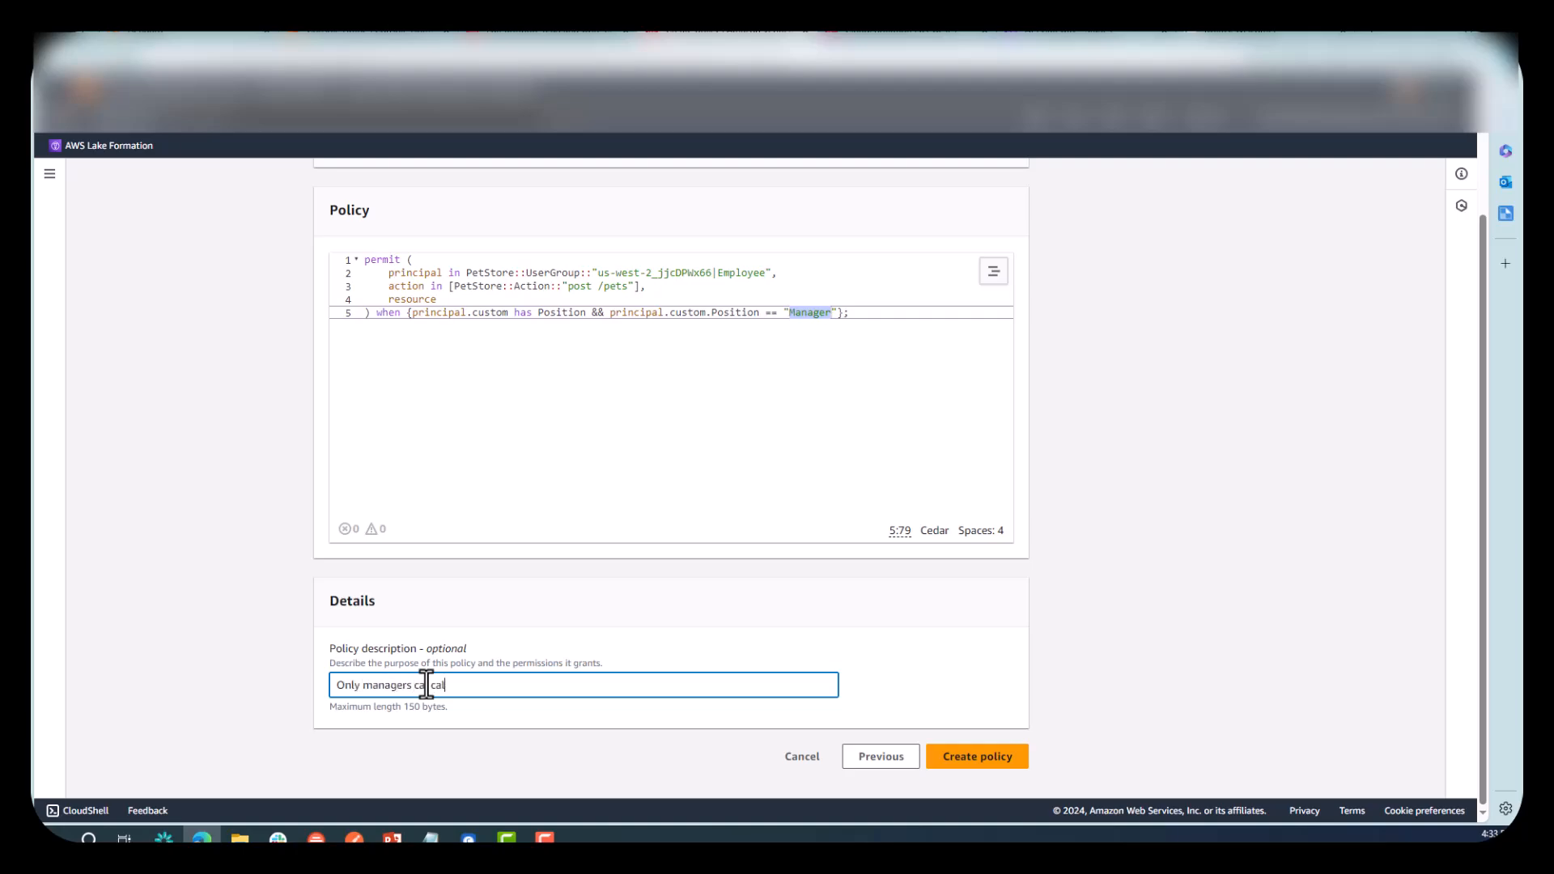
{"action": "type", "text": "post"}
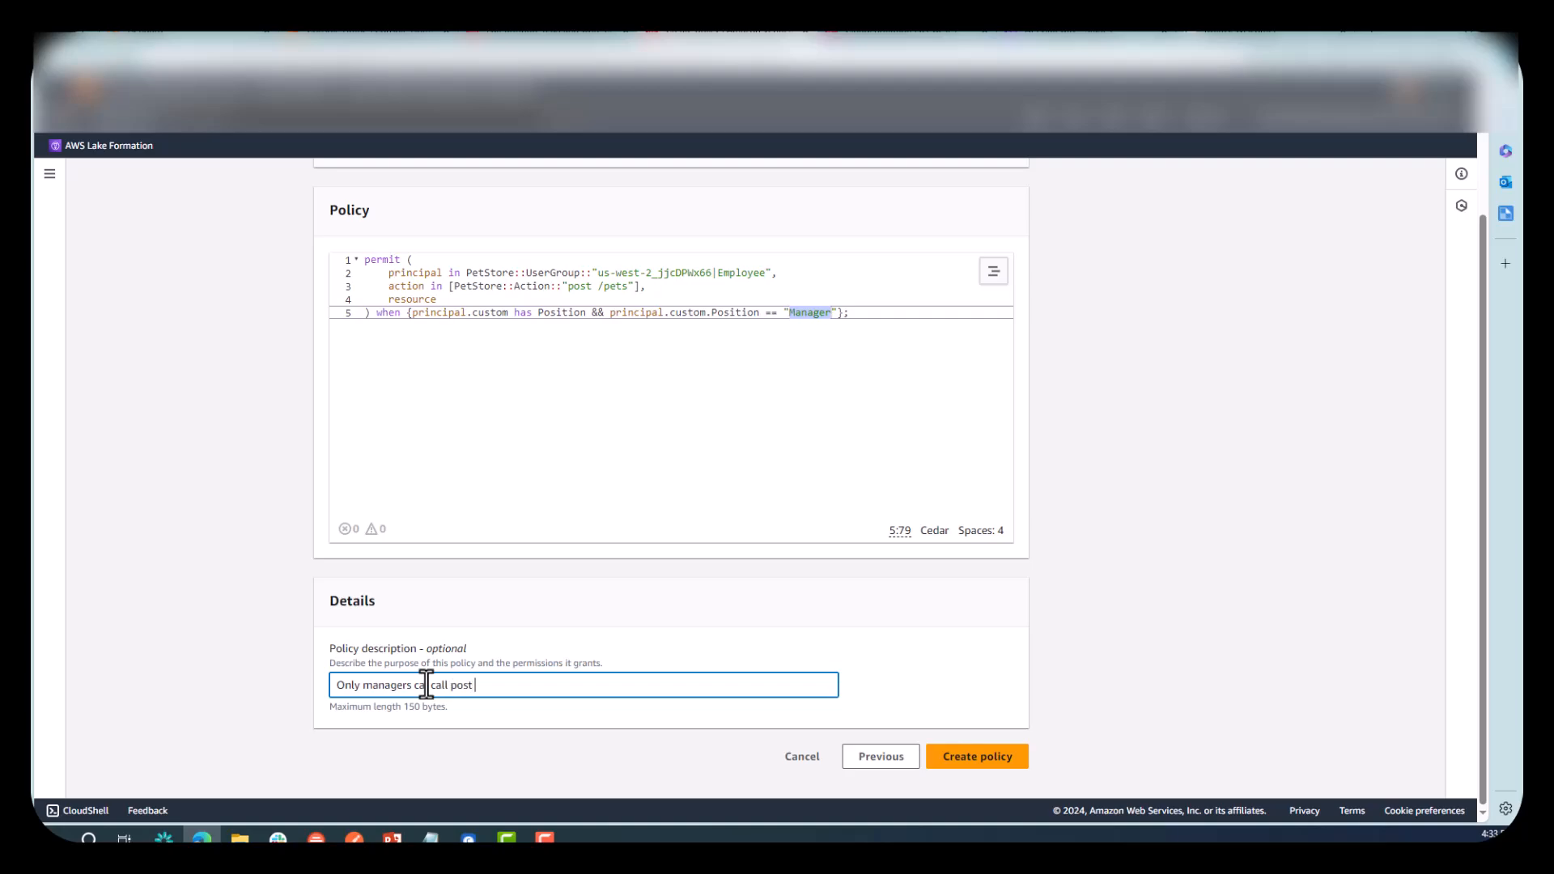
{"action": "type", "text": "pets APIs"}
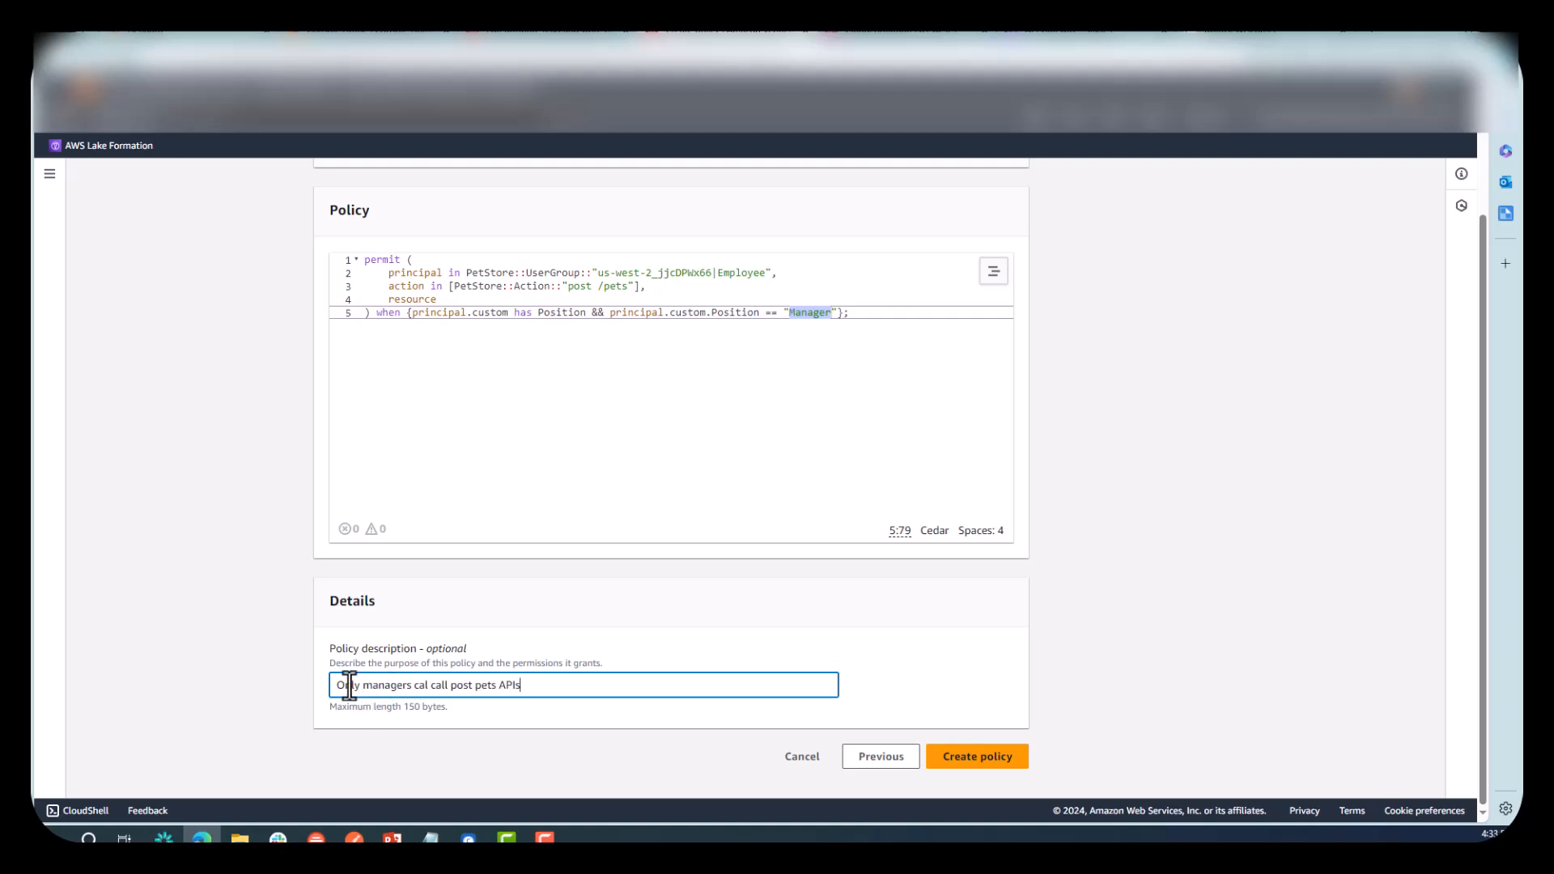
{"action": "double_click", "coordinate": [342, 685]}
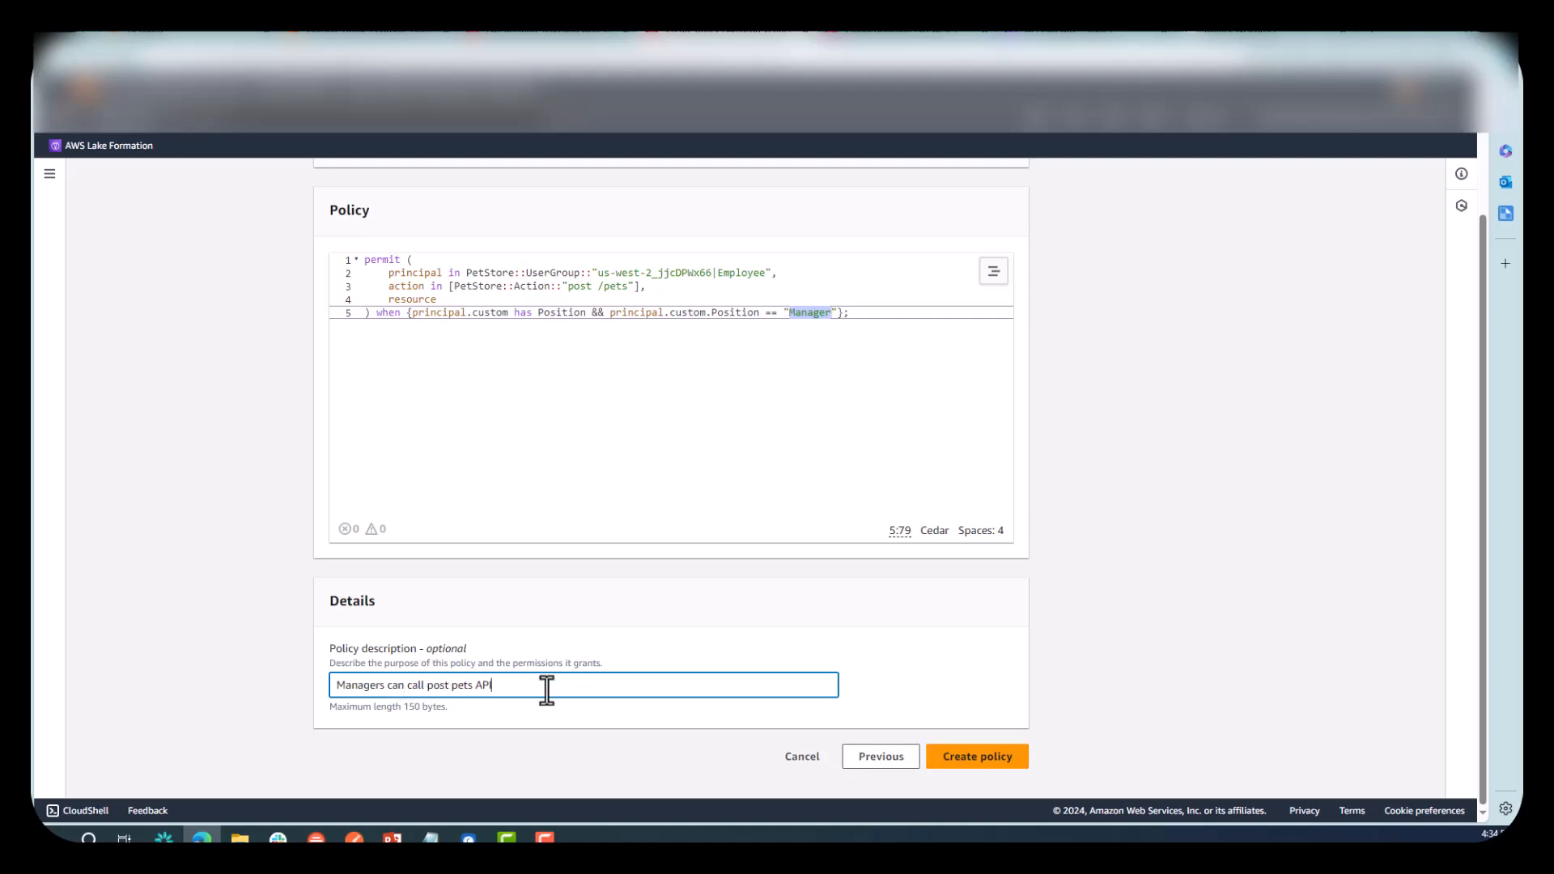
{"action": "left_click", "coordinate": [976, 756]}
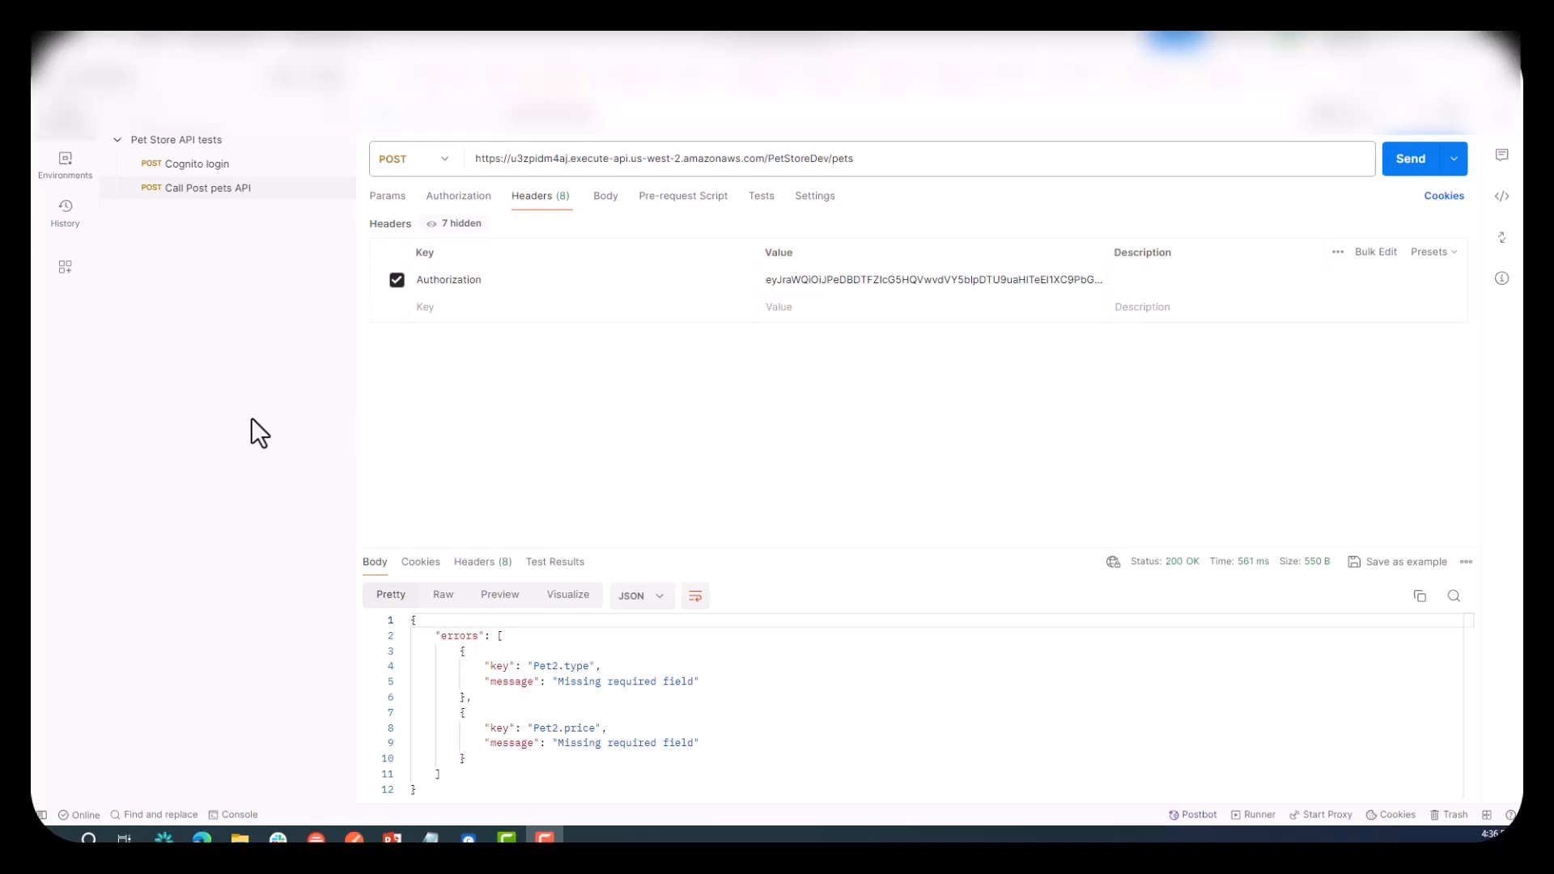
{"action": "mouse_move", "coordinate": [481, 463]}
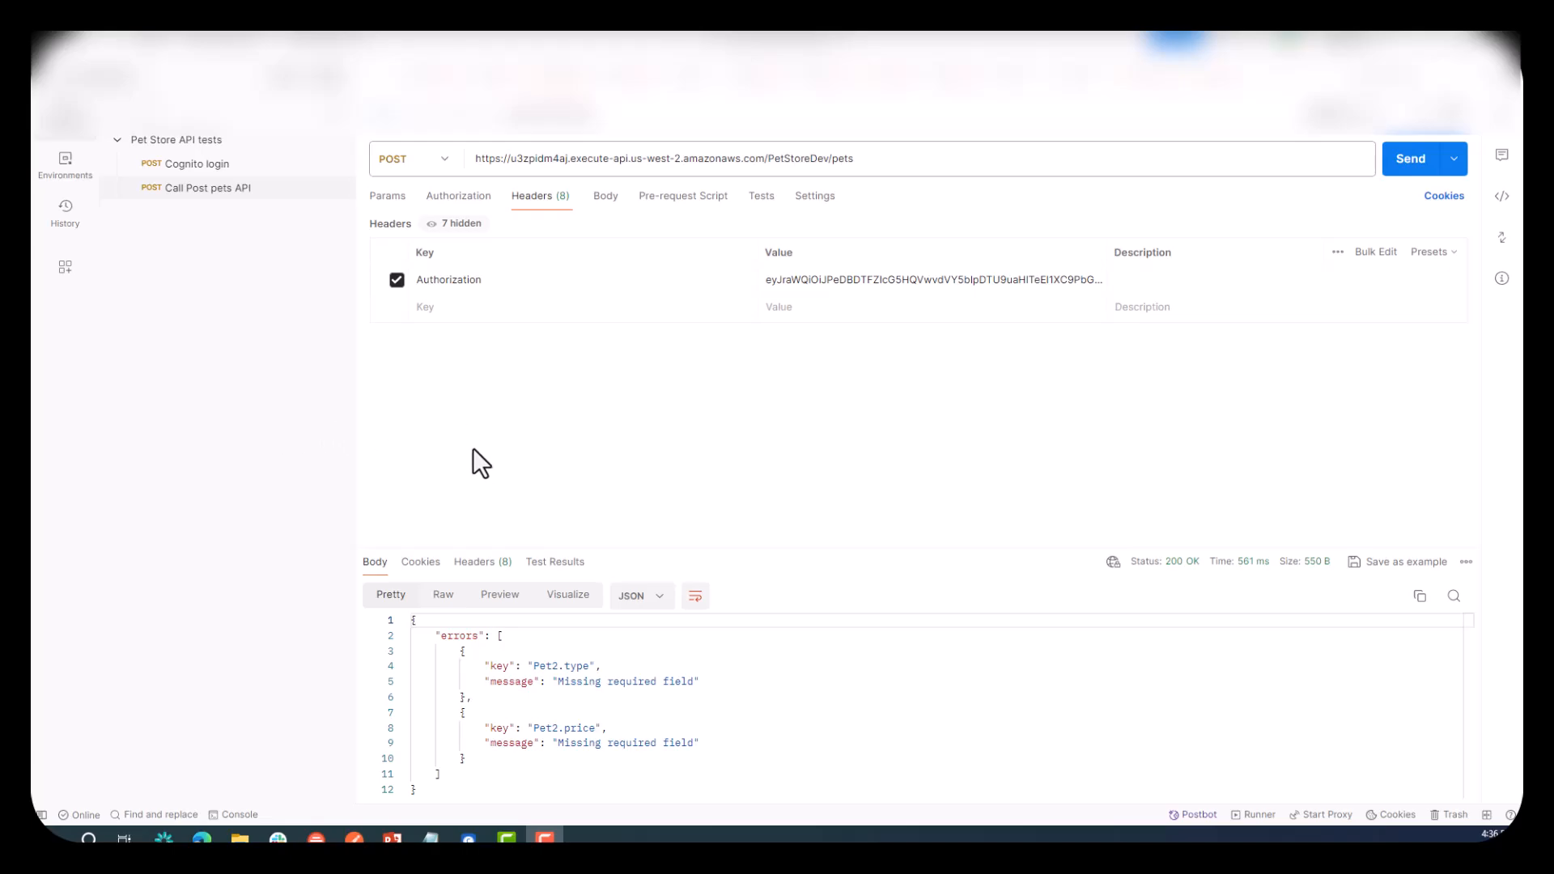
{"action": "mouse_move", "coordinate": [581, 447]}
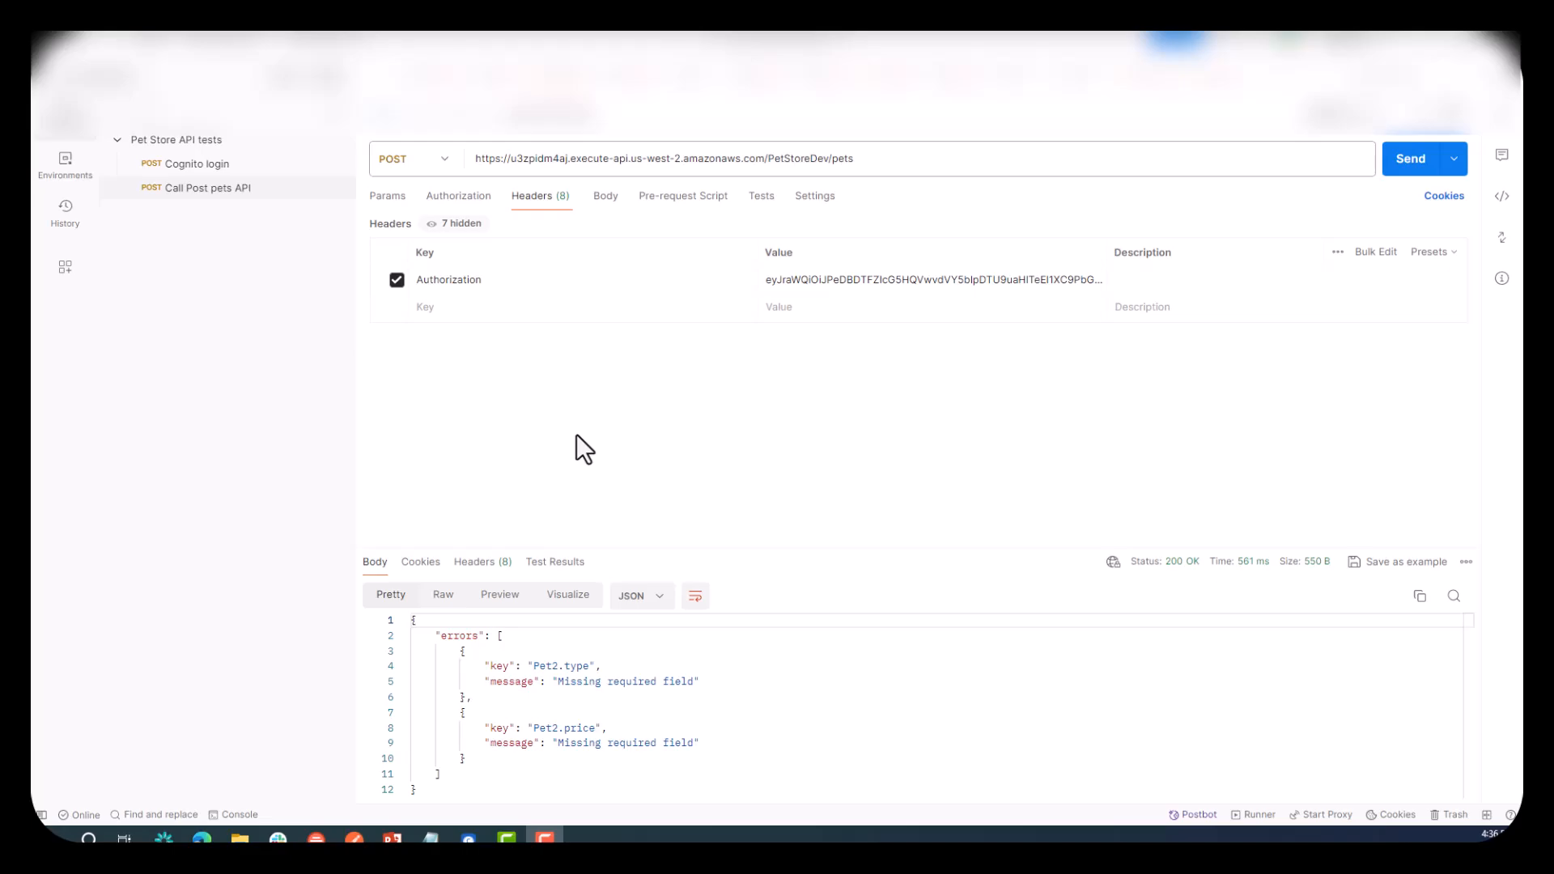
Resend the POST /pets request and see 403 Forbidden with an explicit-deny message.
{"action": "left_click", "coordinate": [1408, 158]}
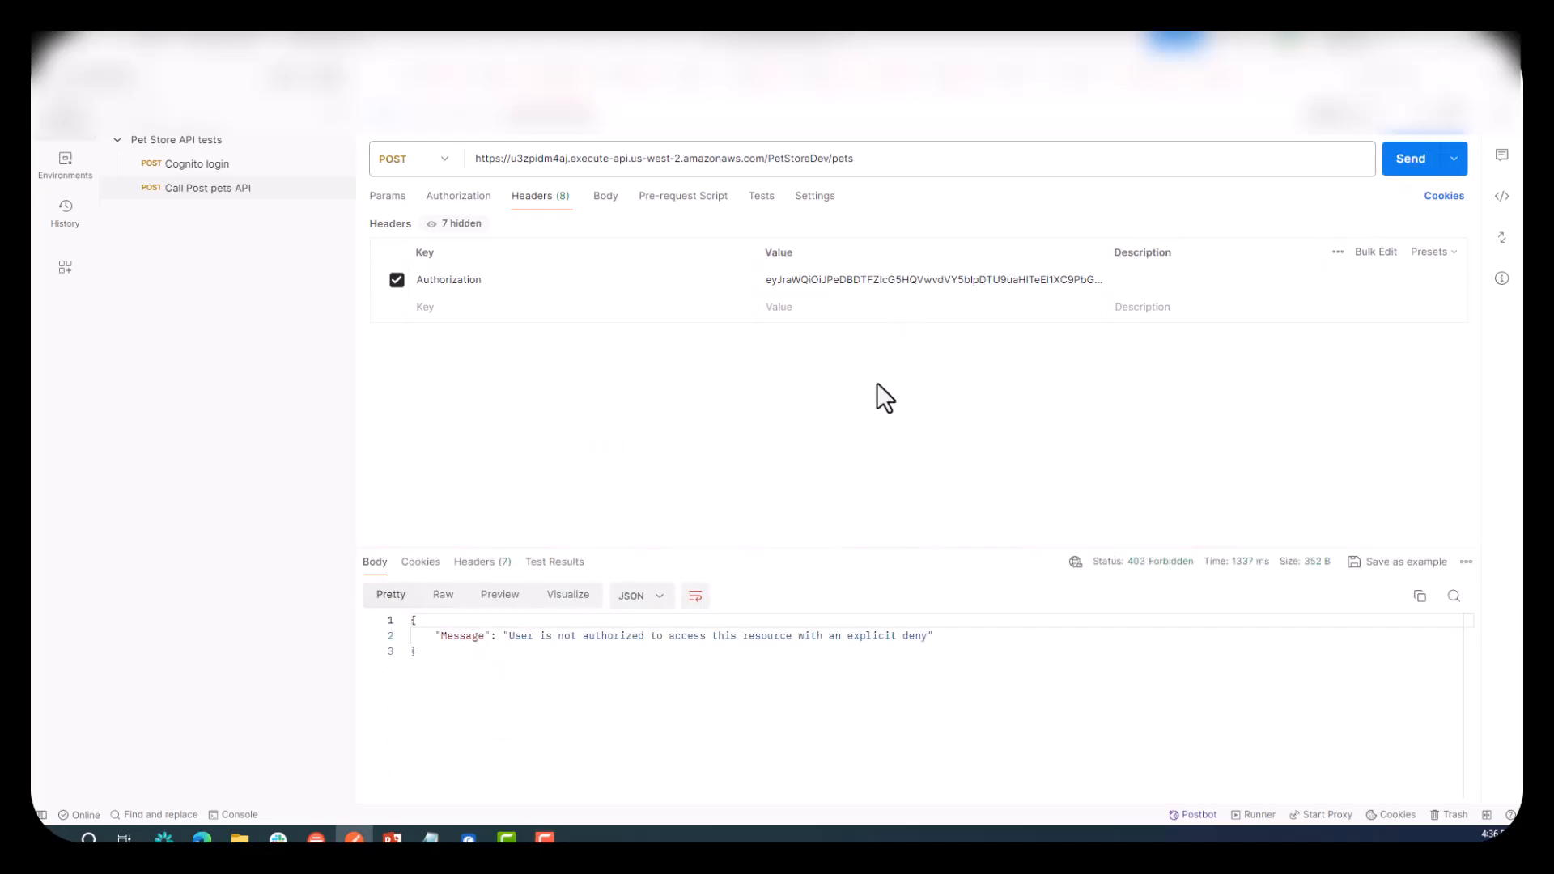
{"action": "mouse_move", "coordinate": [800, 534]}
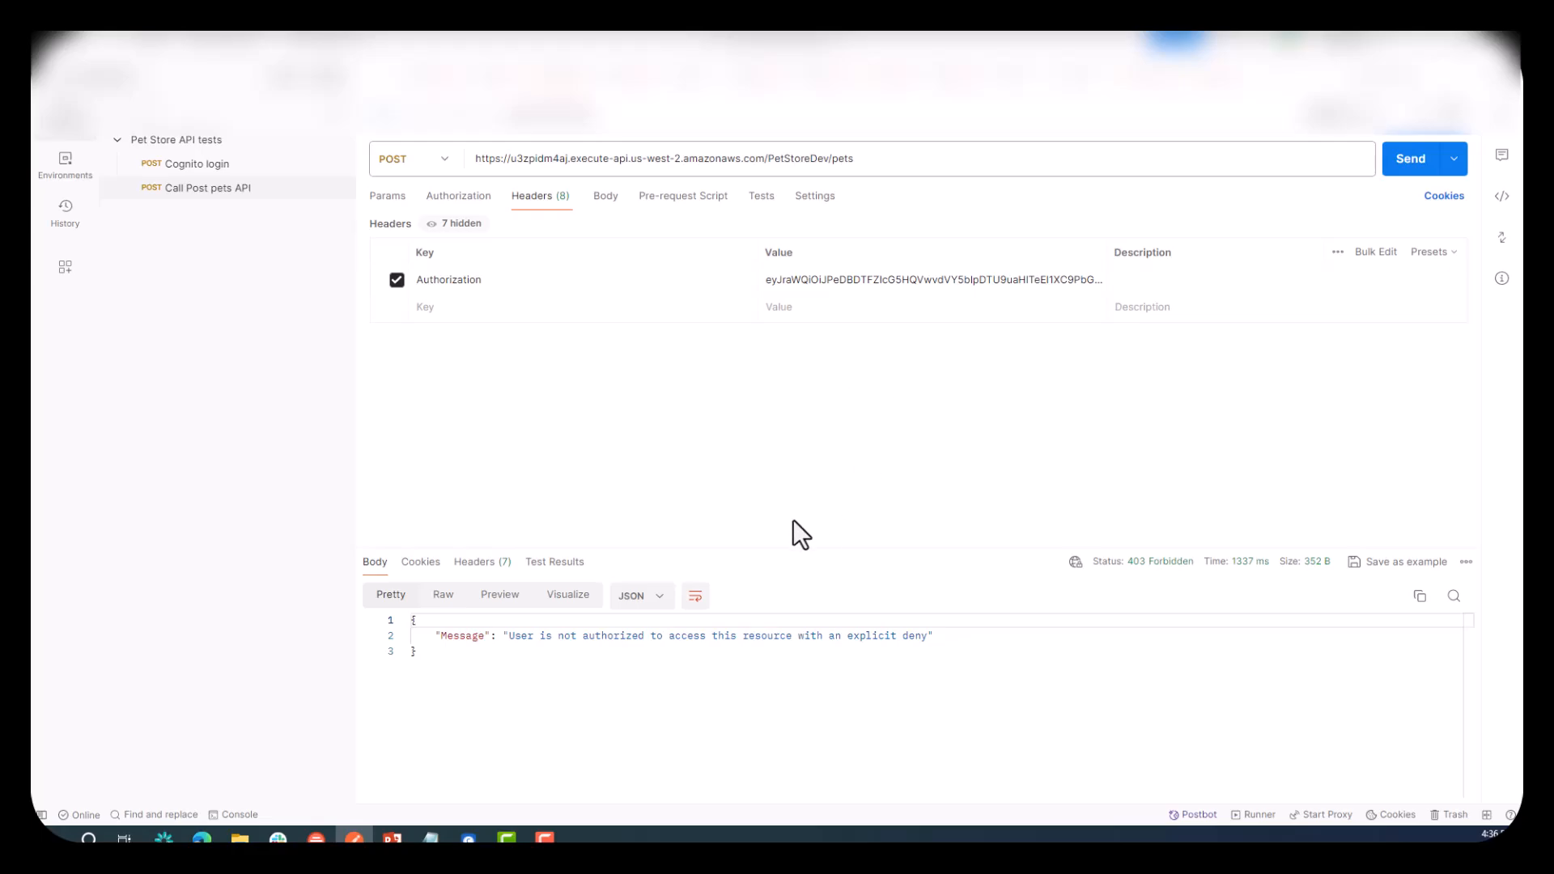
{"action": "mouse_move", "coordinate": [639, 403]}
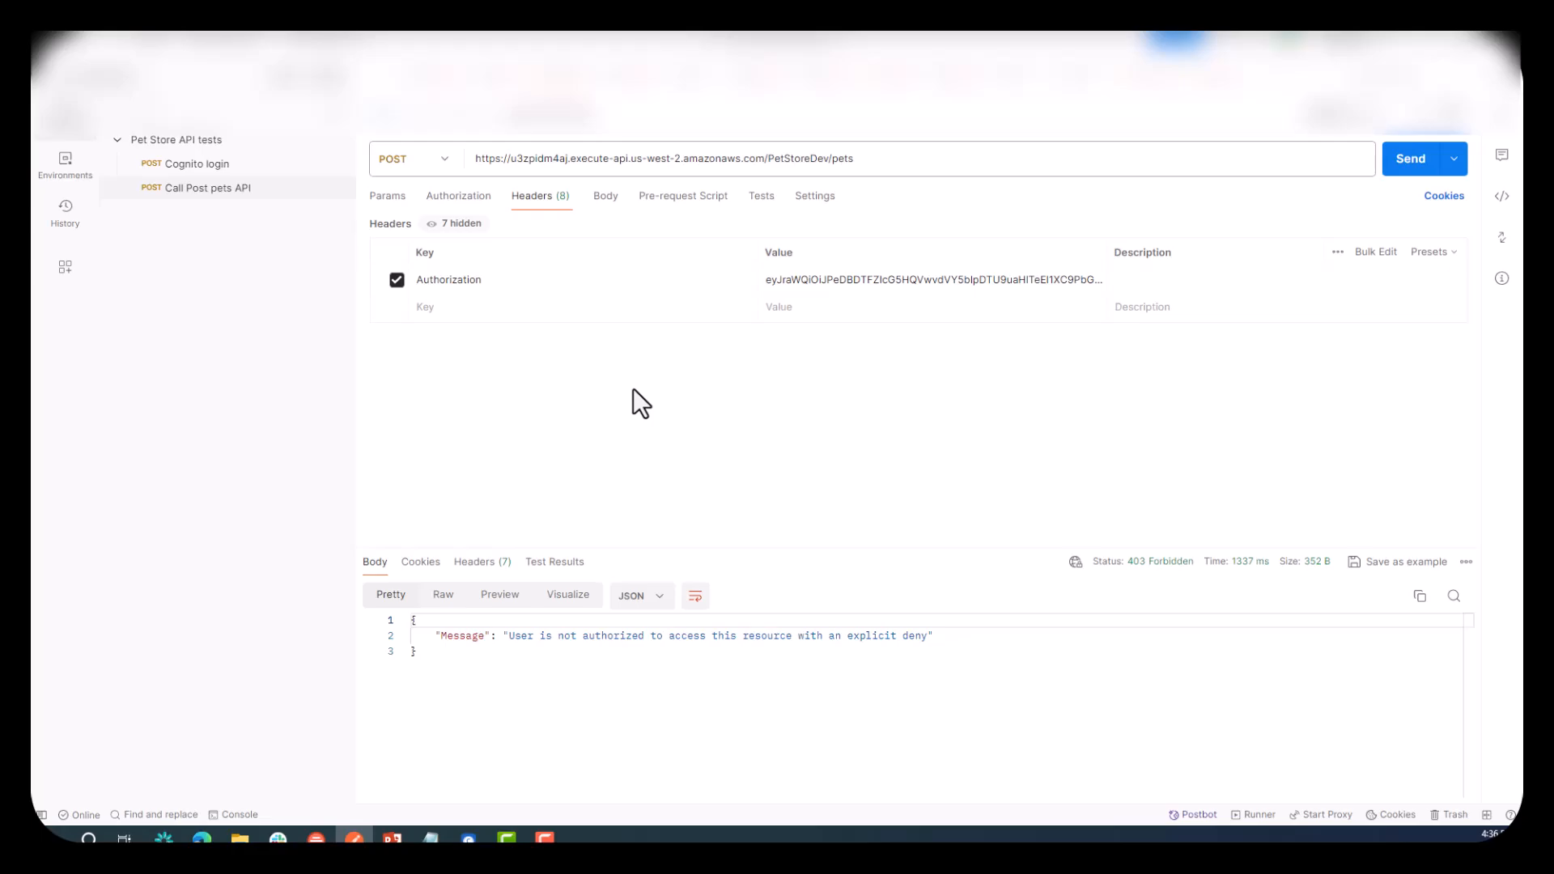
{"action": "mouse_move", "coordinate": [233, 555]}
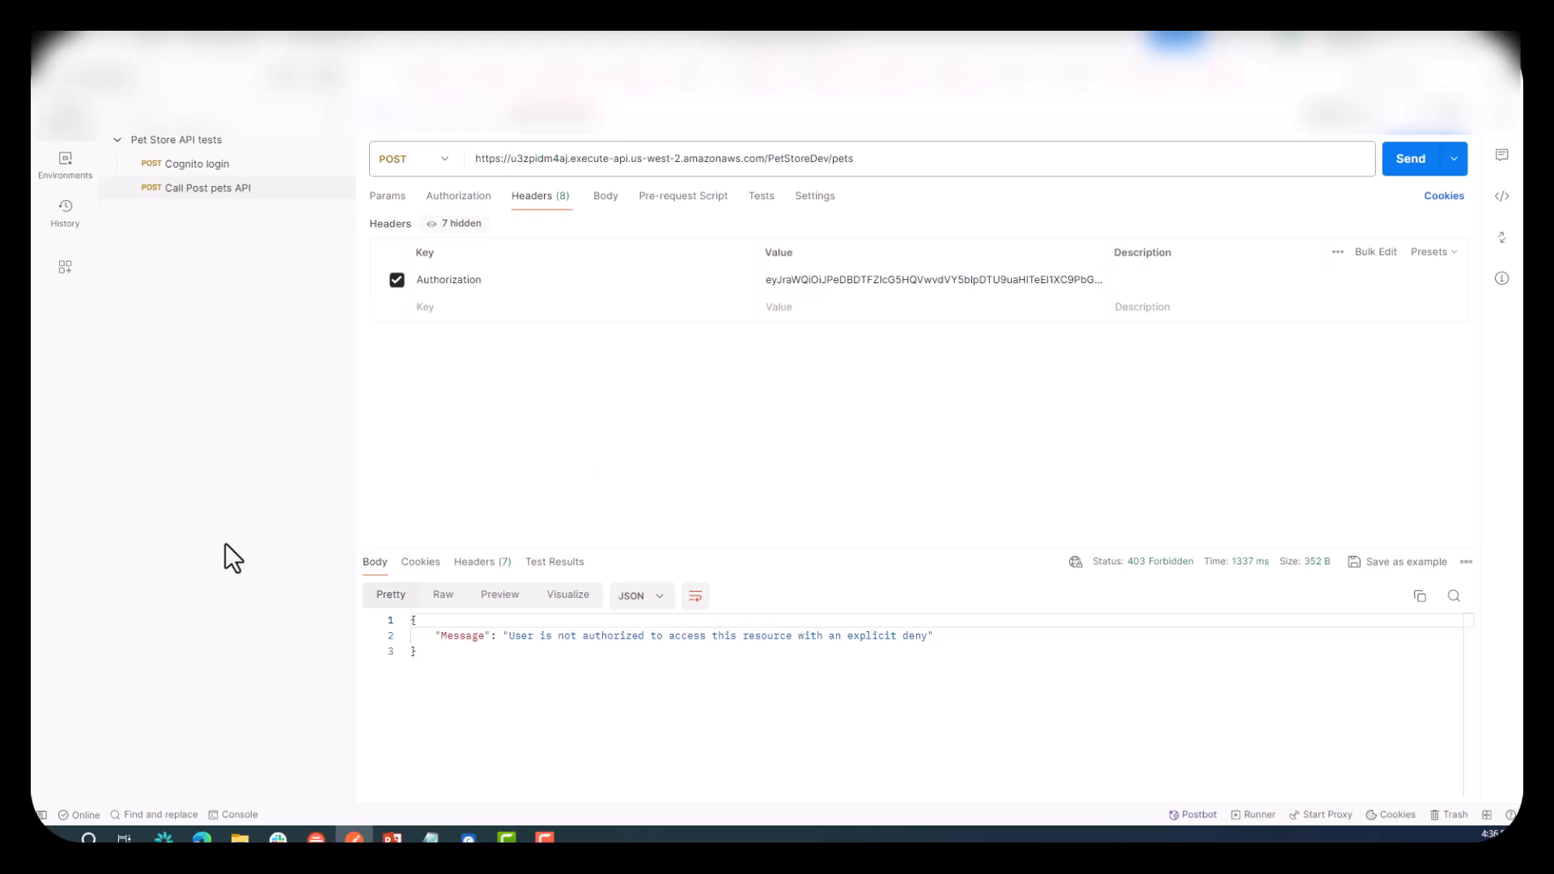
{"action": "mouse_move", "coordinate": [346, 500]}
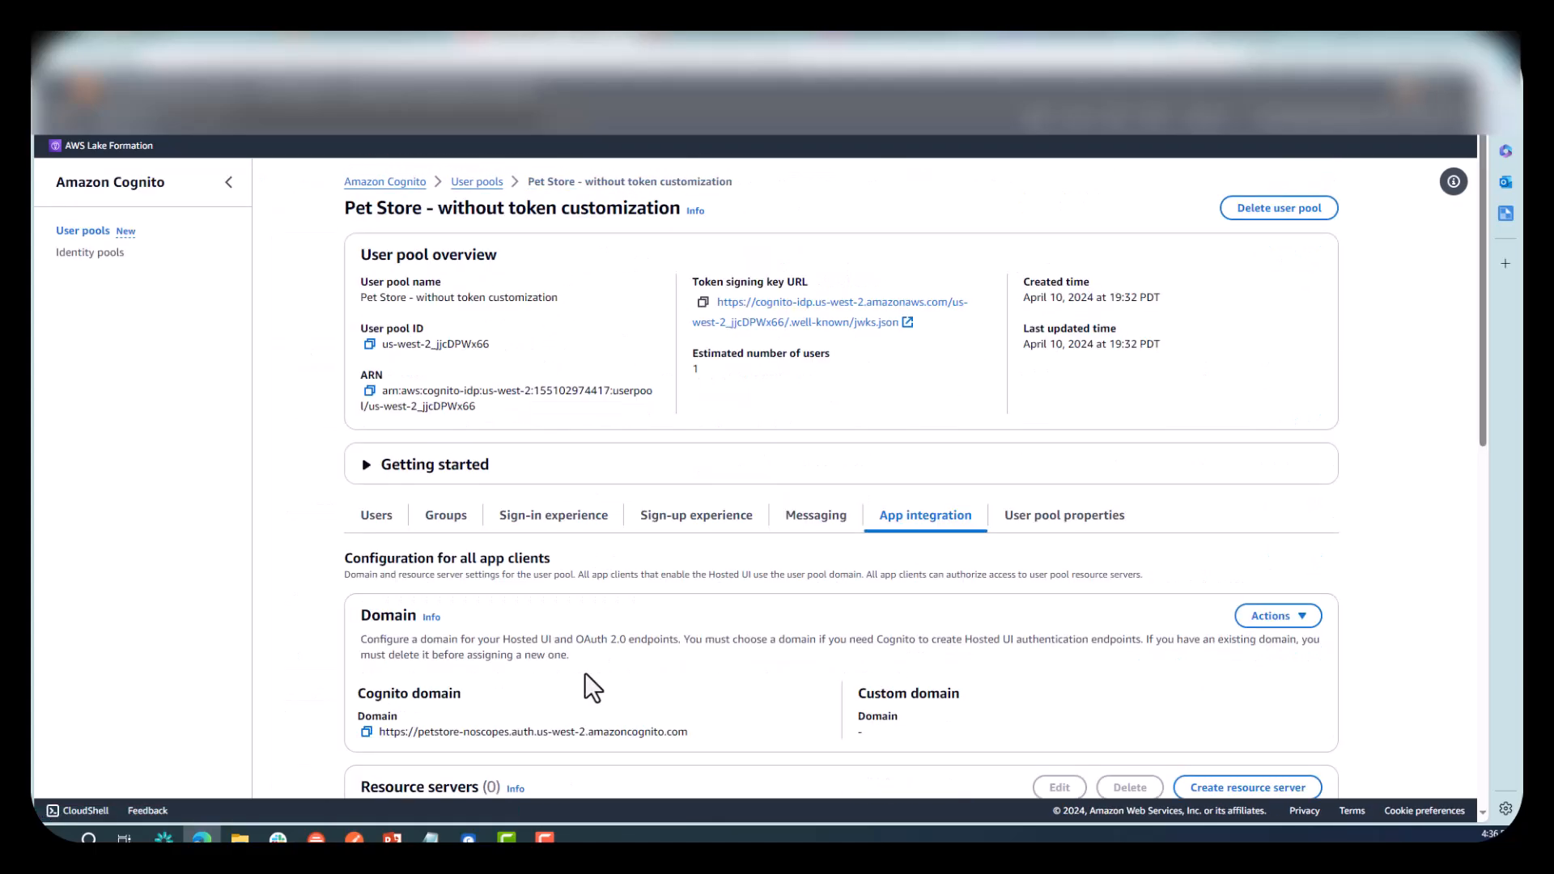
Change the pool user's custom:Position attribute from Assistant to Manager and save it.
{"action": "left_click", "coordinate": [375, 515]}
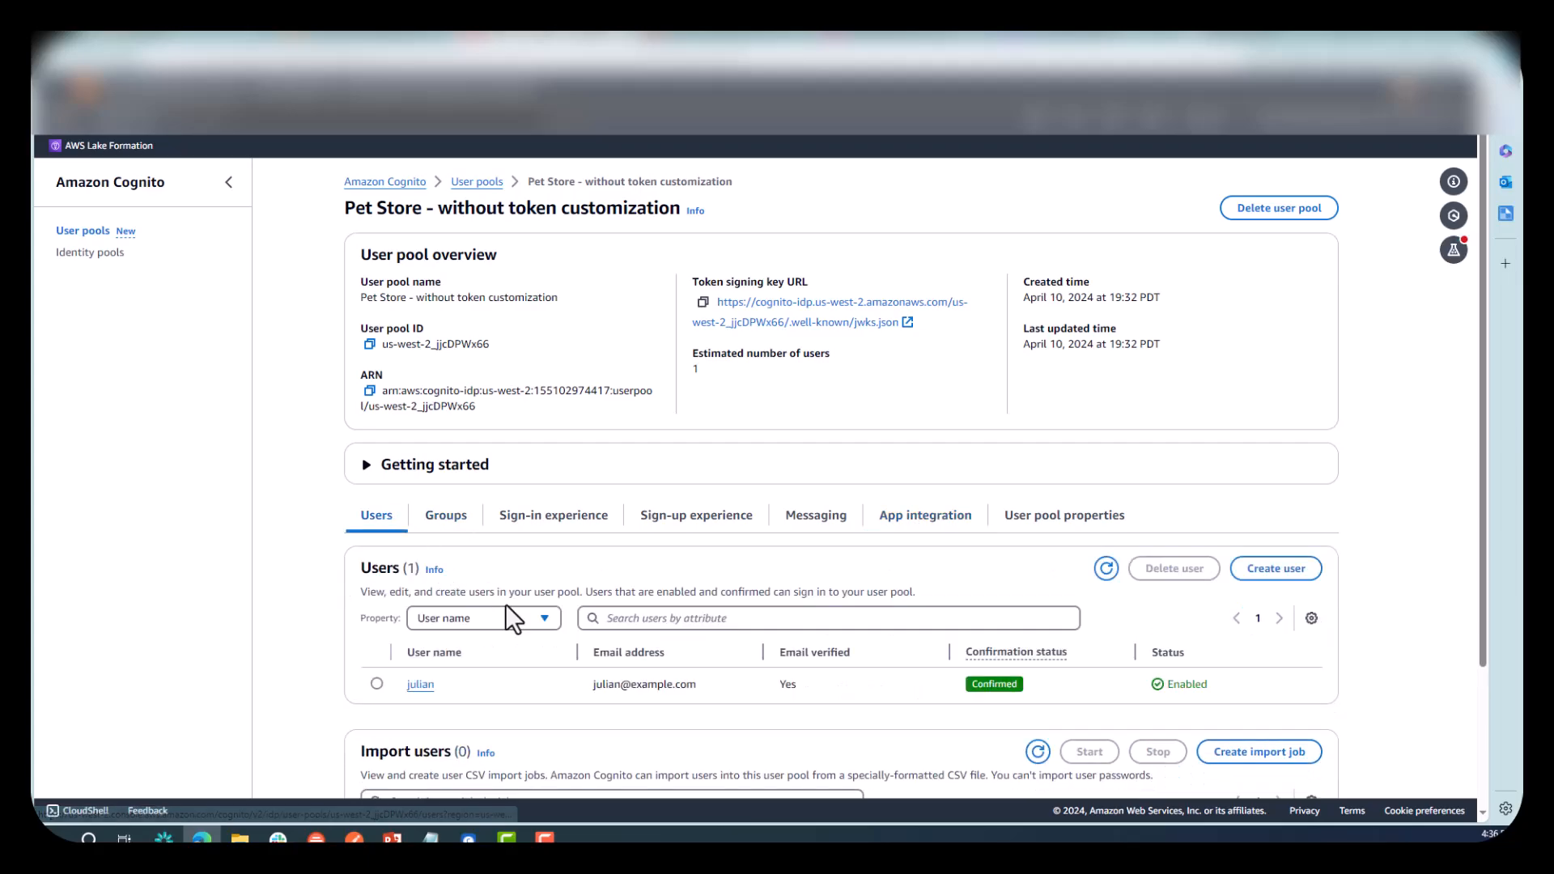
{"action": "left_click", "coordinate": [421, 683]}
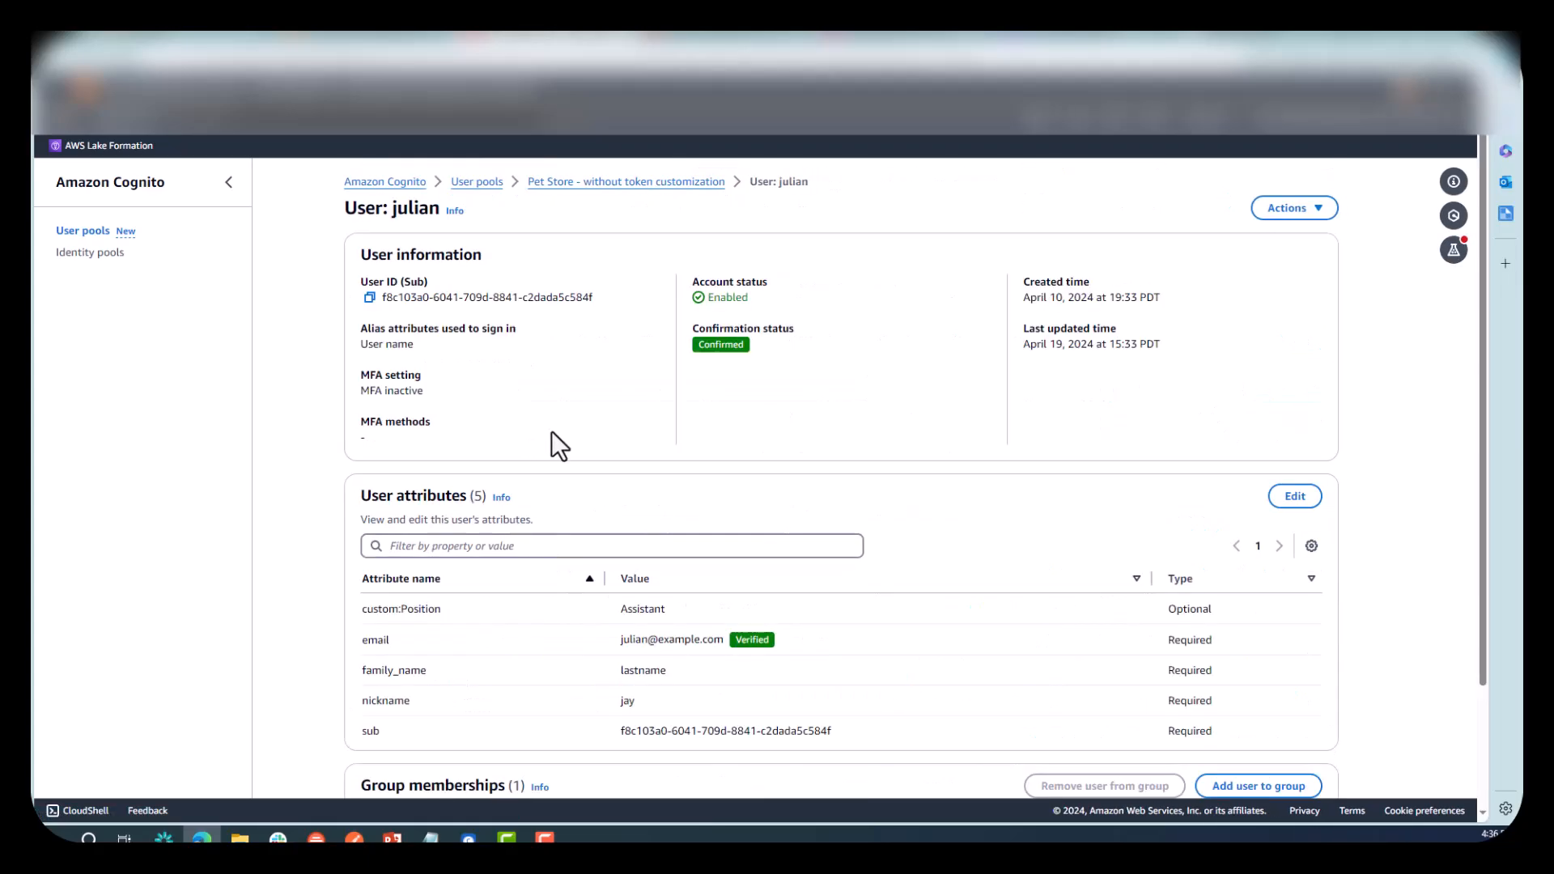
{"action": "left_click", "coordinate": [1293, 495]}
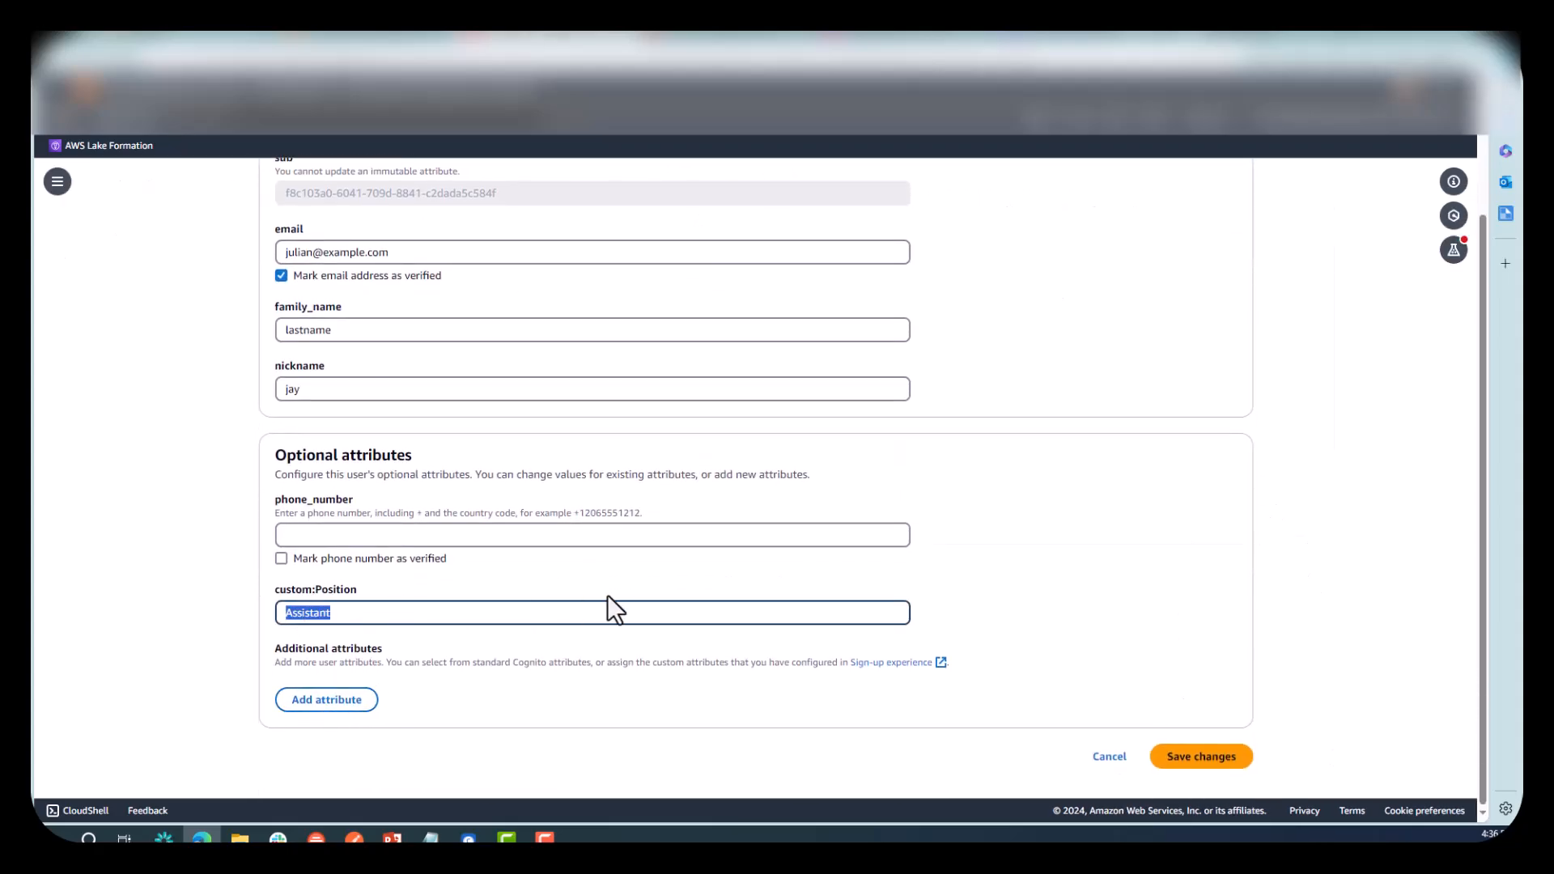
{"action": "type", "text": "Mana"}
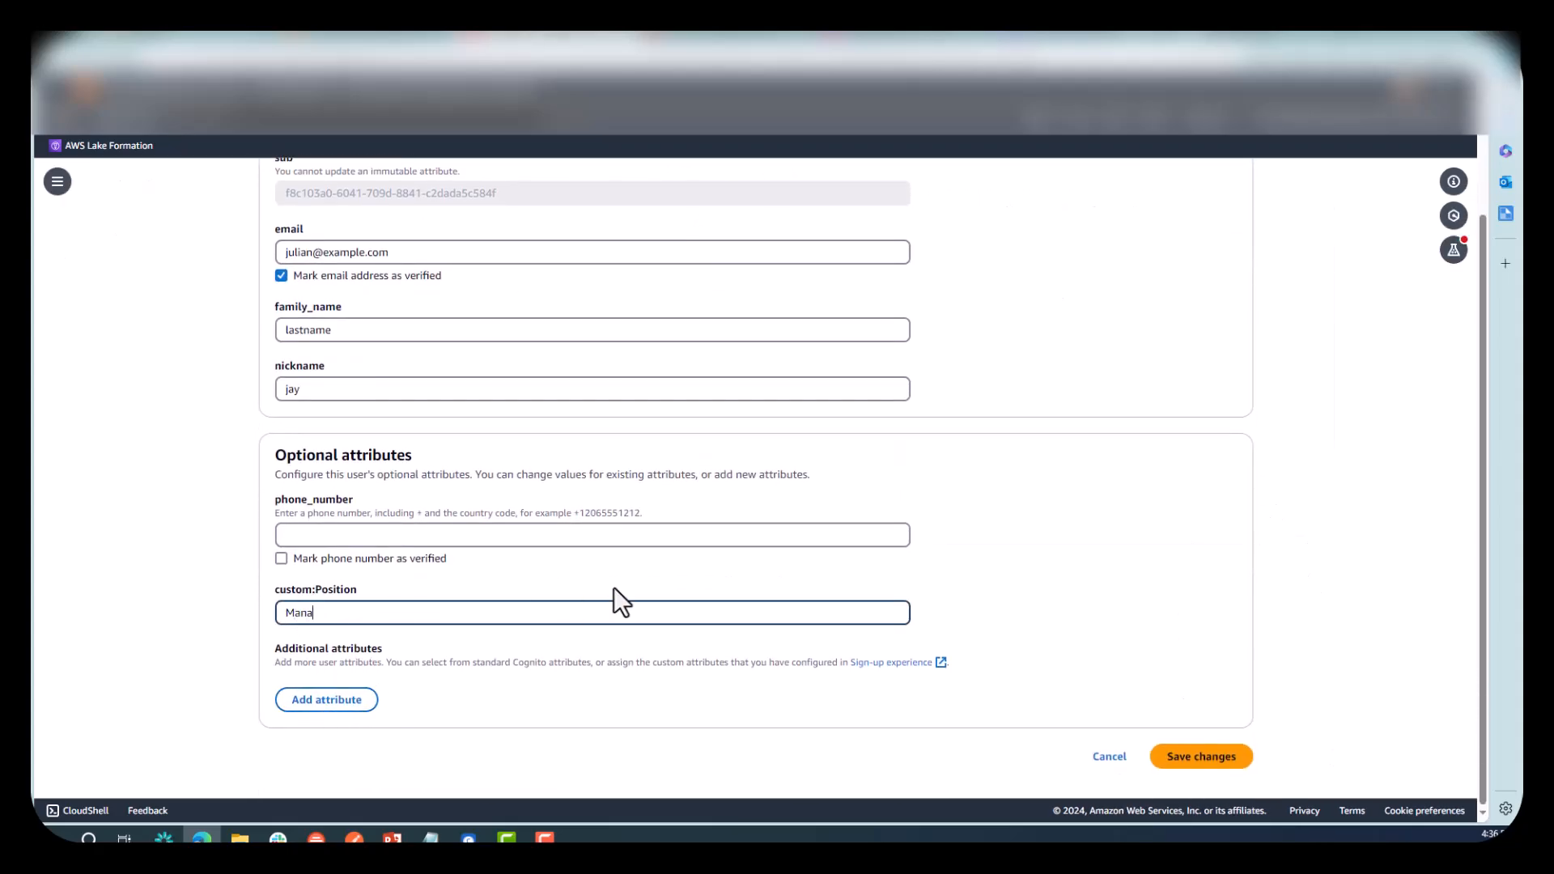
{"action": "type", "text": "ger"}
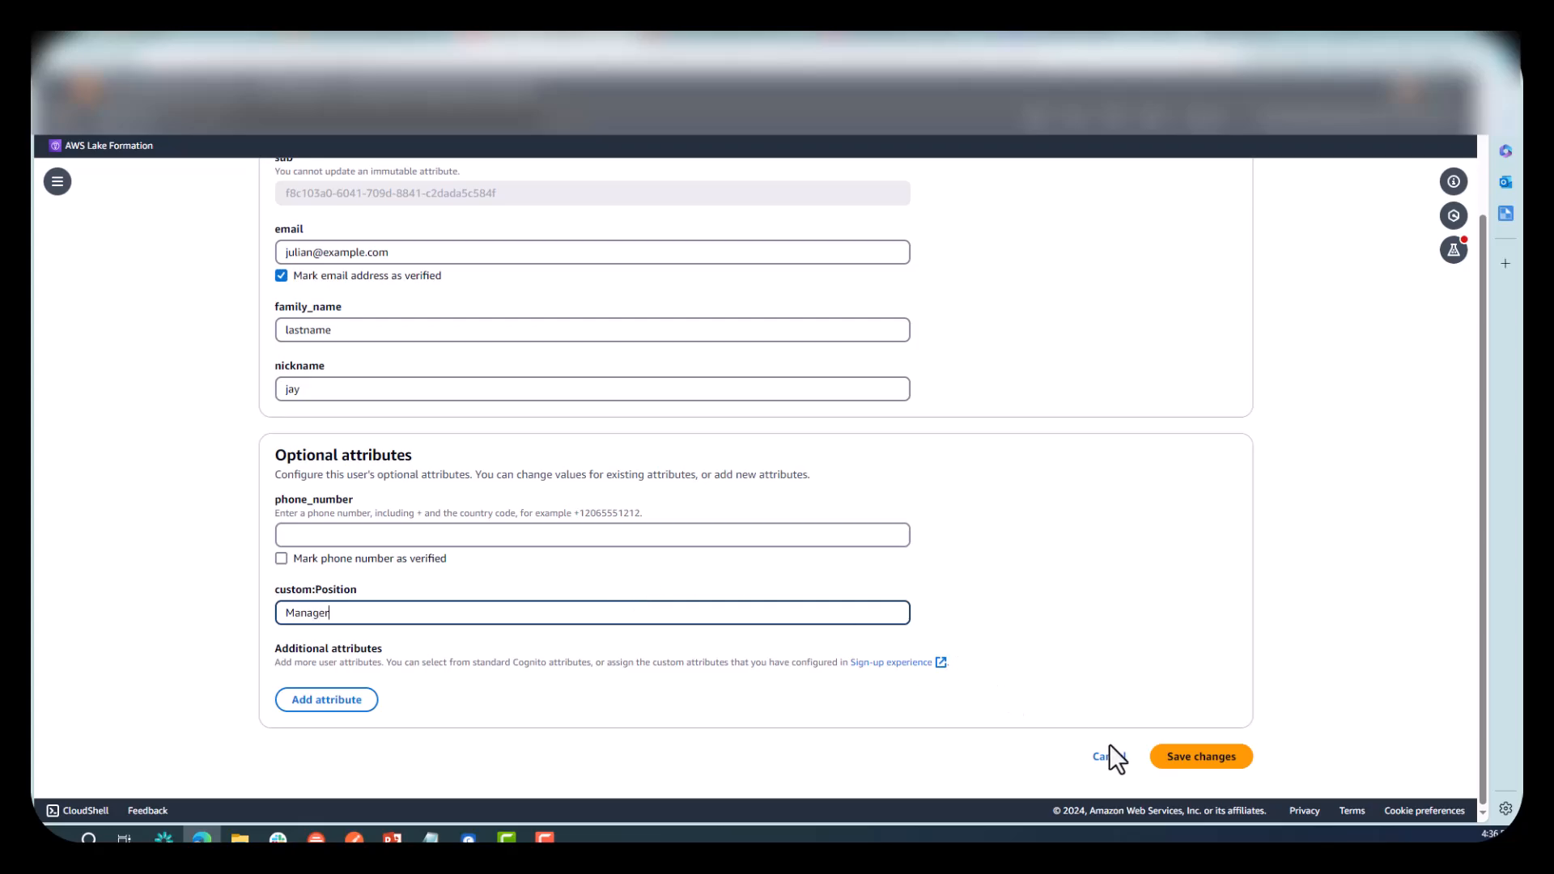
{"action": "left_click", "coordinate": [1199, 755]}
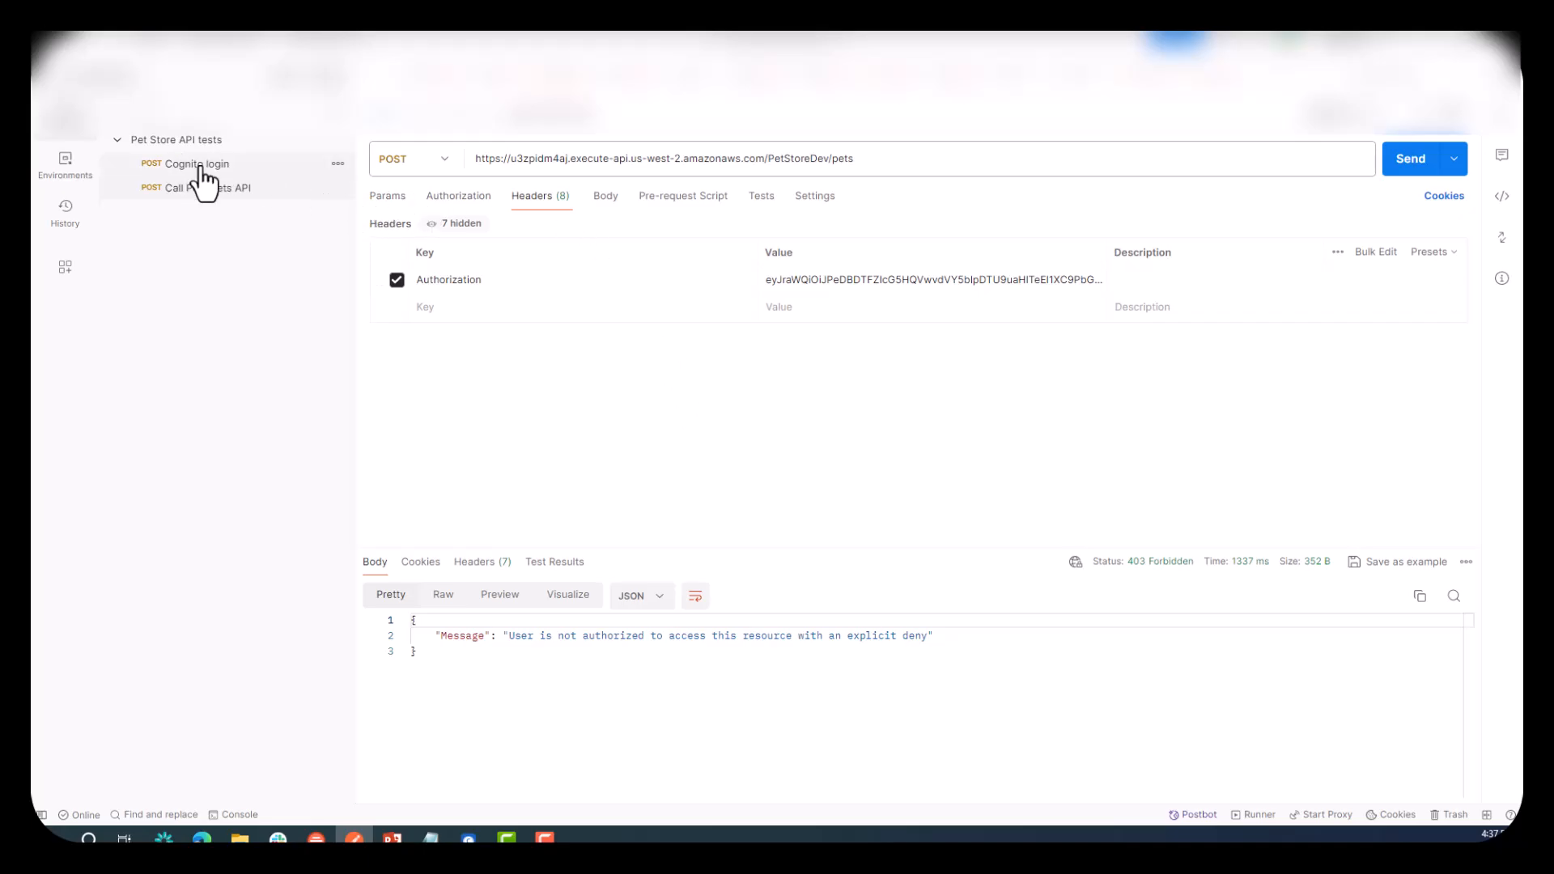
Select the IdToken value from the Cognito login response for julian.
{"action": "left_click", "coordinate": [197, 164]}
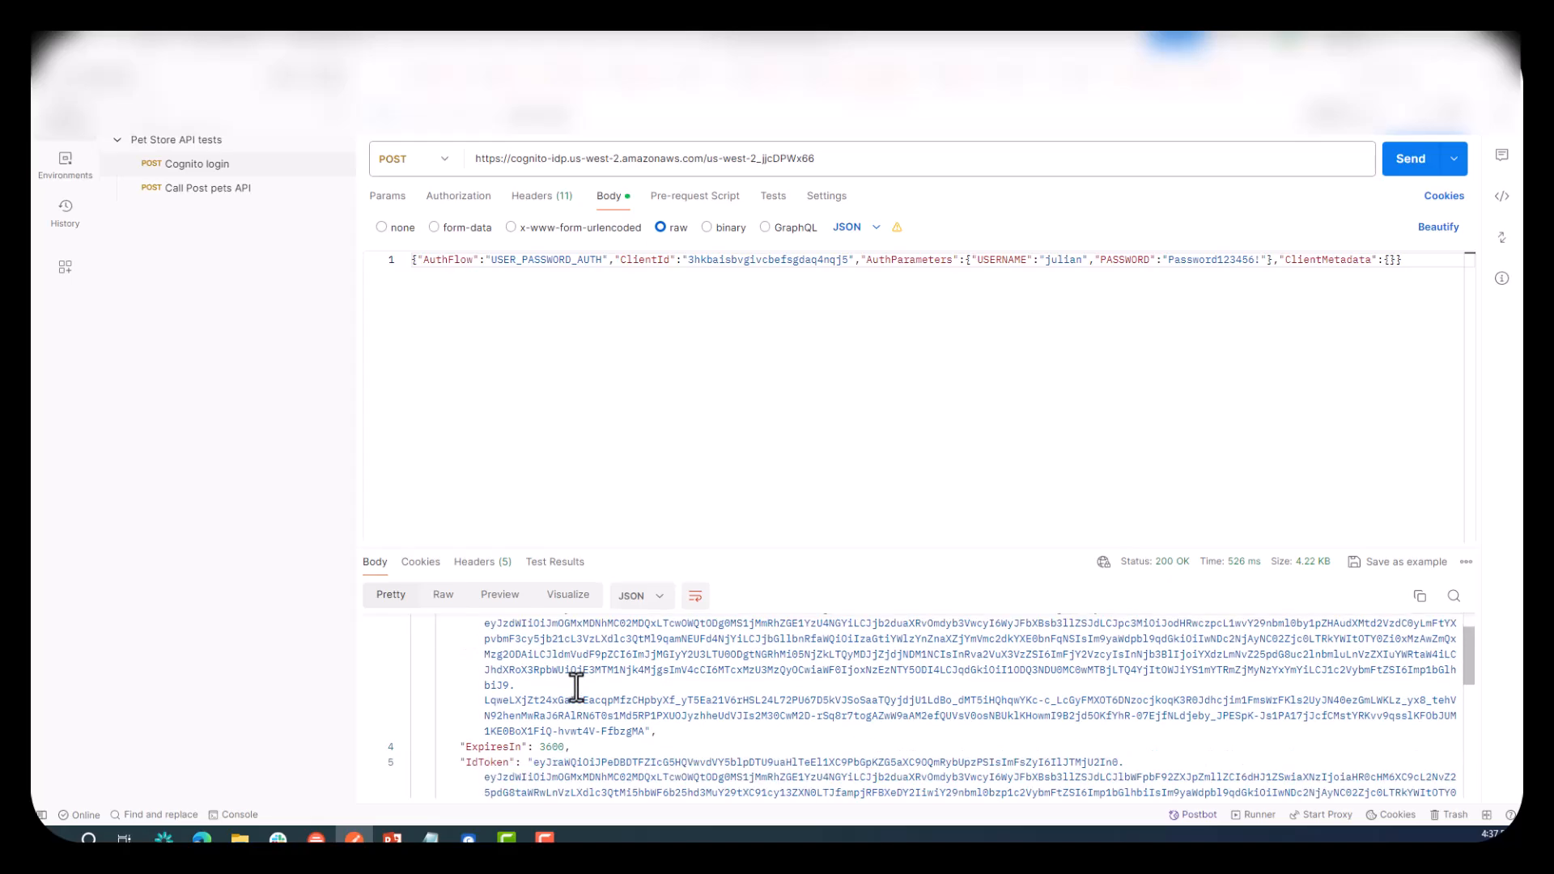
{"action": "scroll", "scroll_direction": "down", "scroll_amount": 3}
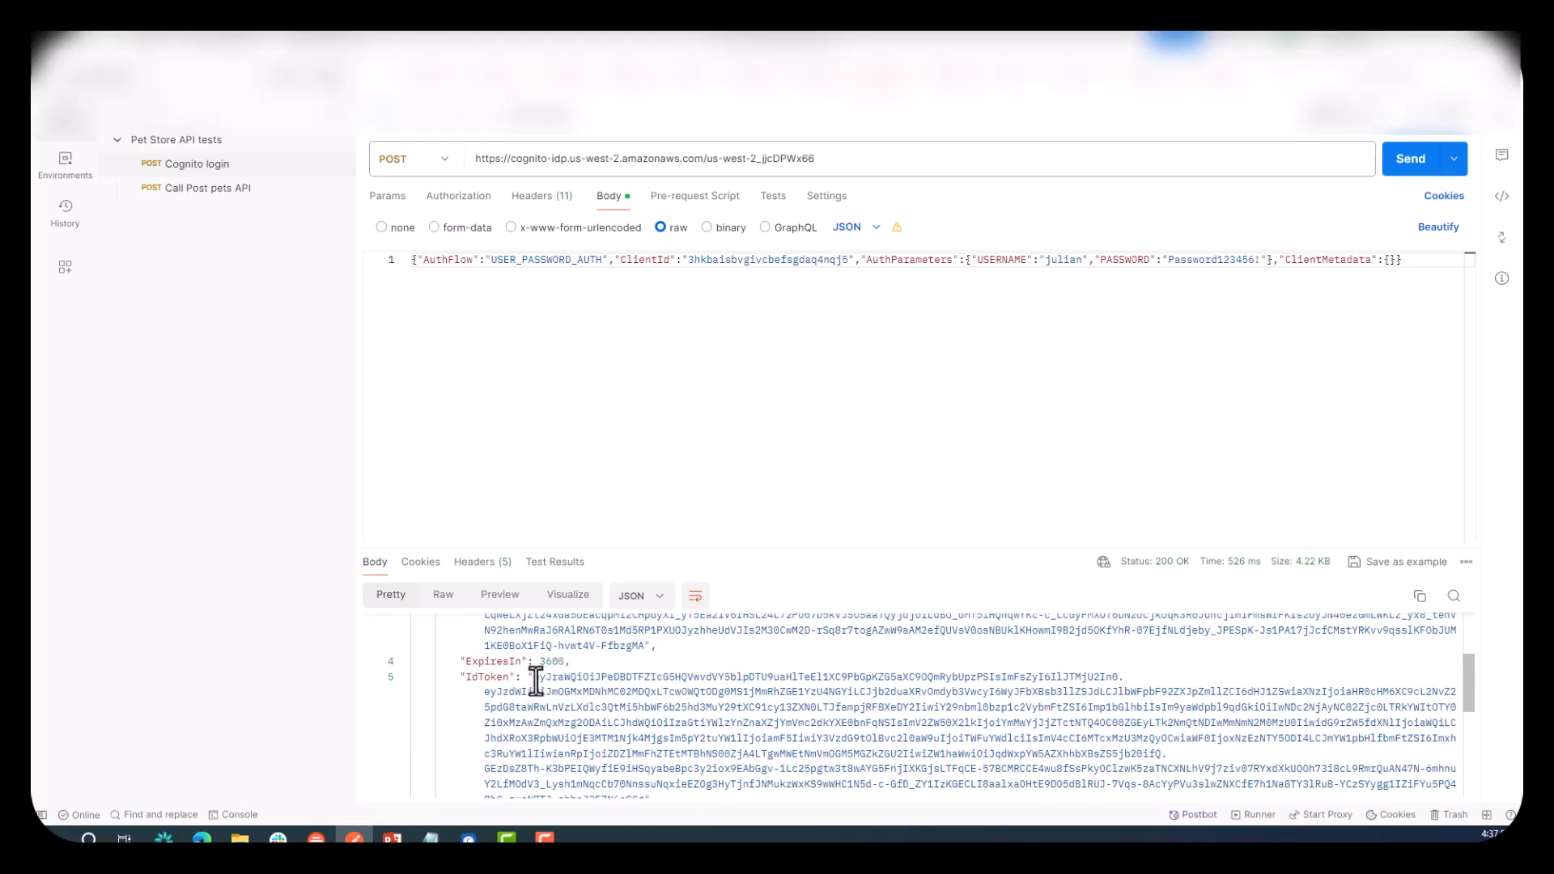
{"action": "left_click_drag", "start_coordinate": [531, 677], "coordinate": [651, 789]}
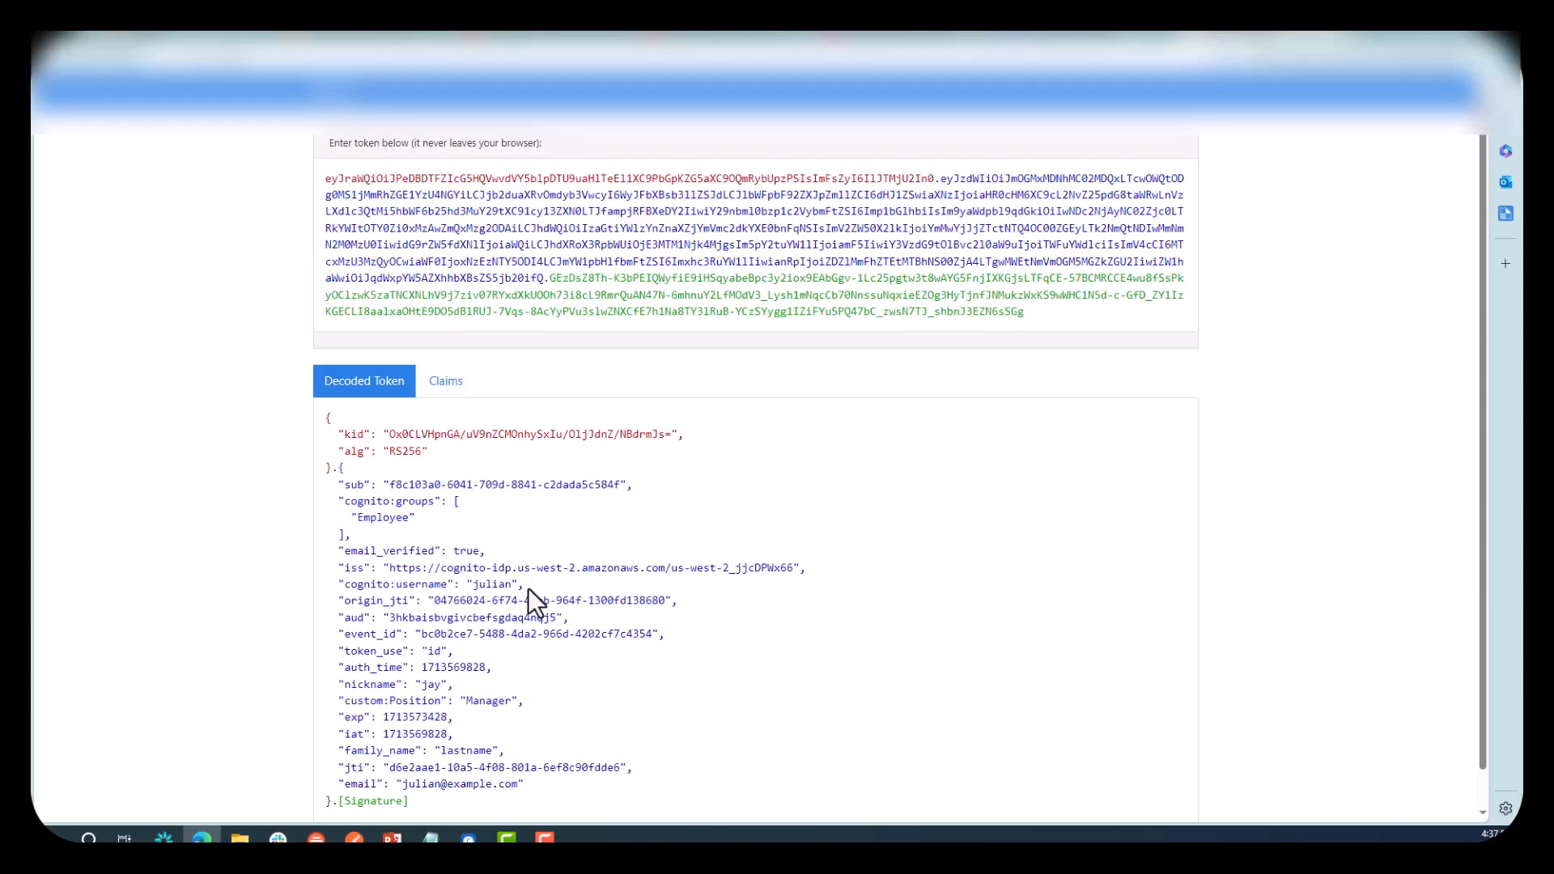
{"action": "mouse_move", "coordinate": [563, 712]}
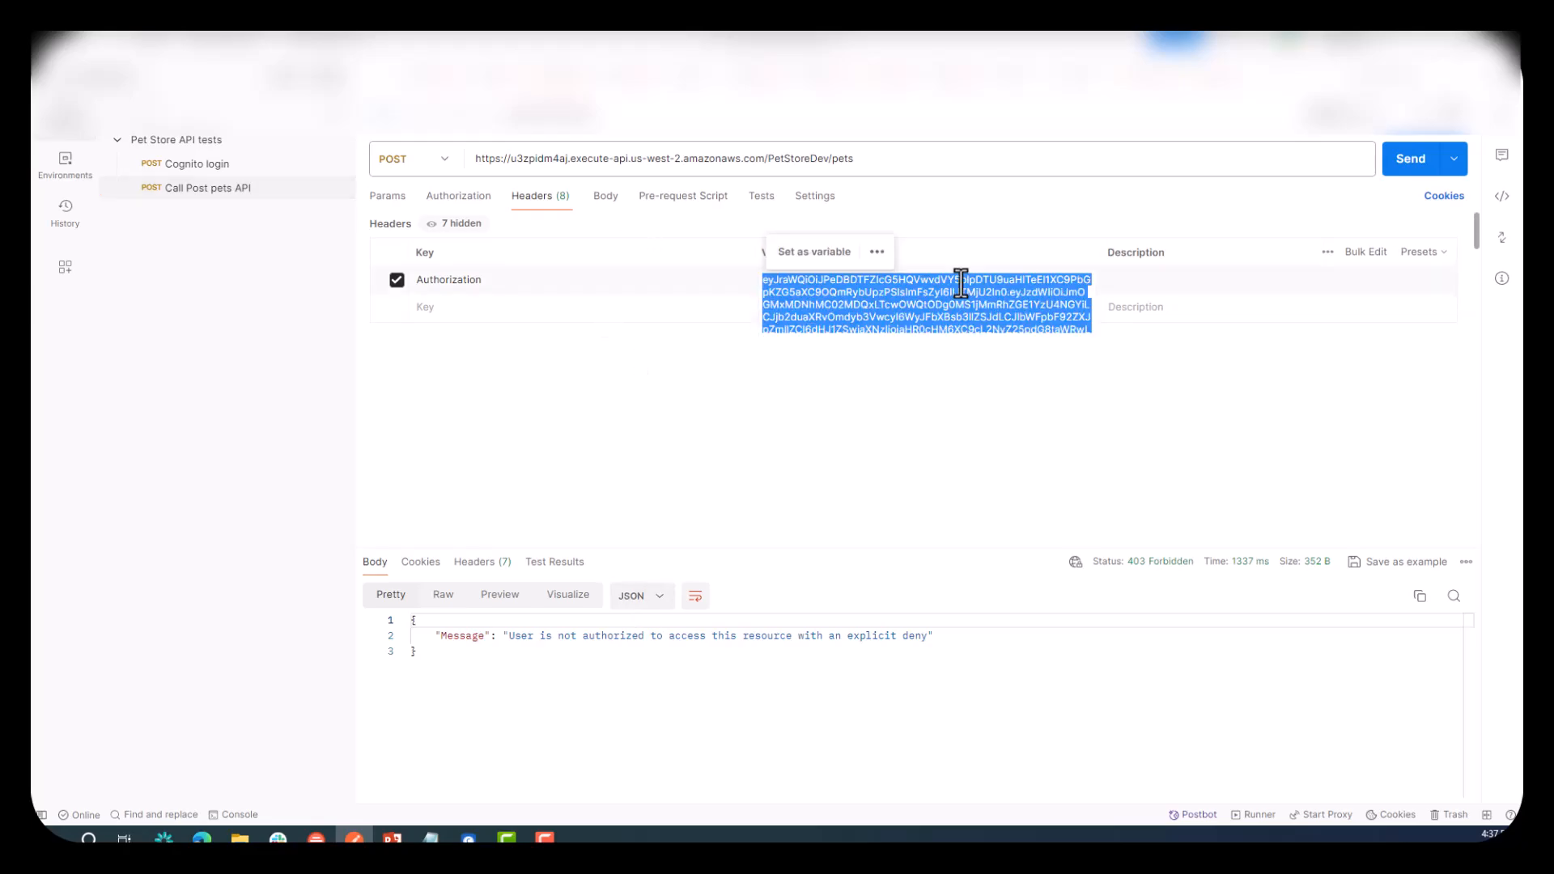
Replace the Authorization header with the new ID token and resend POST /pets.
{"action": "left_click", "coordinate": [926, 303]}
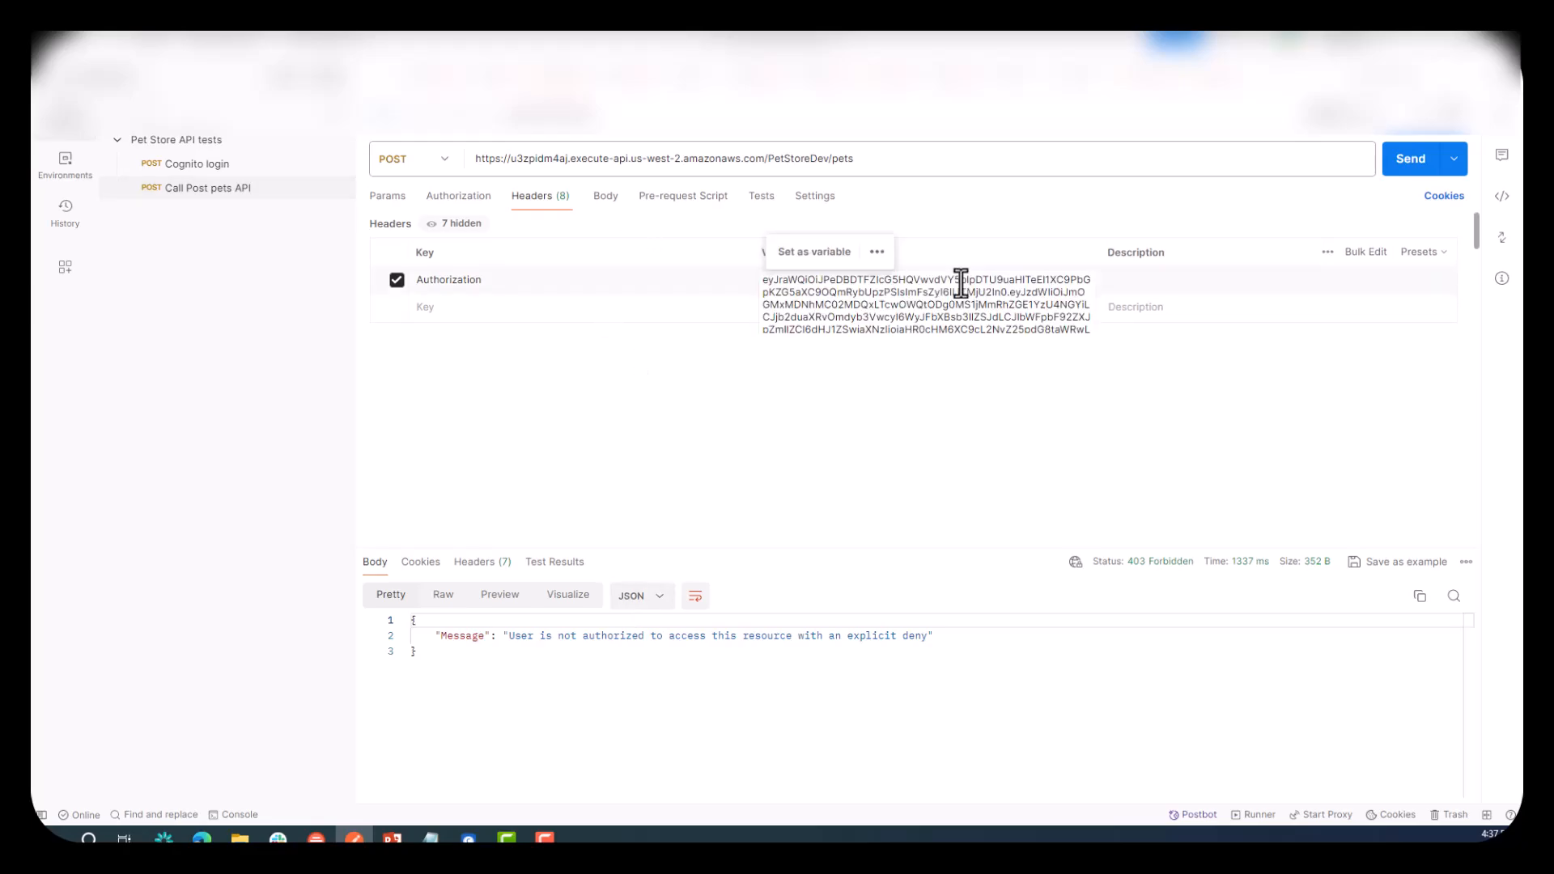
{"action": "left_click", "coordinate": [1410, 159]}
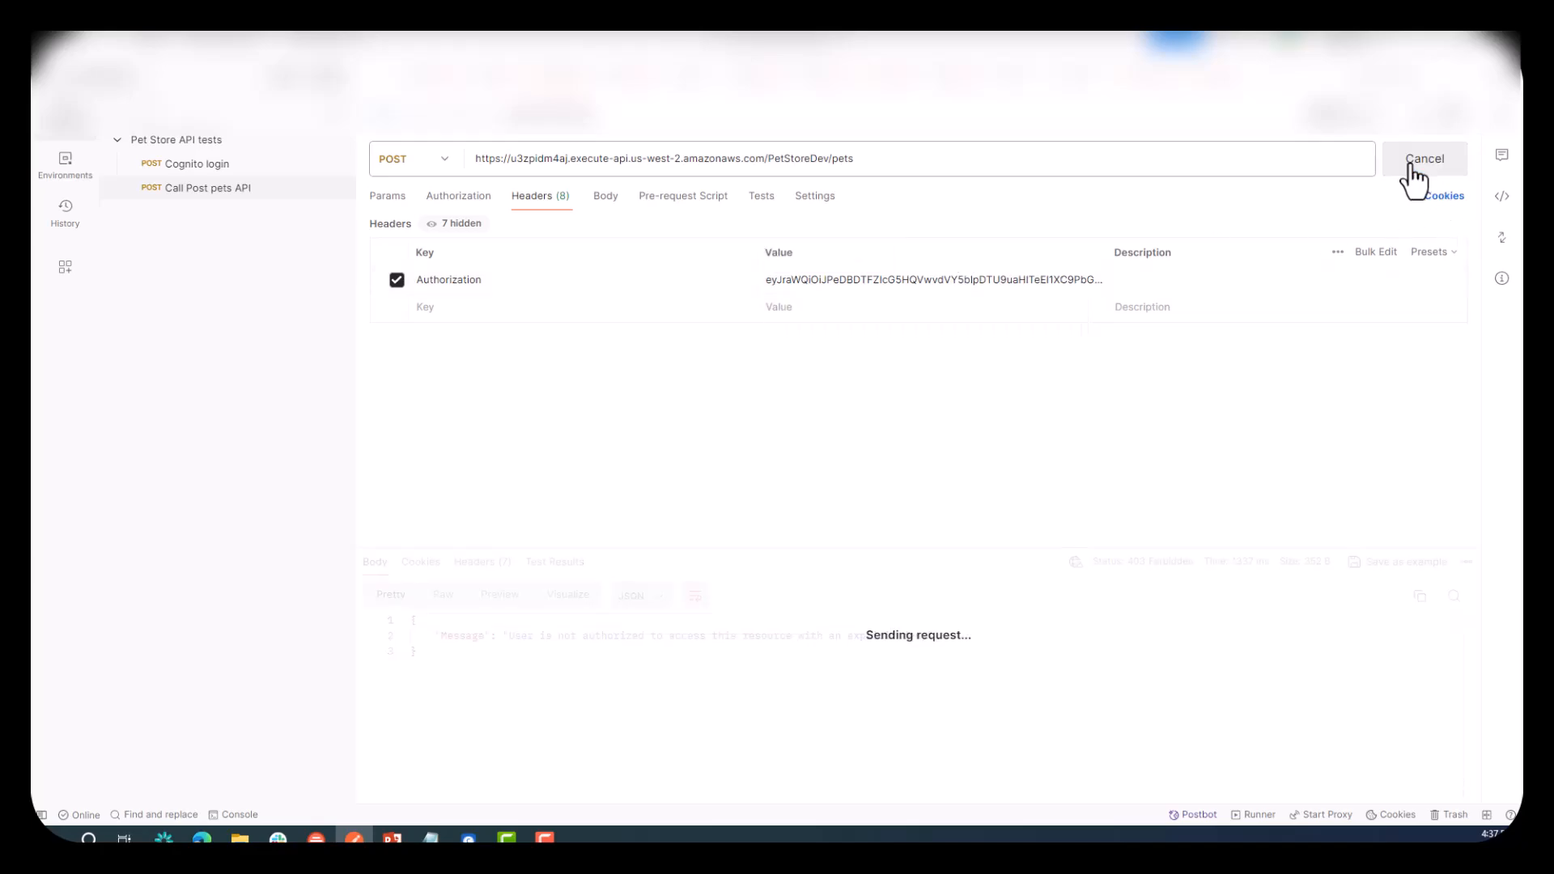